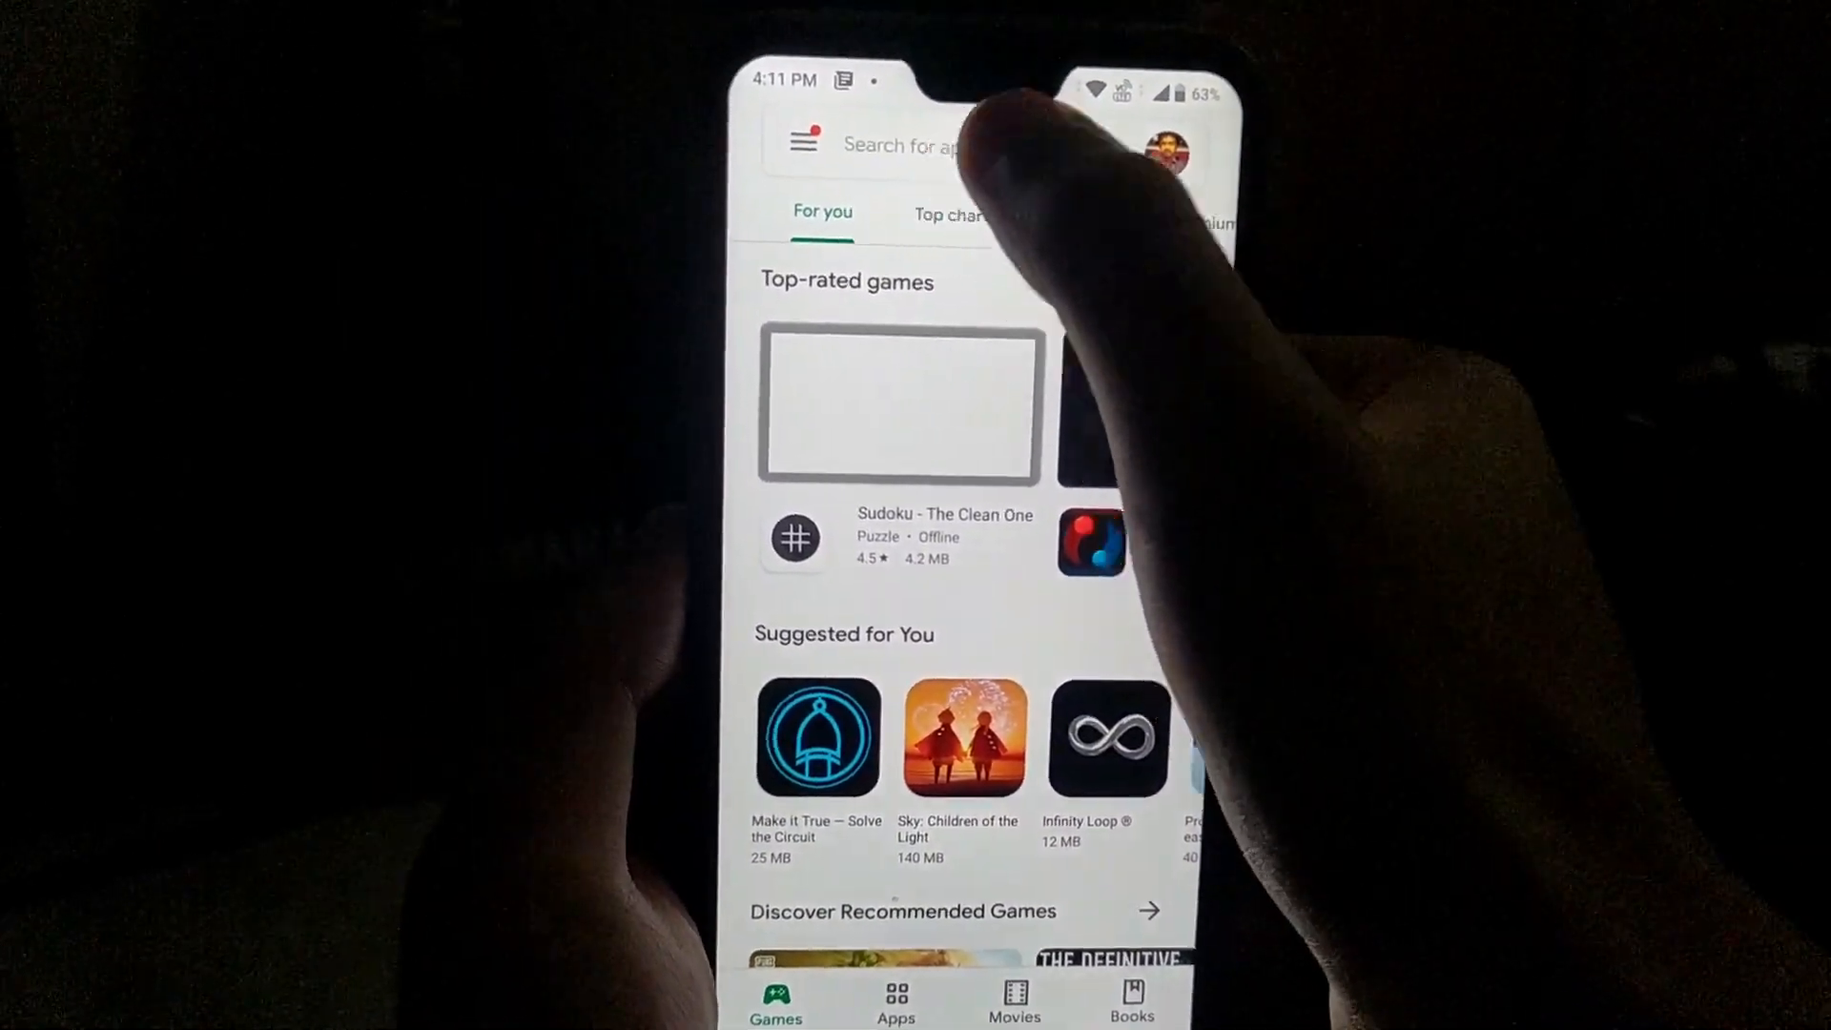
- Search 'touchosc' in the Play Store and open the installed Hexler TouchOSC app
click(899, 145)
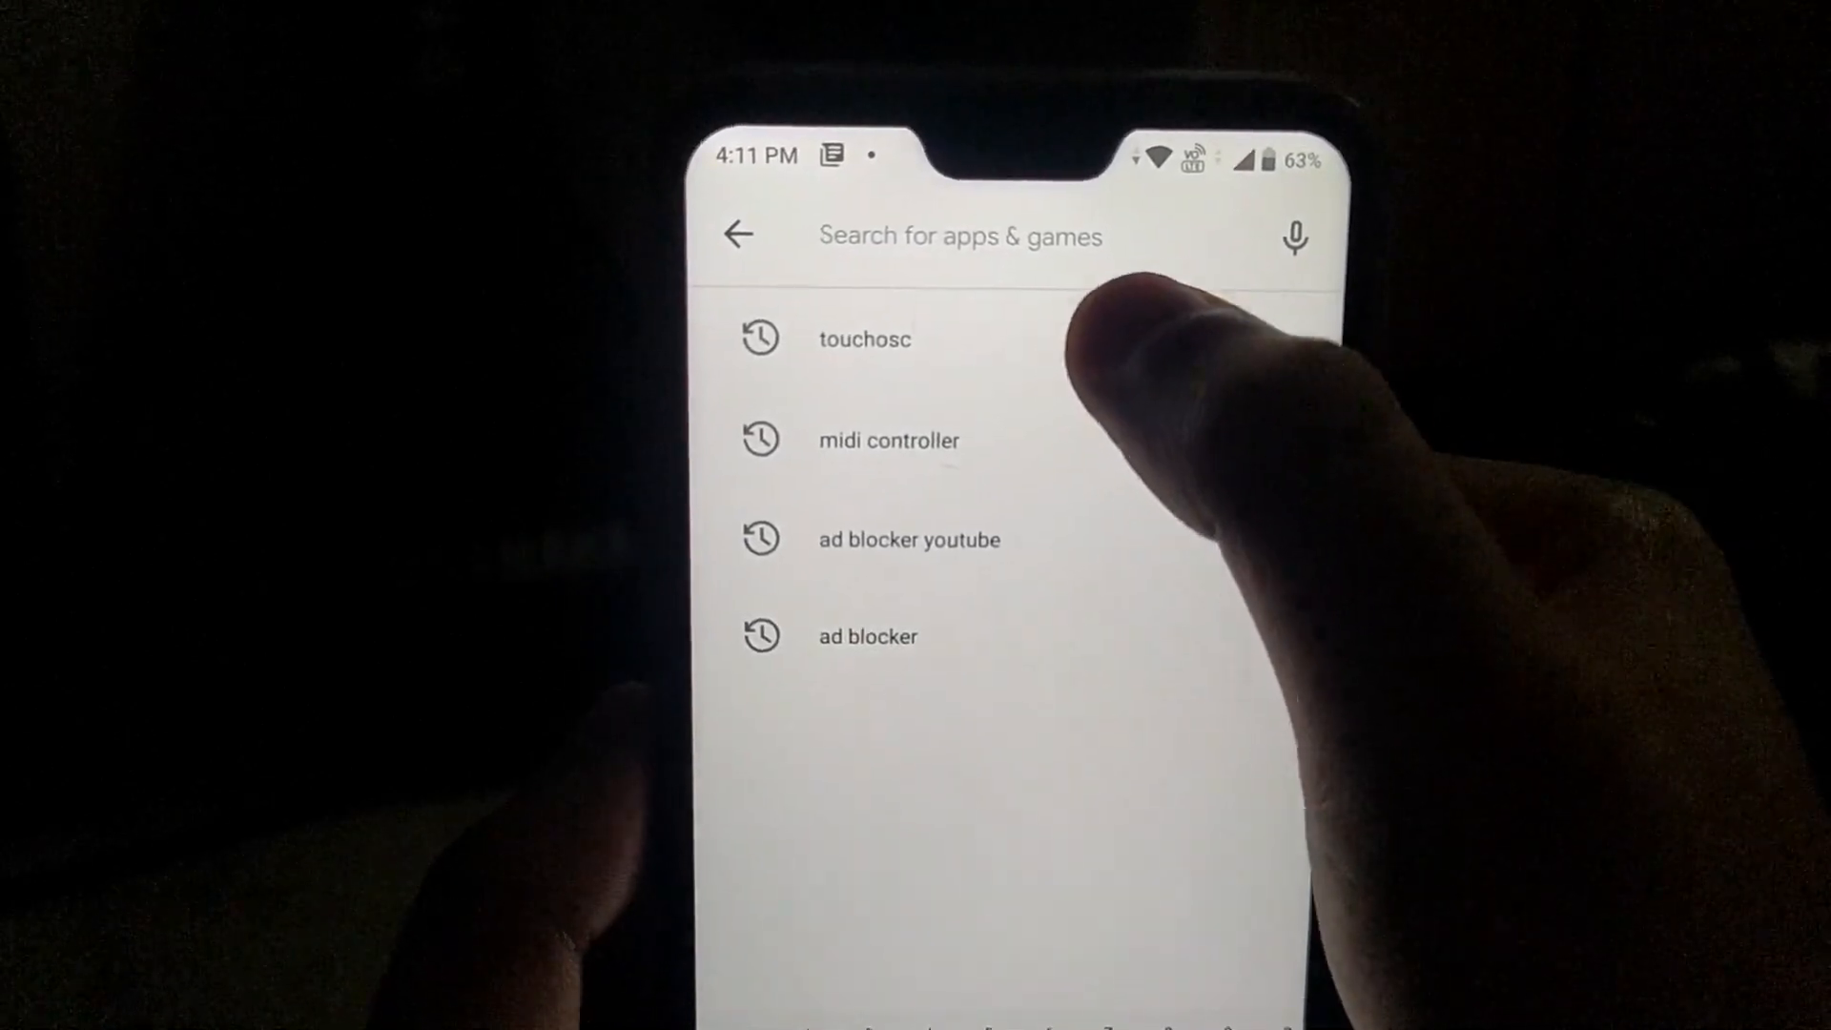
click(864, 339)
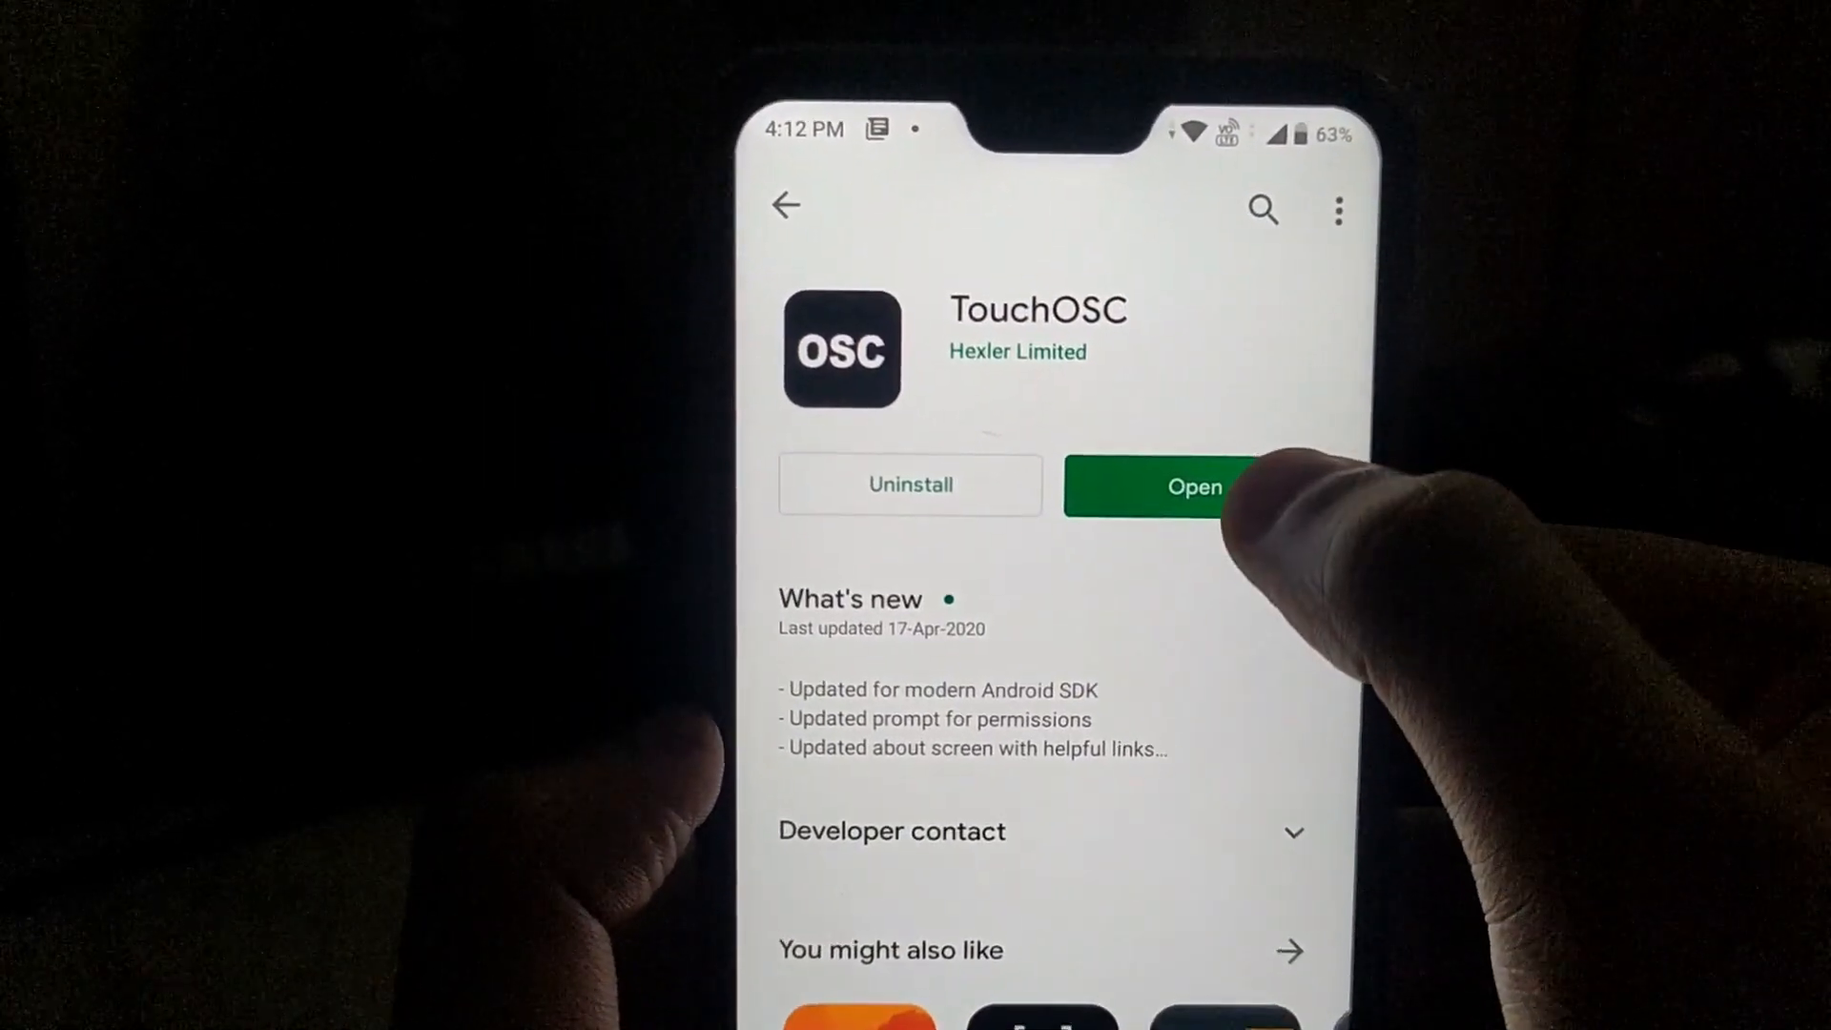
click(1196, 485)
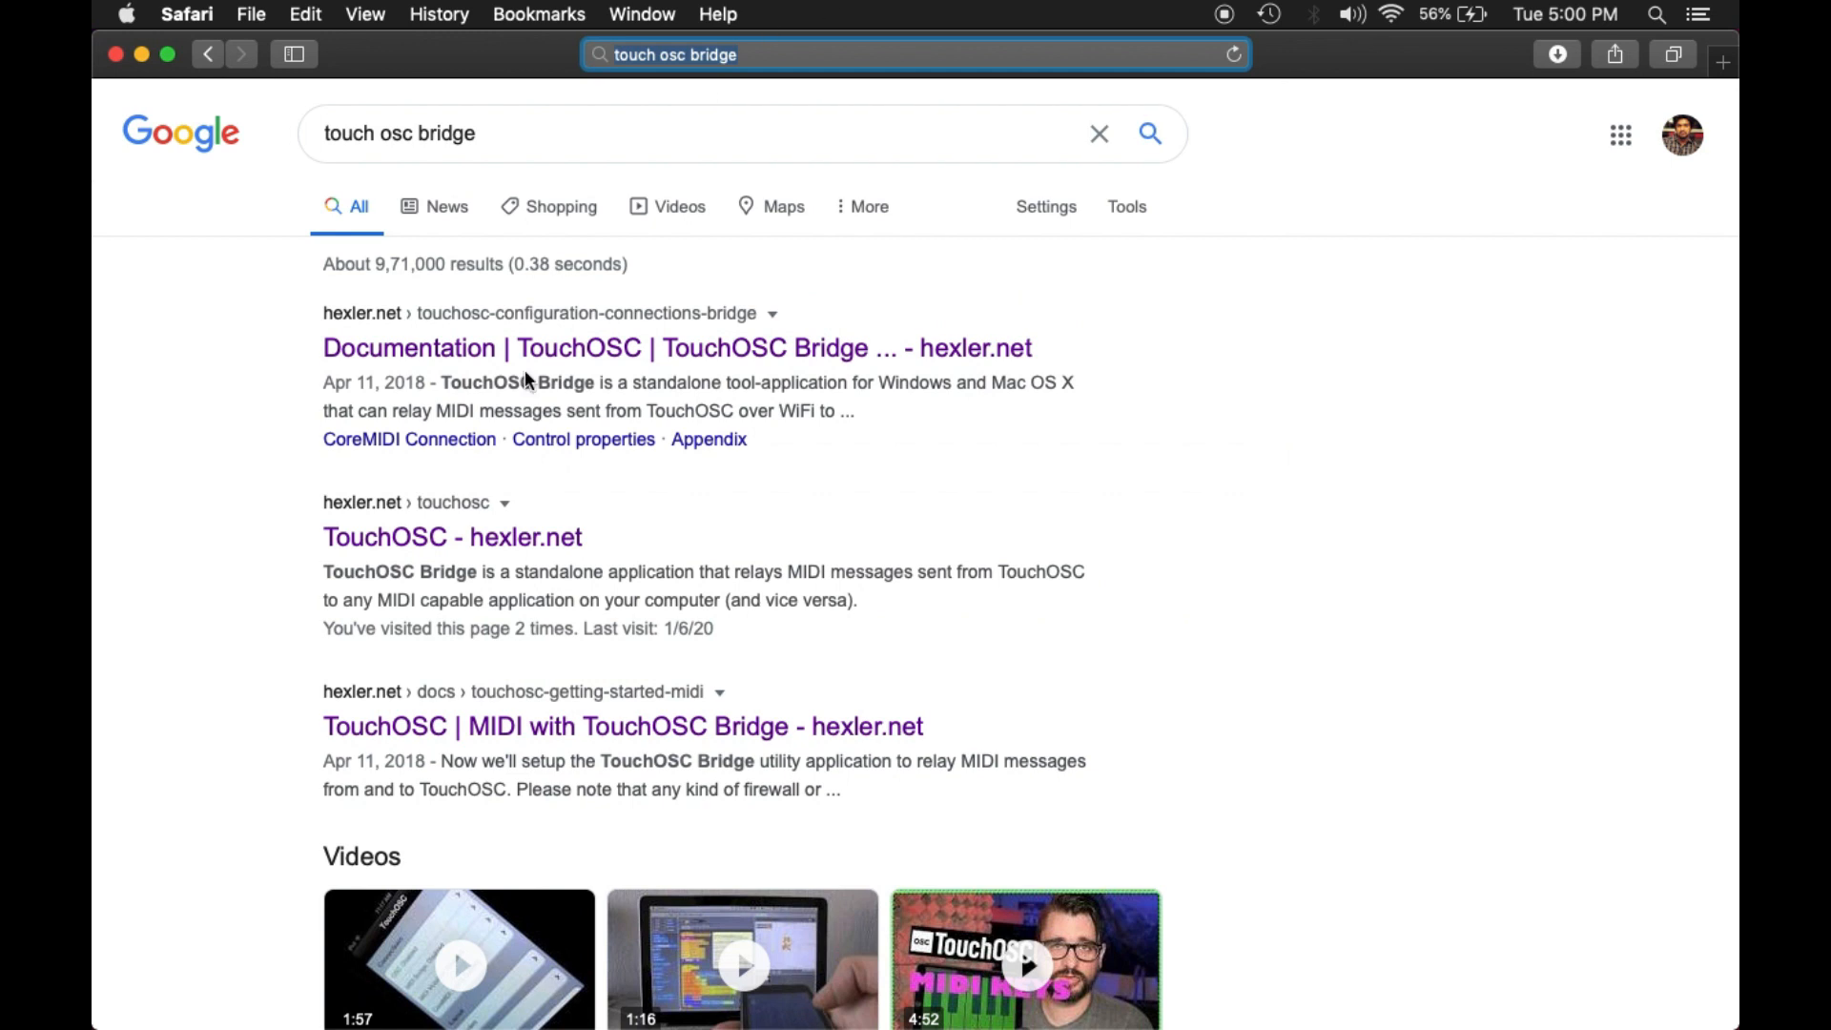
- Open the 'TouchOSC - hexler.net' link from the touch osc bridge search results
scroll(down, 3)
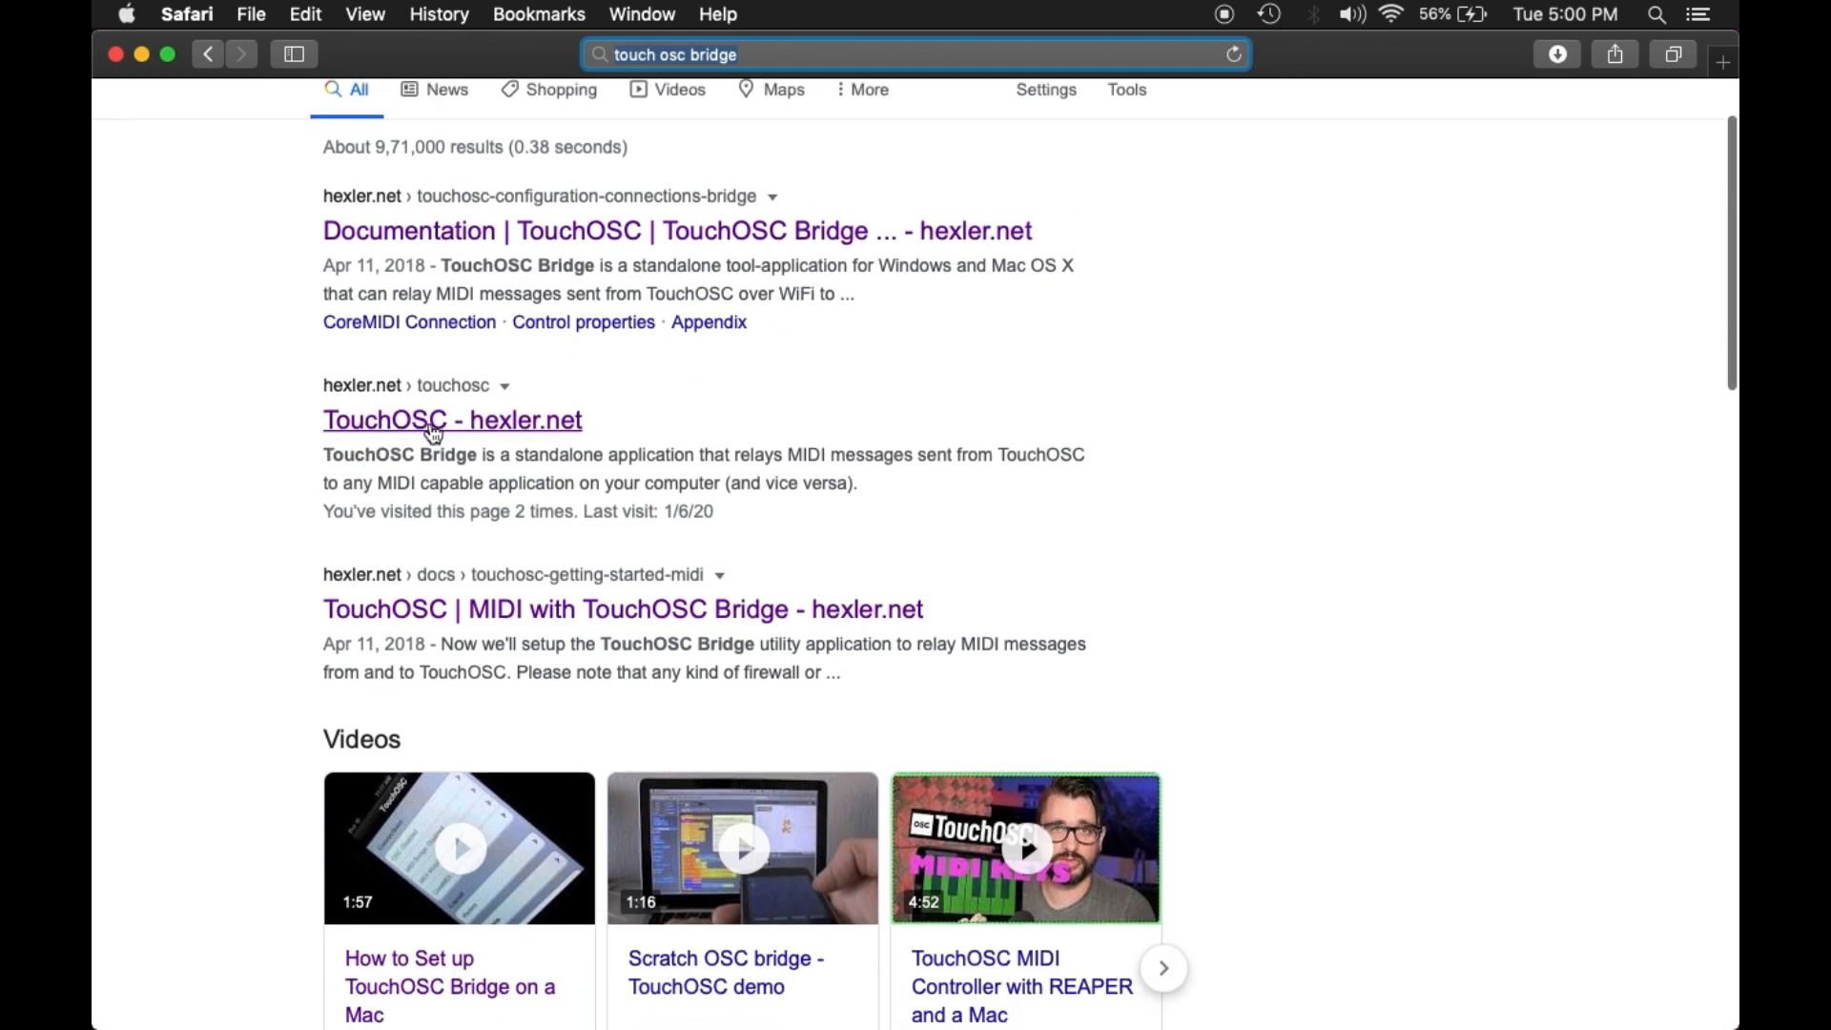
mouse_move(483, 437)
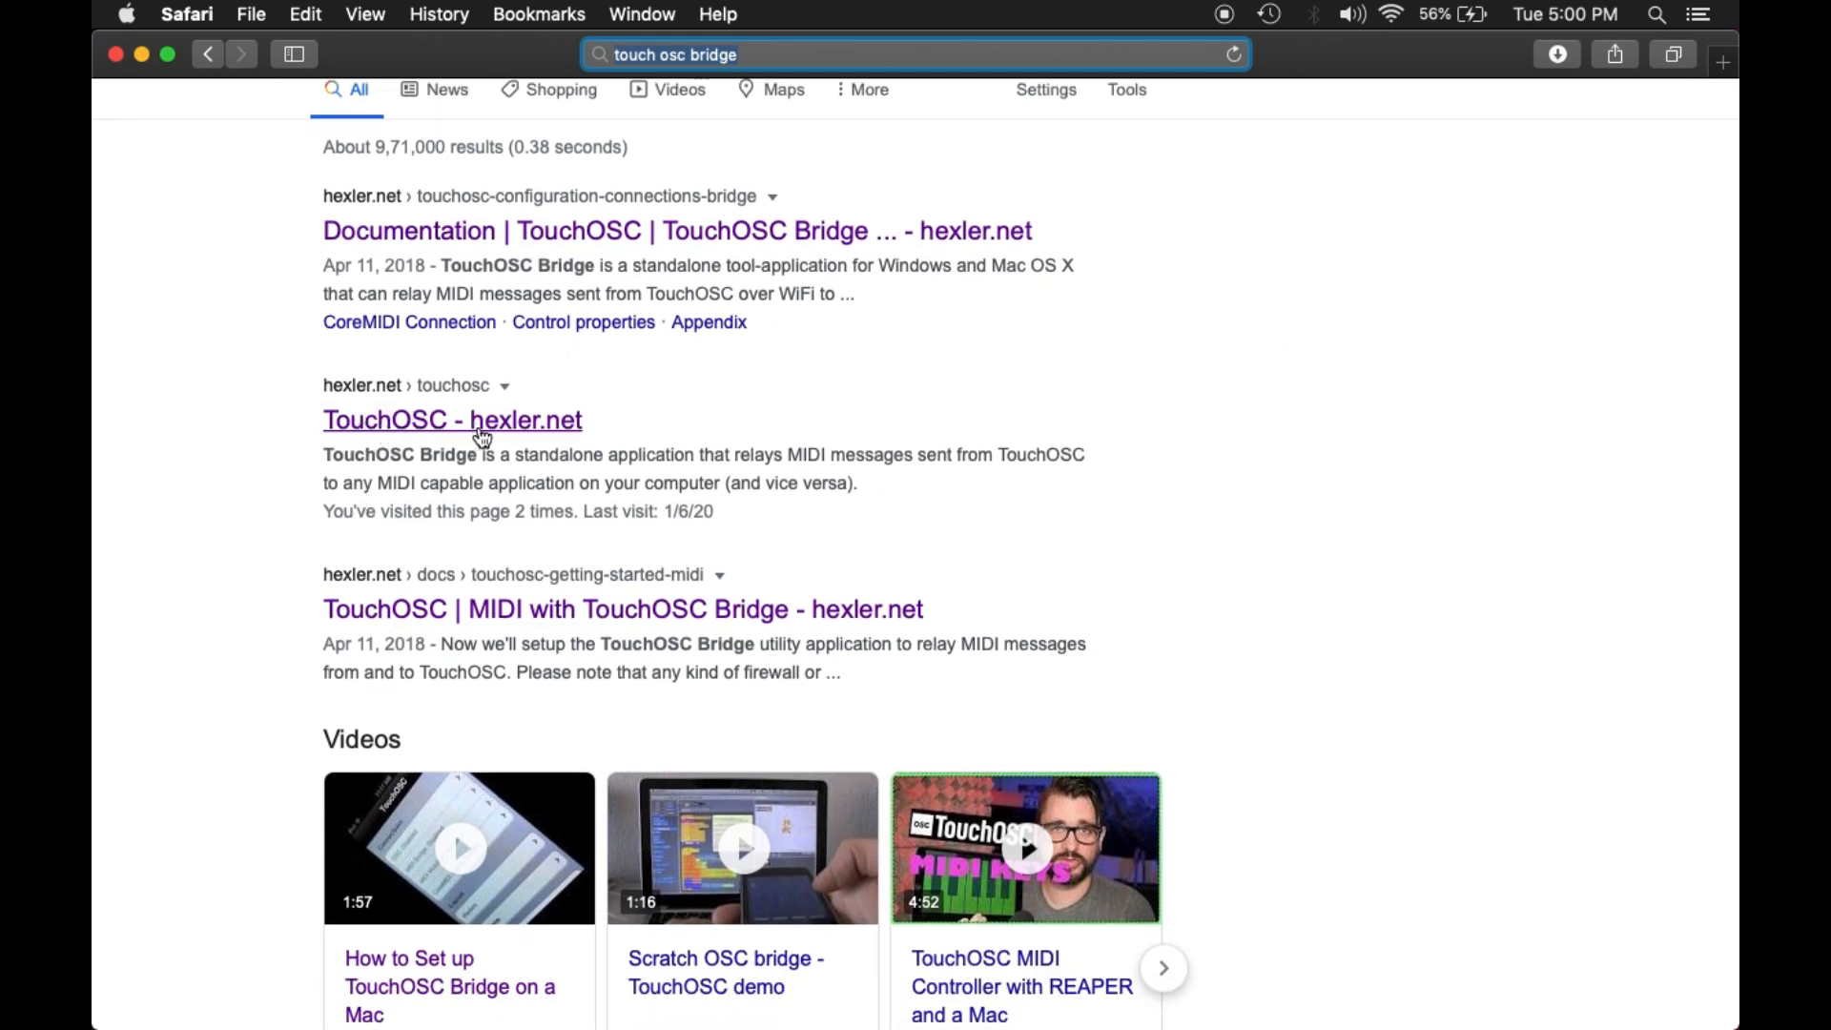
click(452, 420)
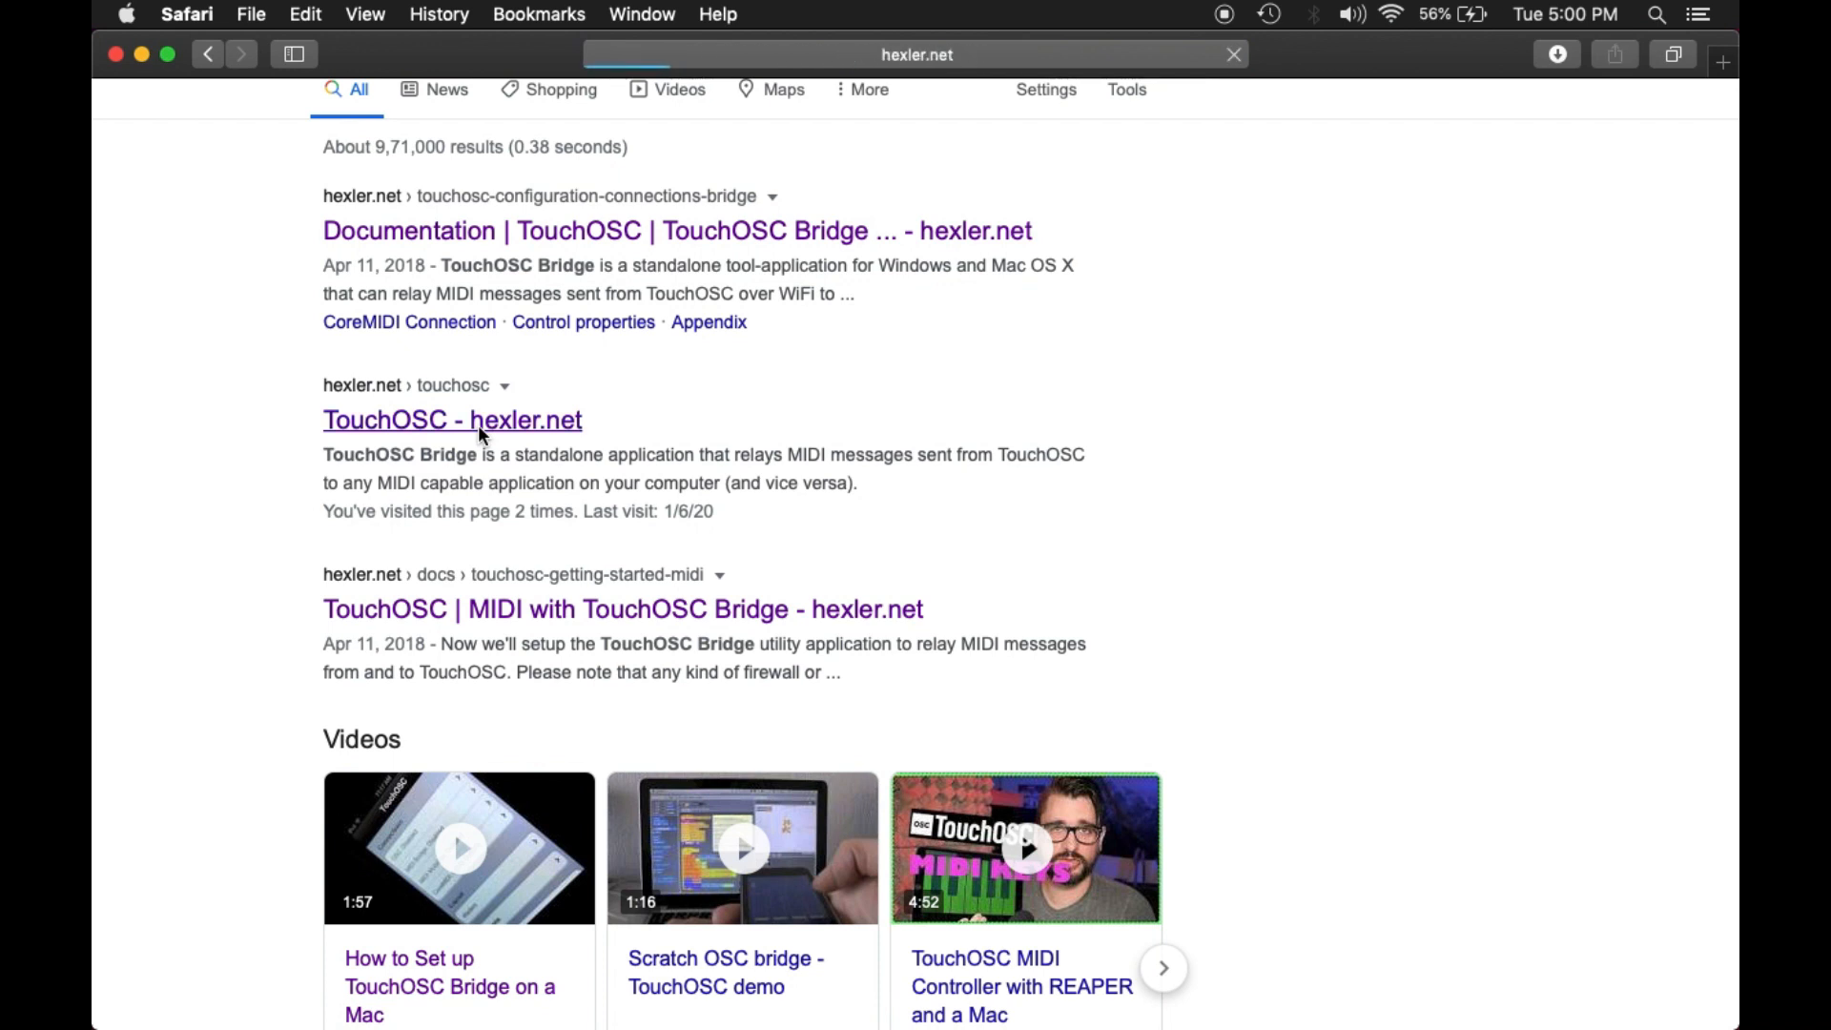
click(452, 420)
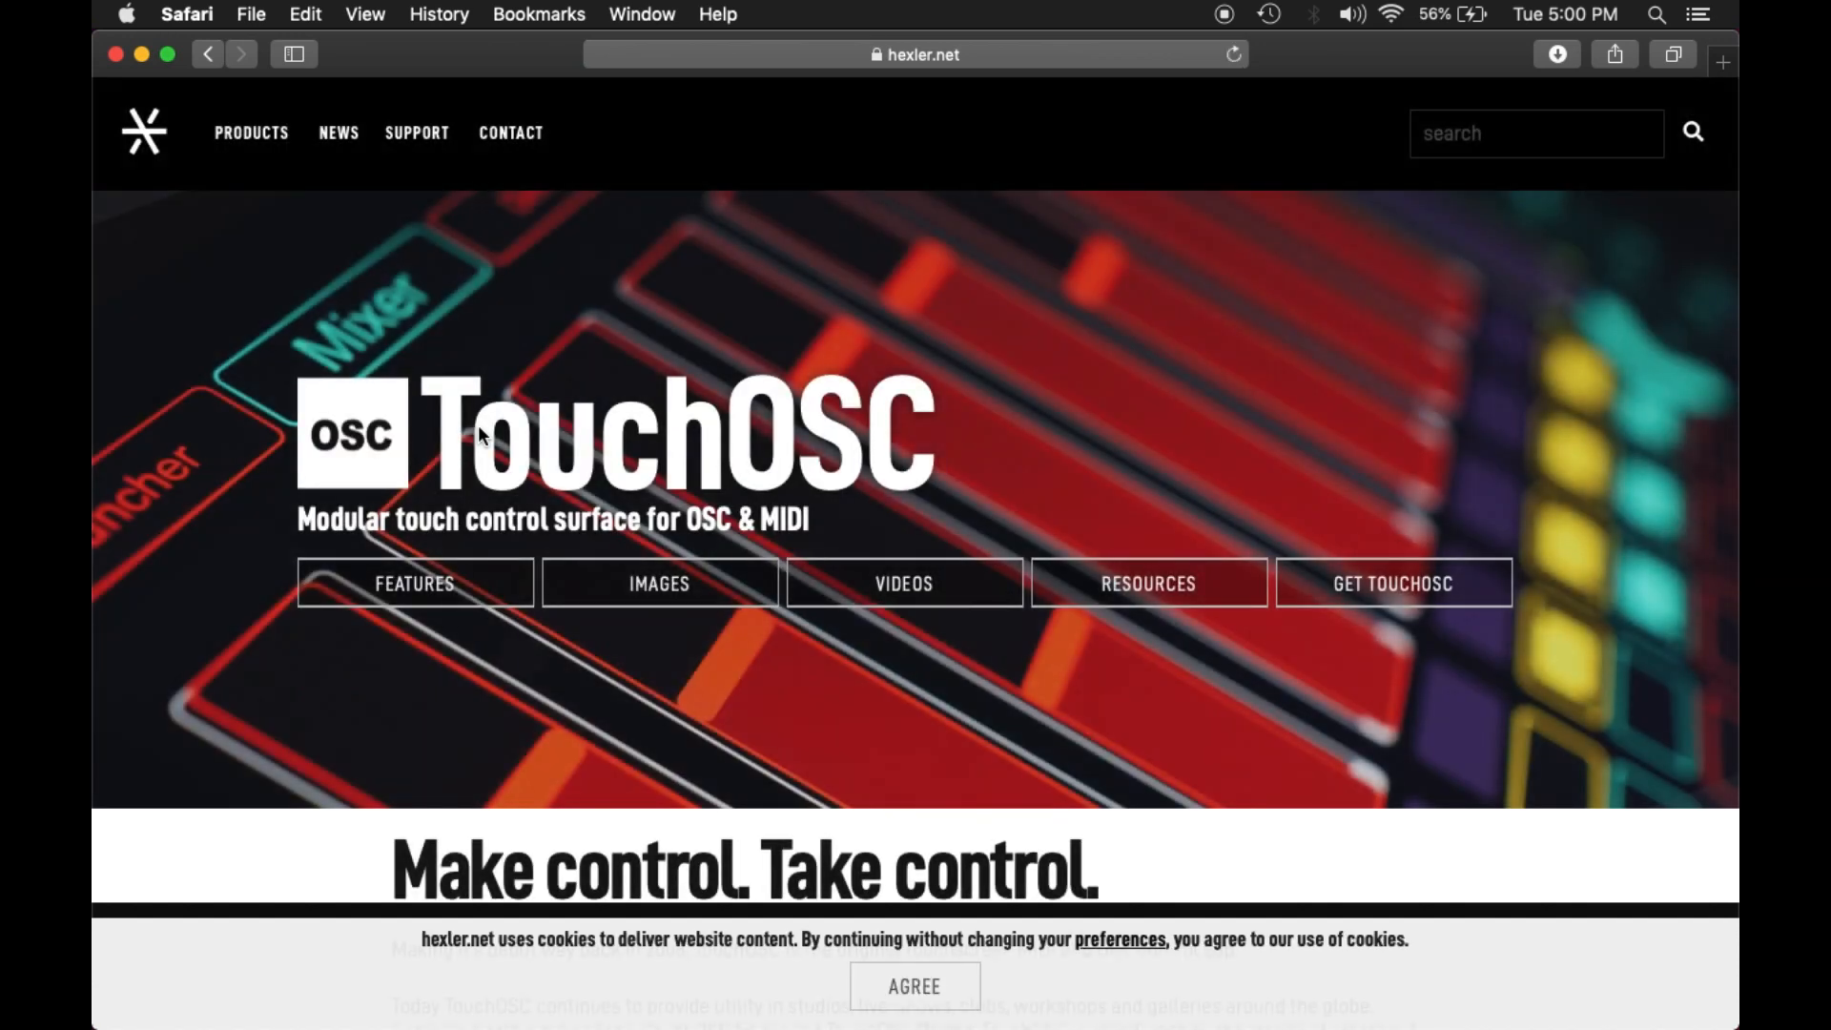
- Download the Mac build of TouchOSC Bridge from its section lower on hexler.net
scroll(down, 3)
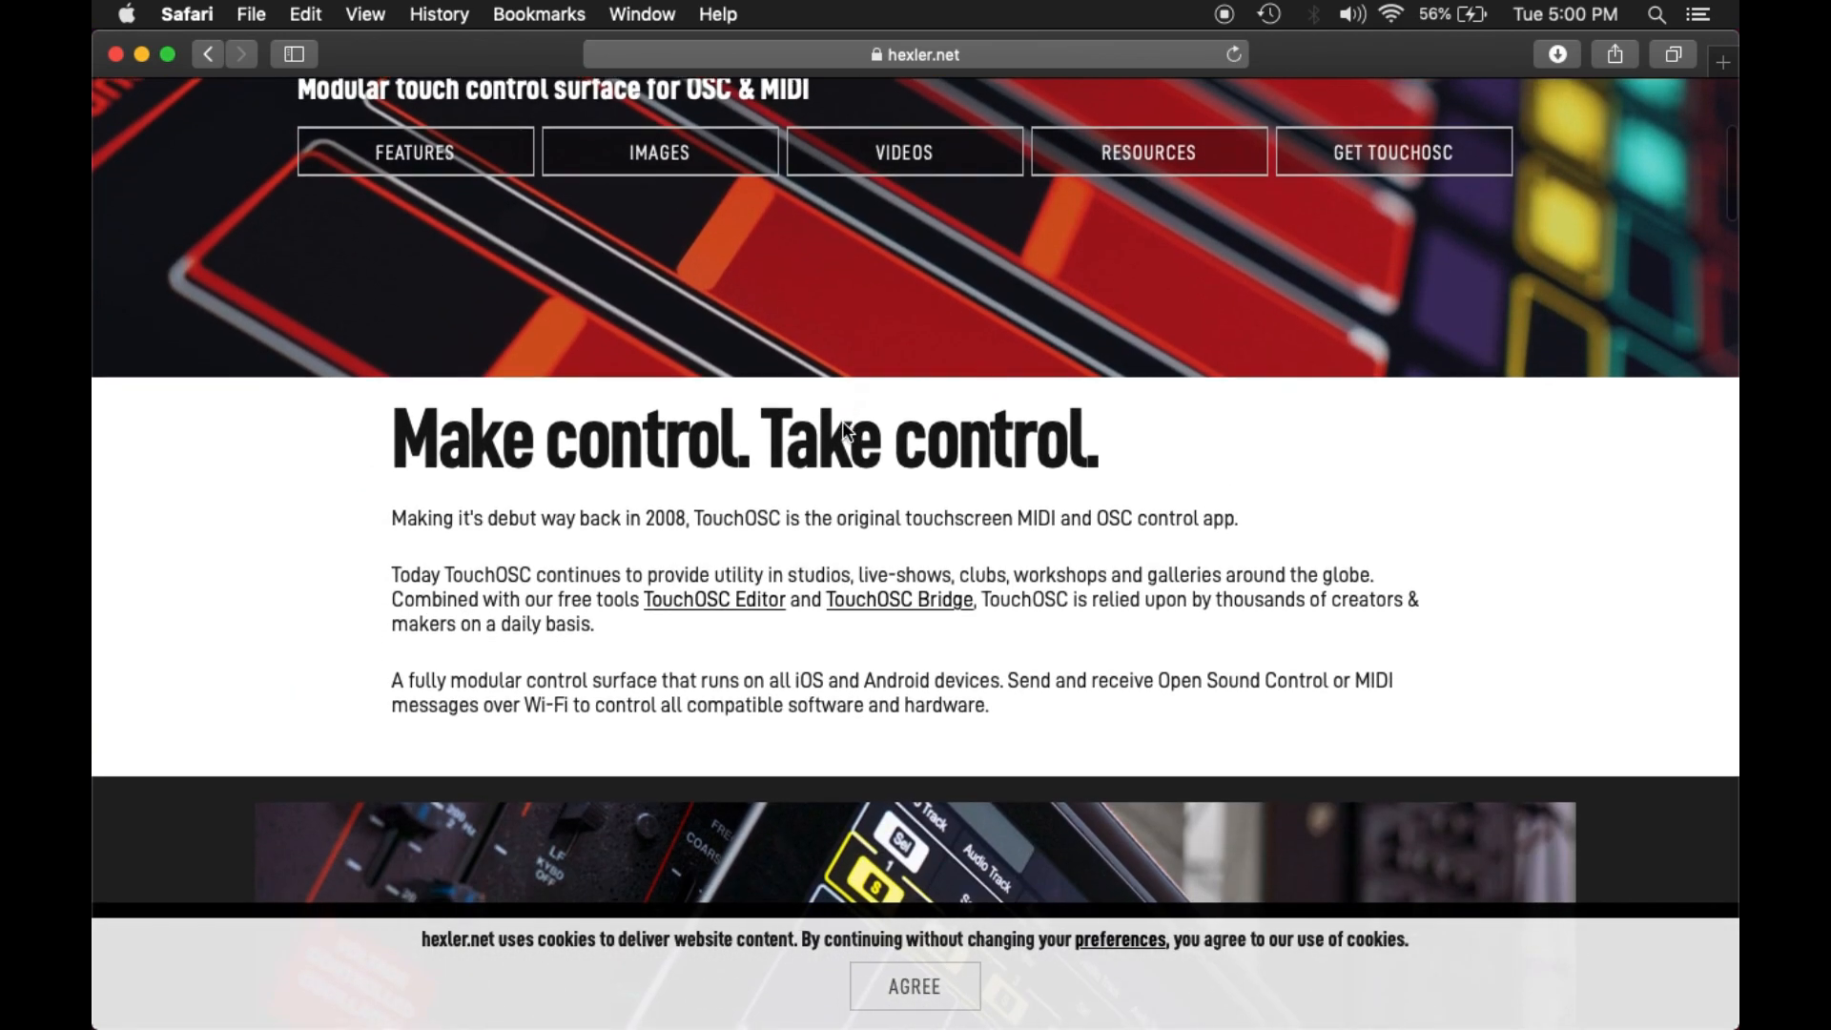
scroll(down, 3)
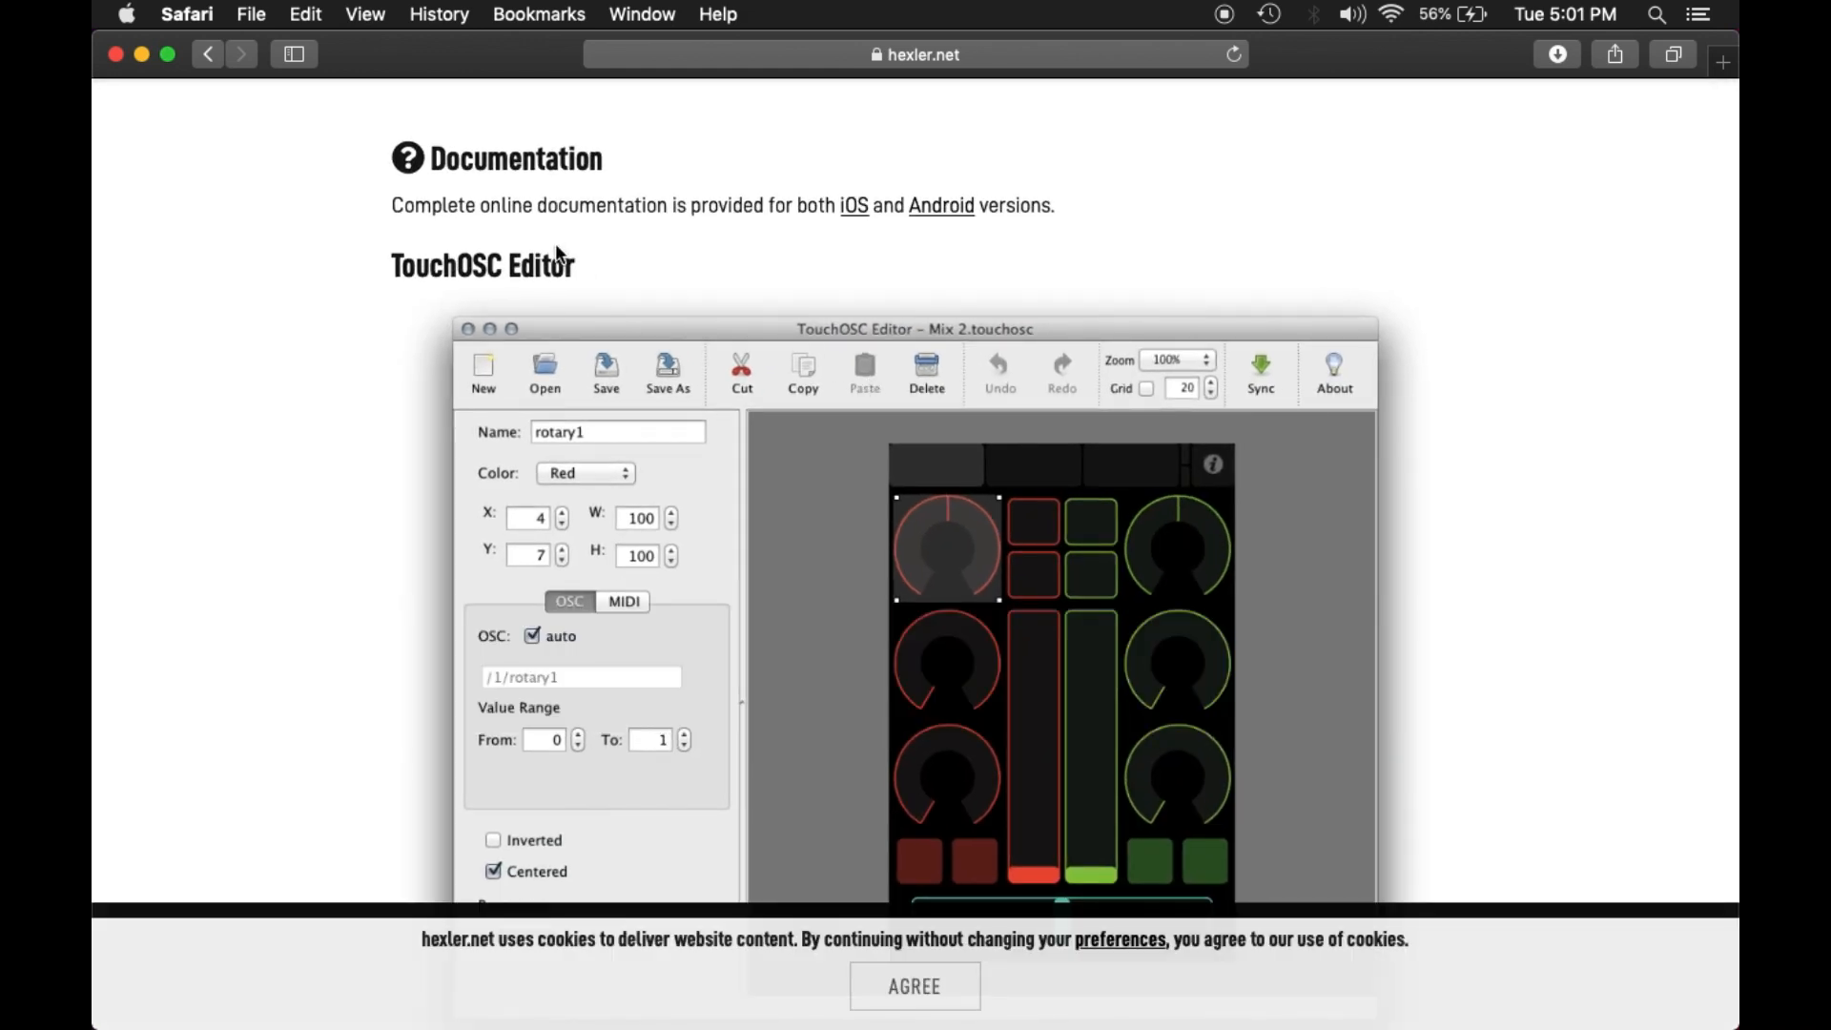
scroll(down, 3)
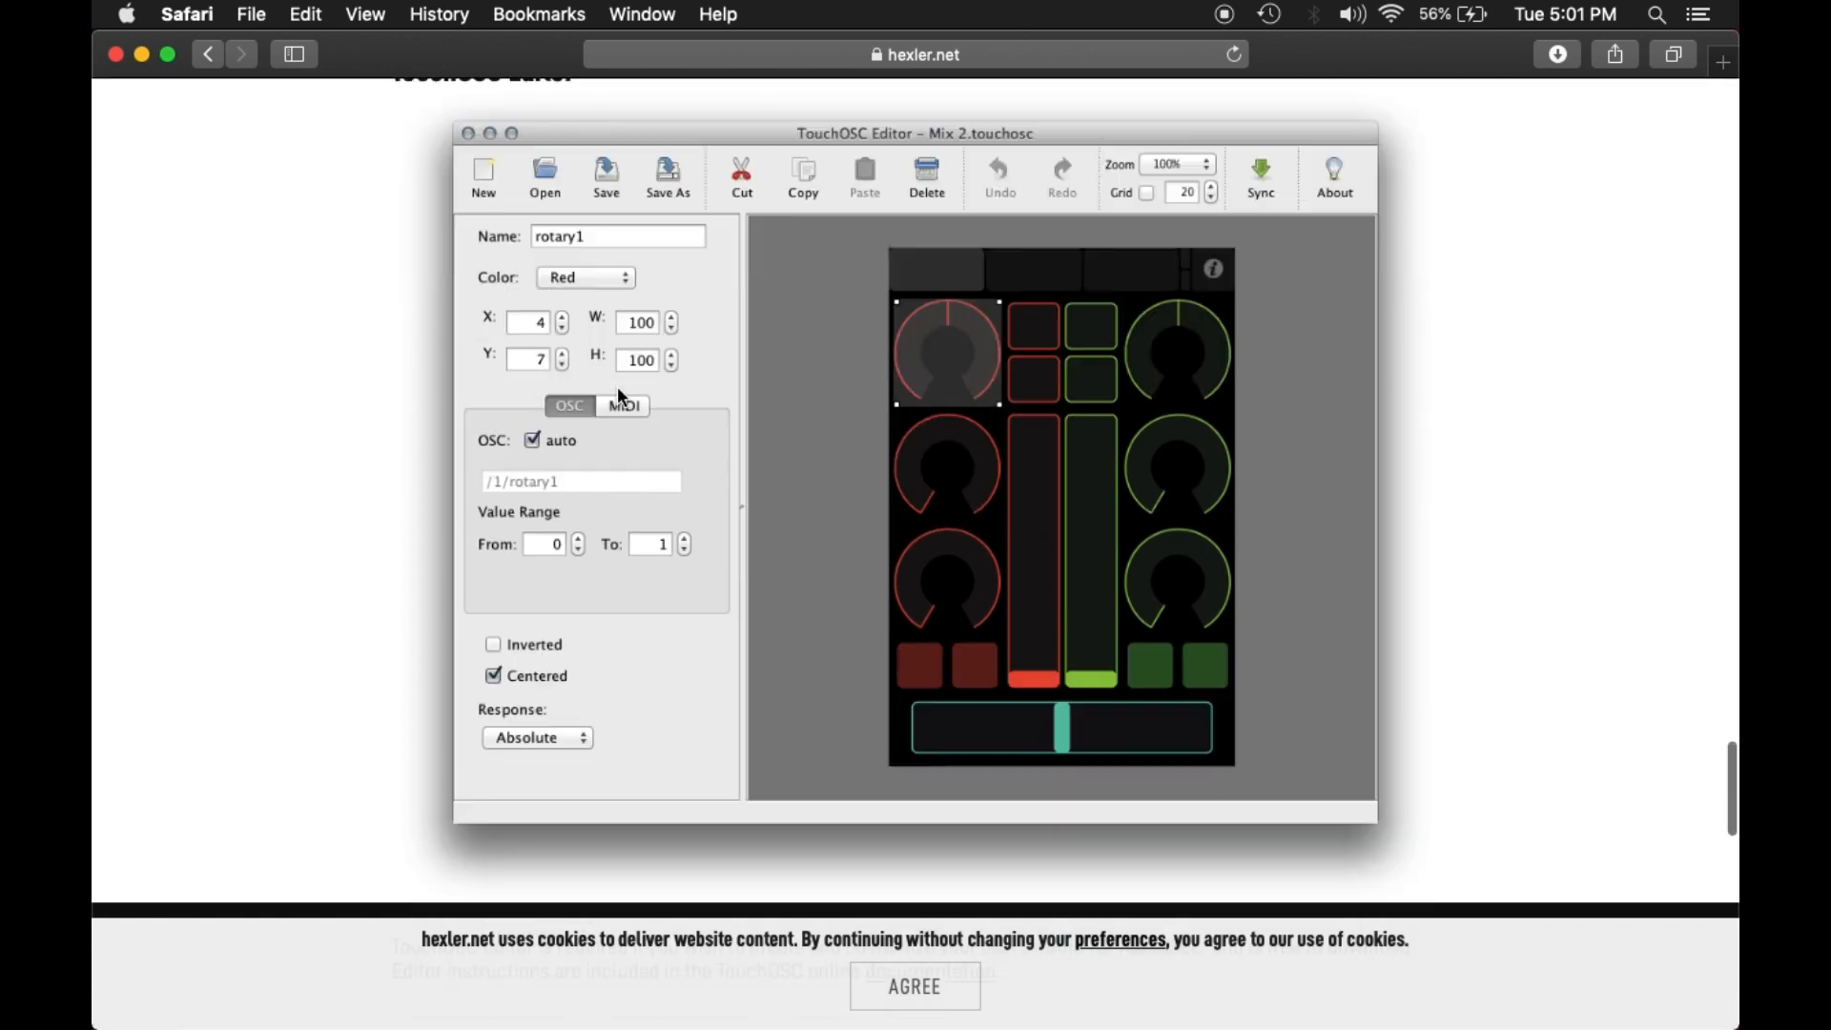
scroll(down, 3)
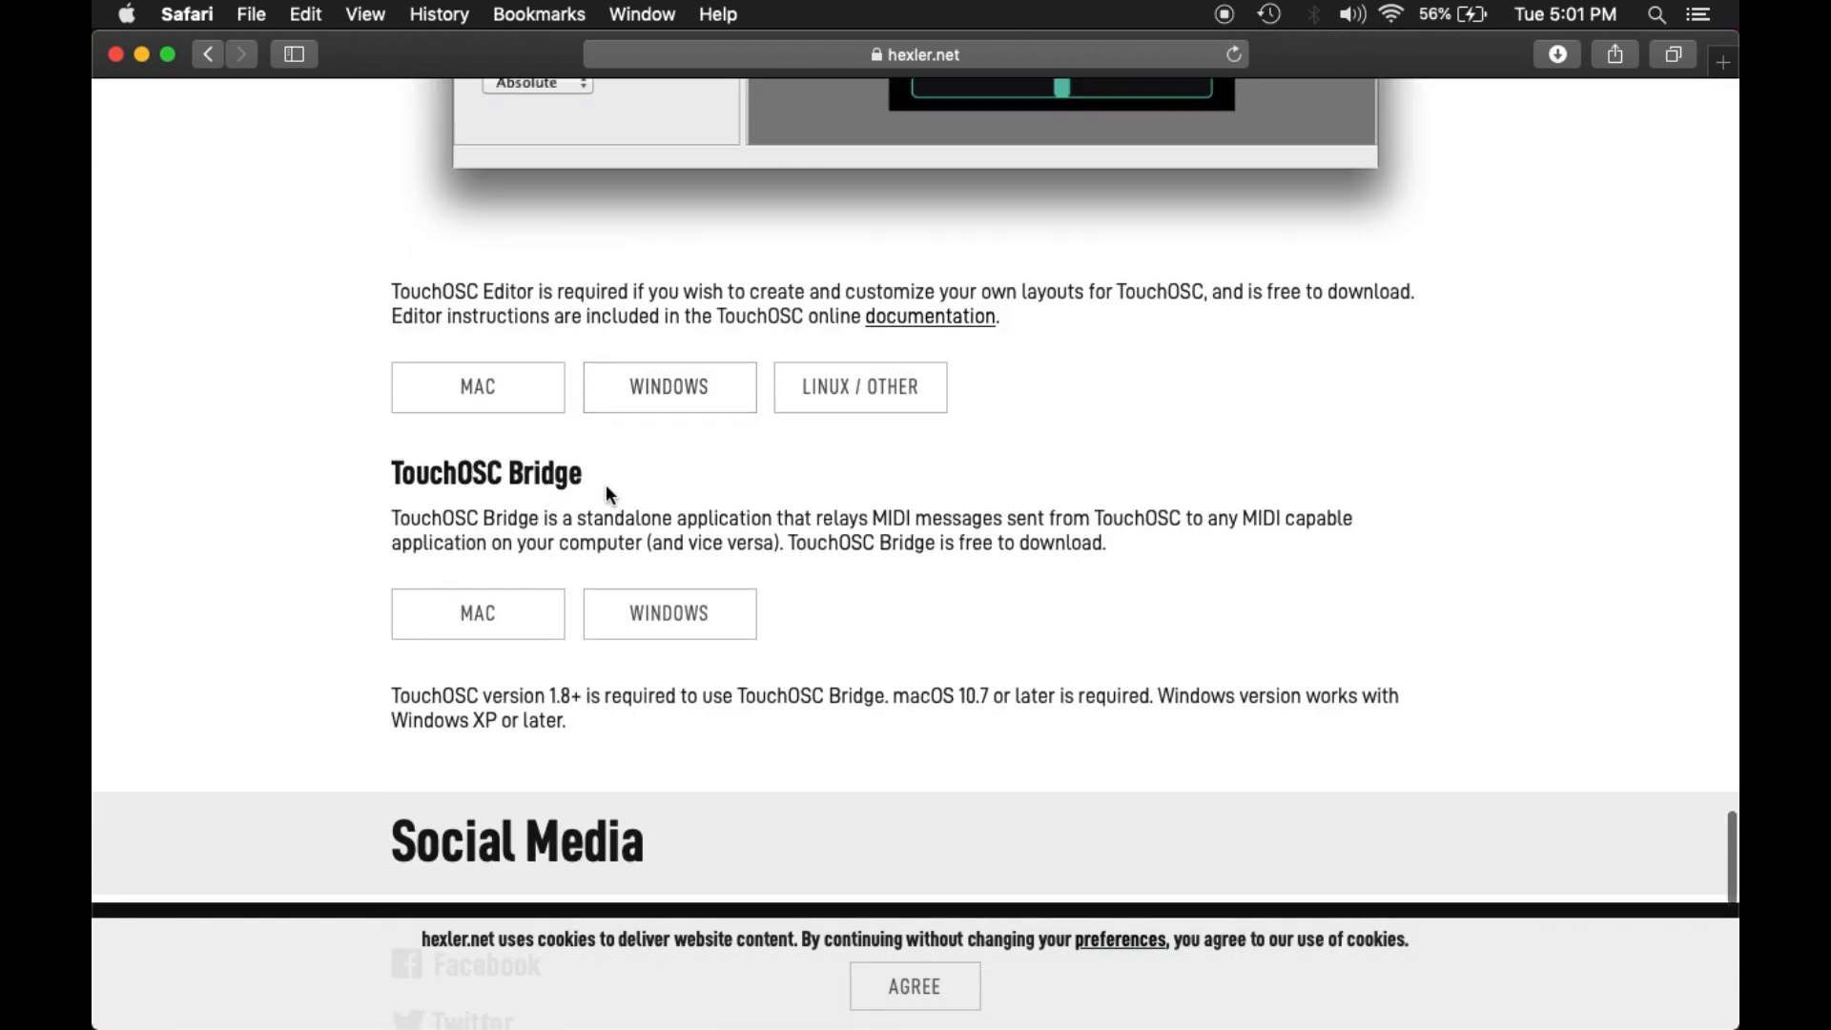
mouse_move(669, 387)
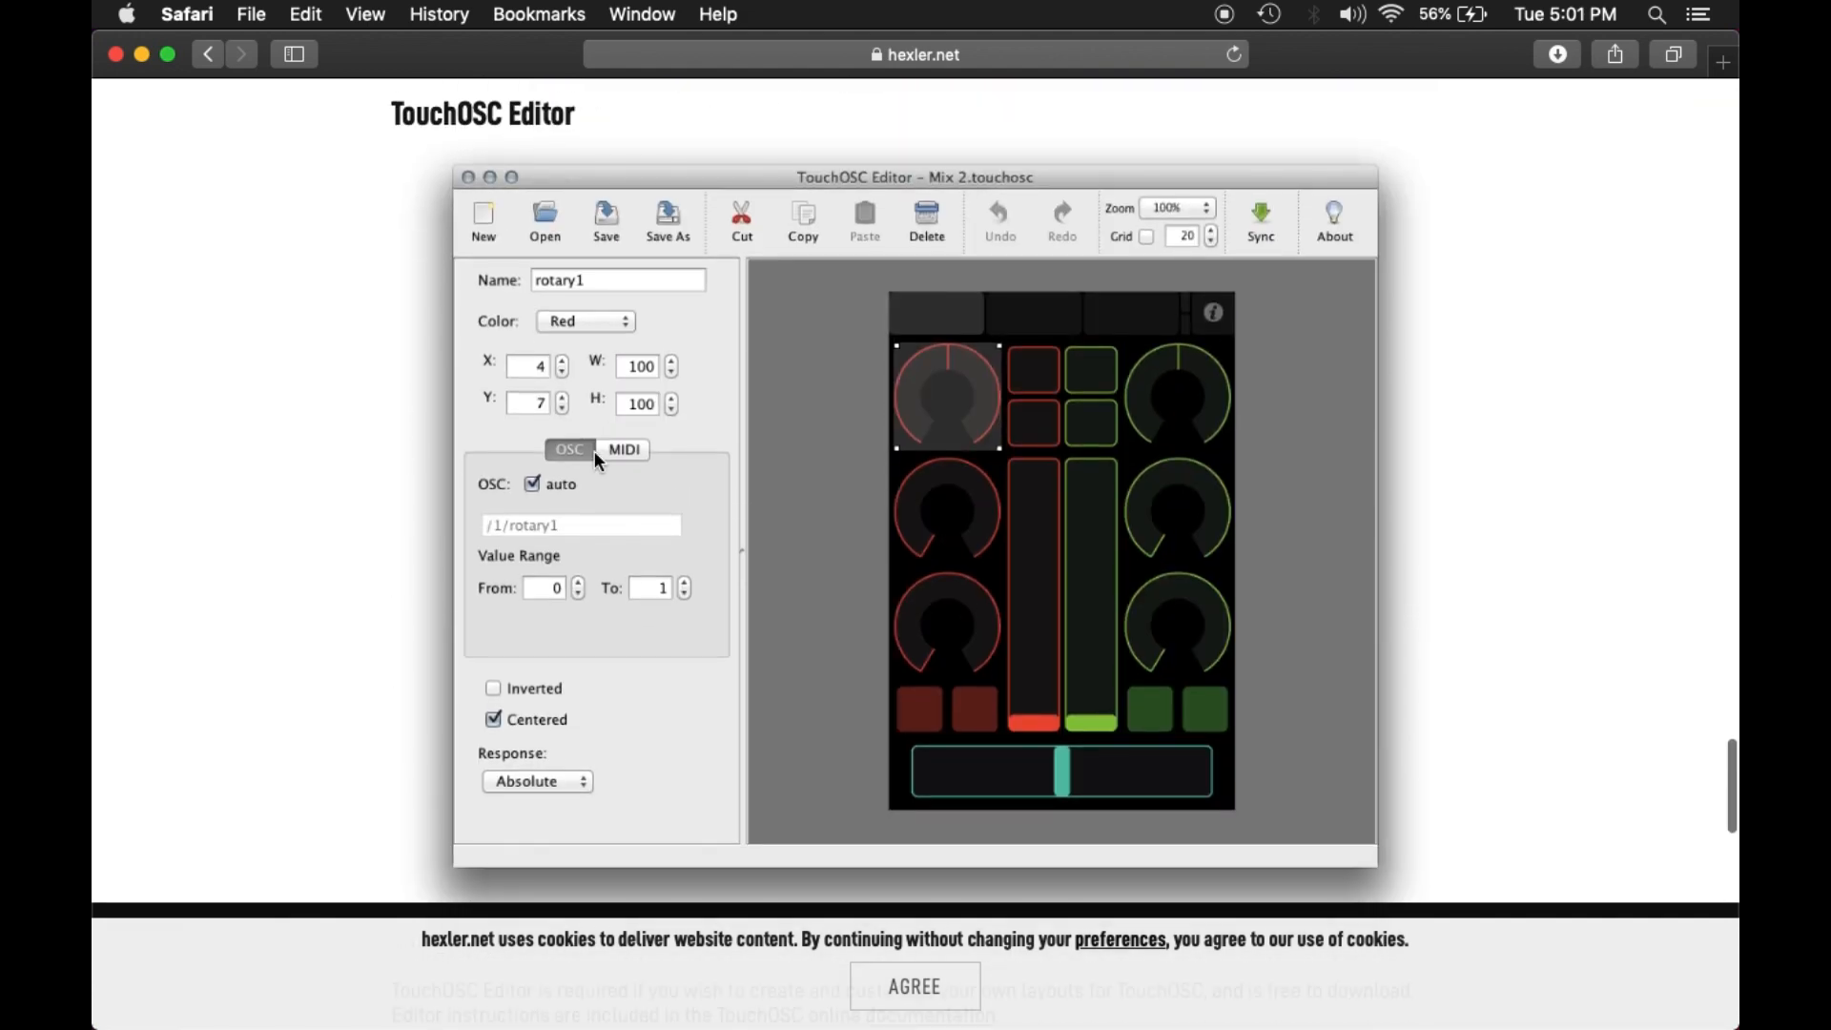
scroll(down, 3)
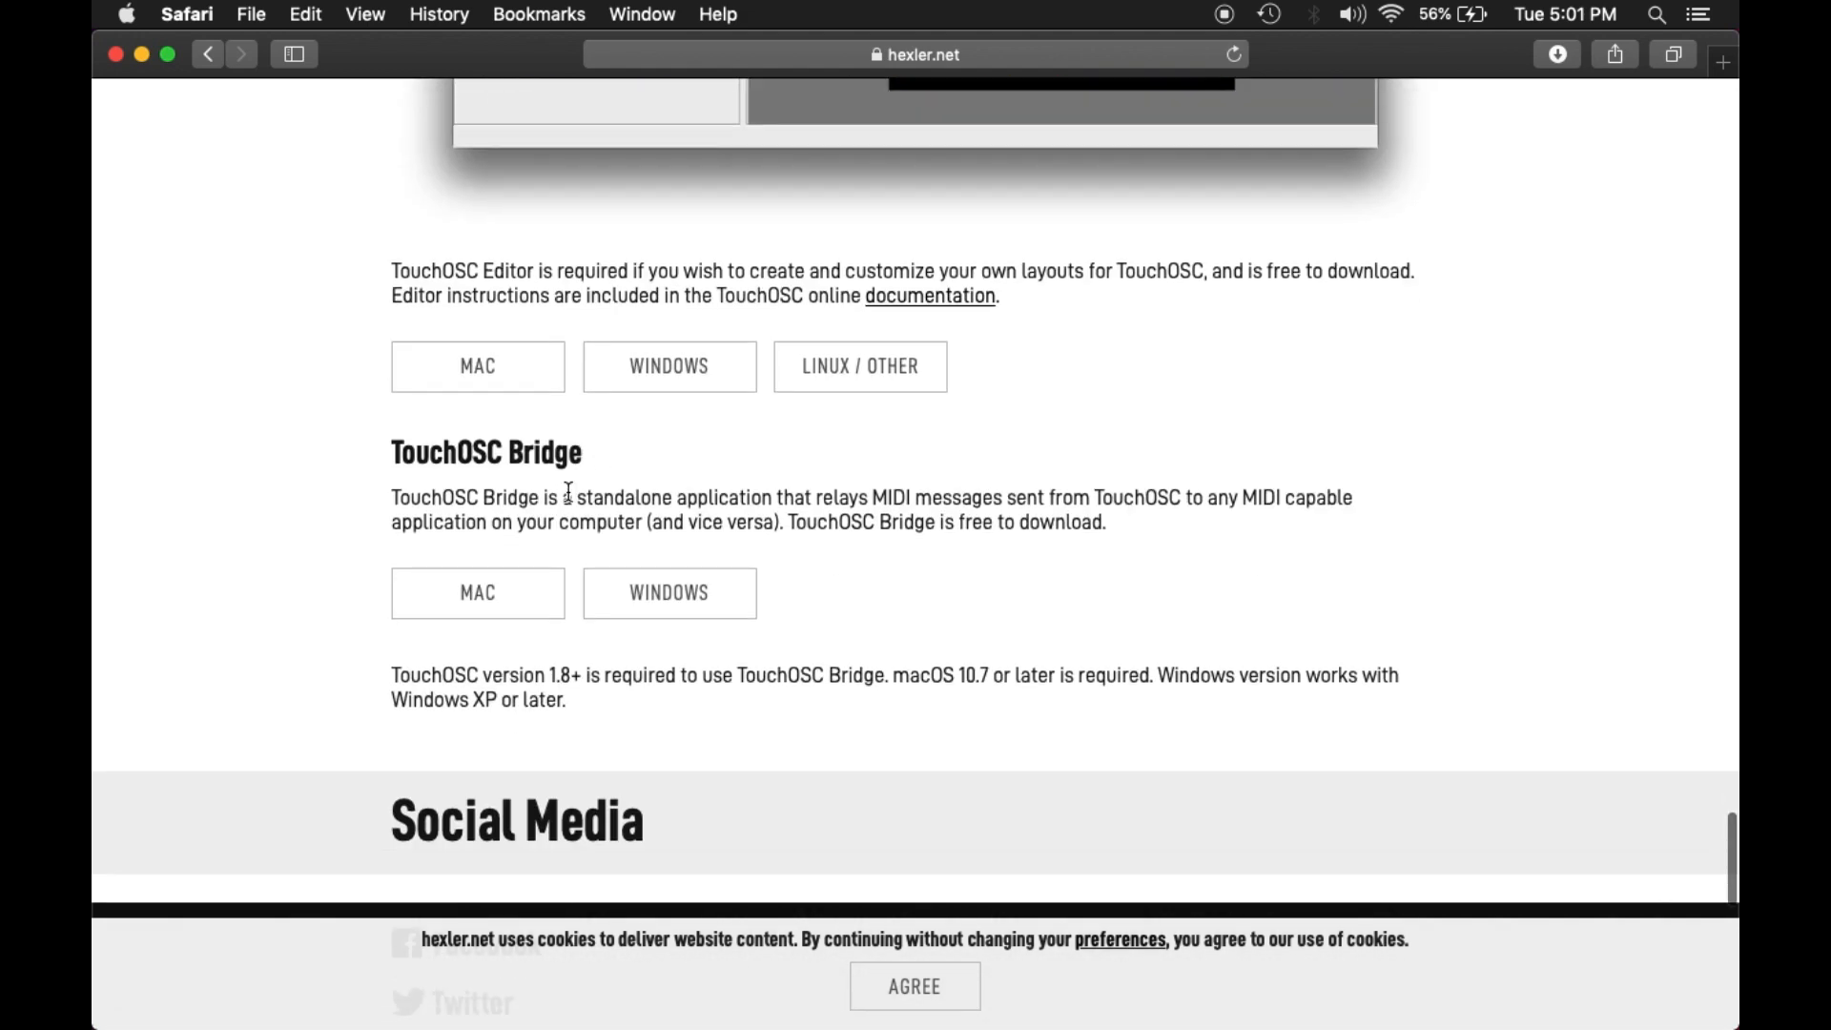
scroll(down, 3)
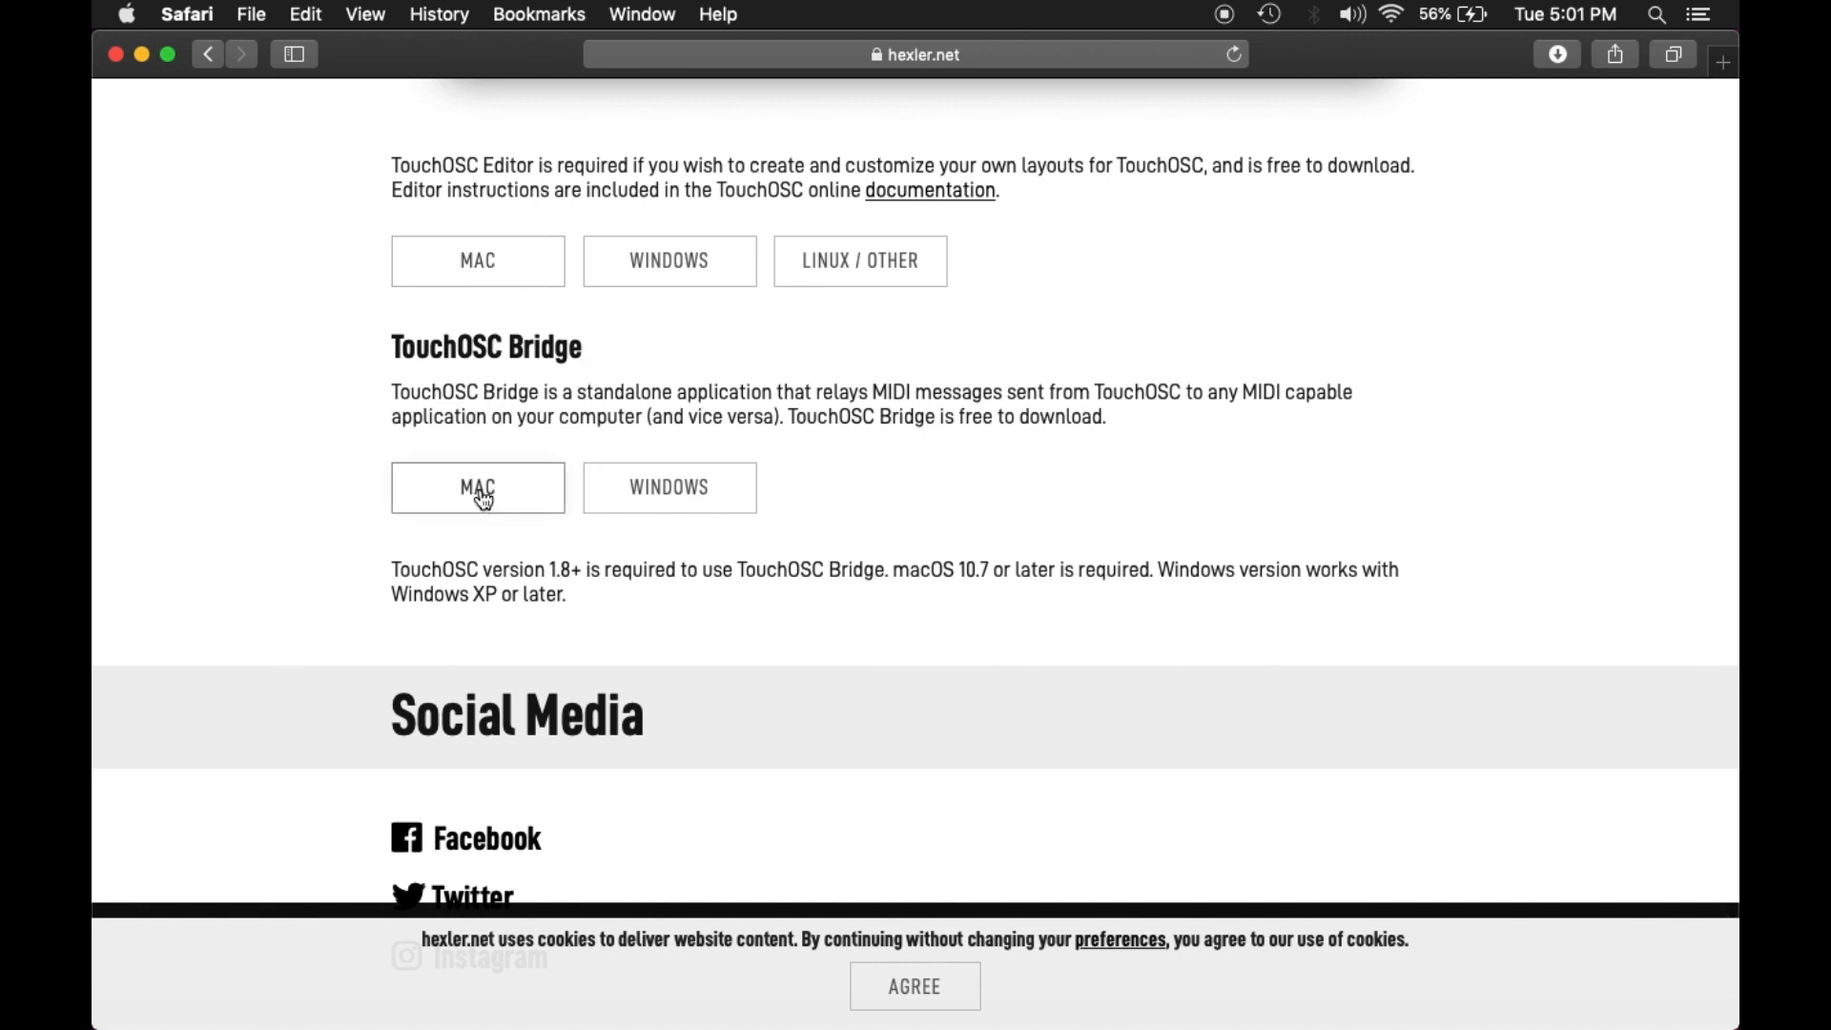
click(477, 487)
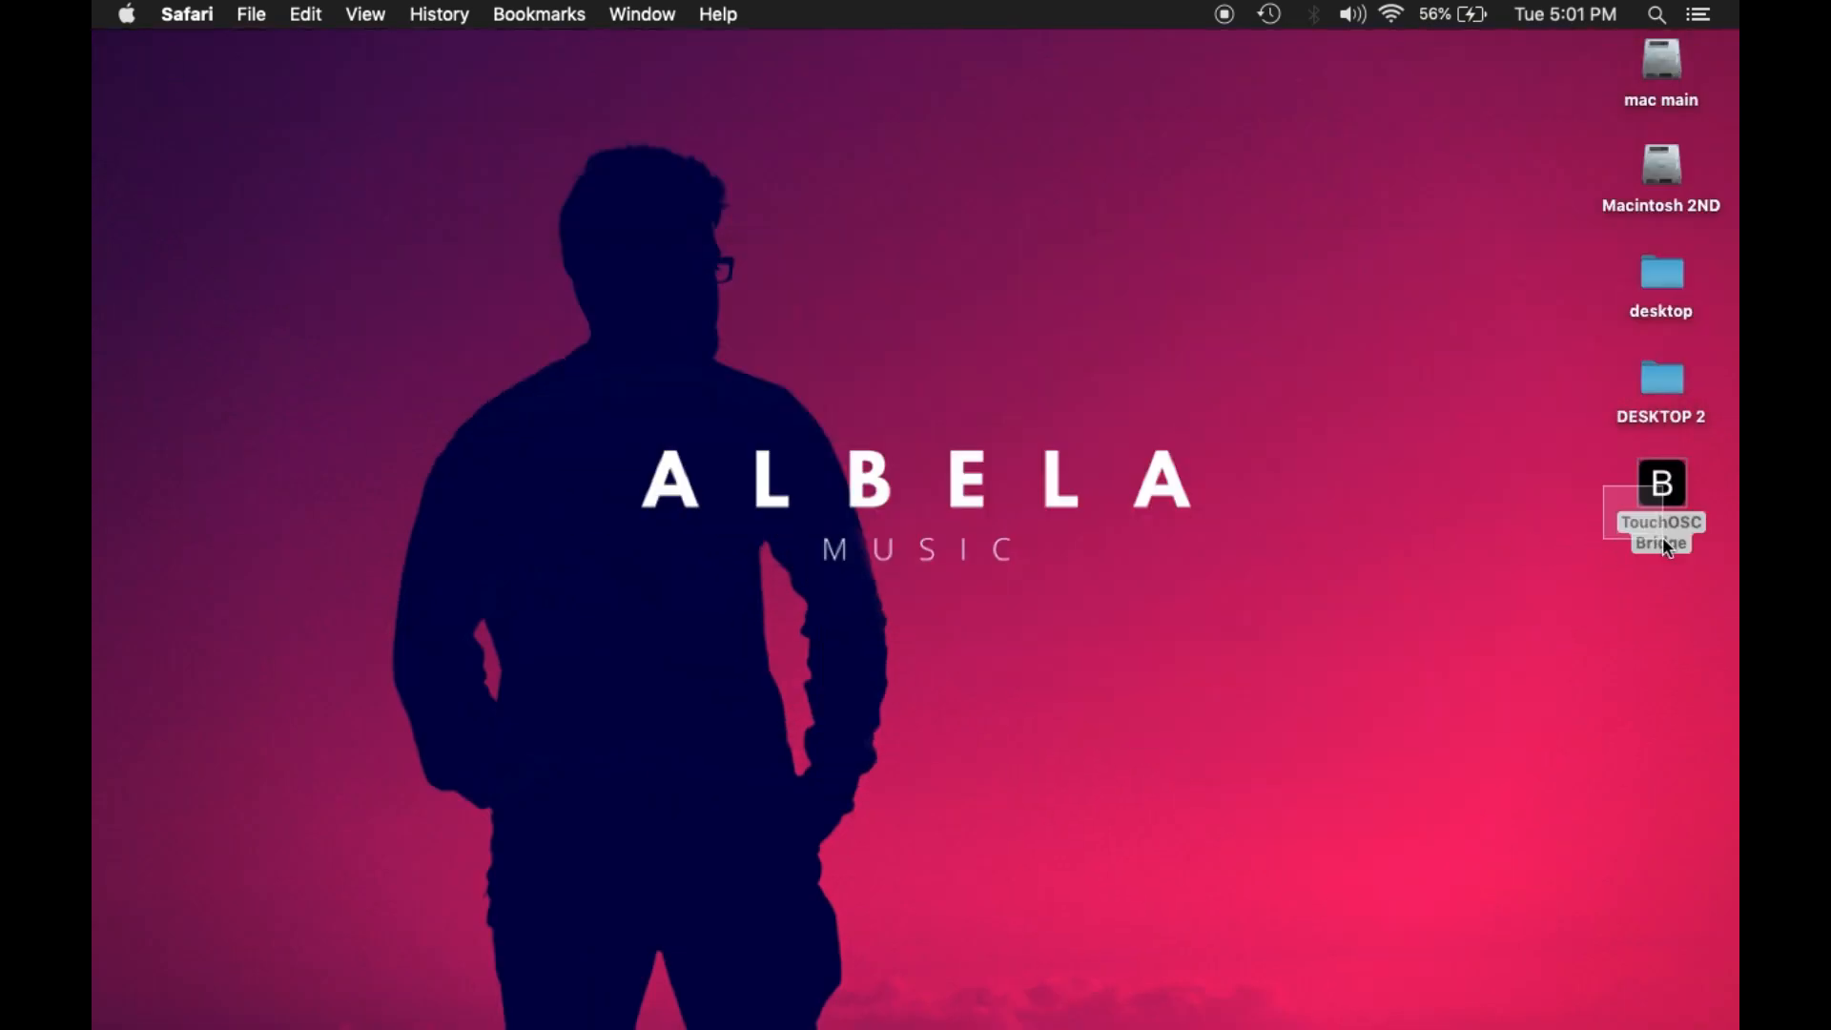
- Launch the downloaded TouchOSC Bridge and show its menu with Enable USB Connections checked
click(1660, 484)
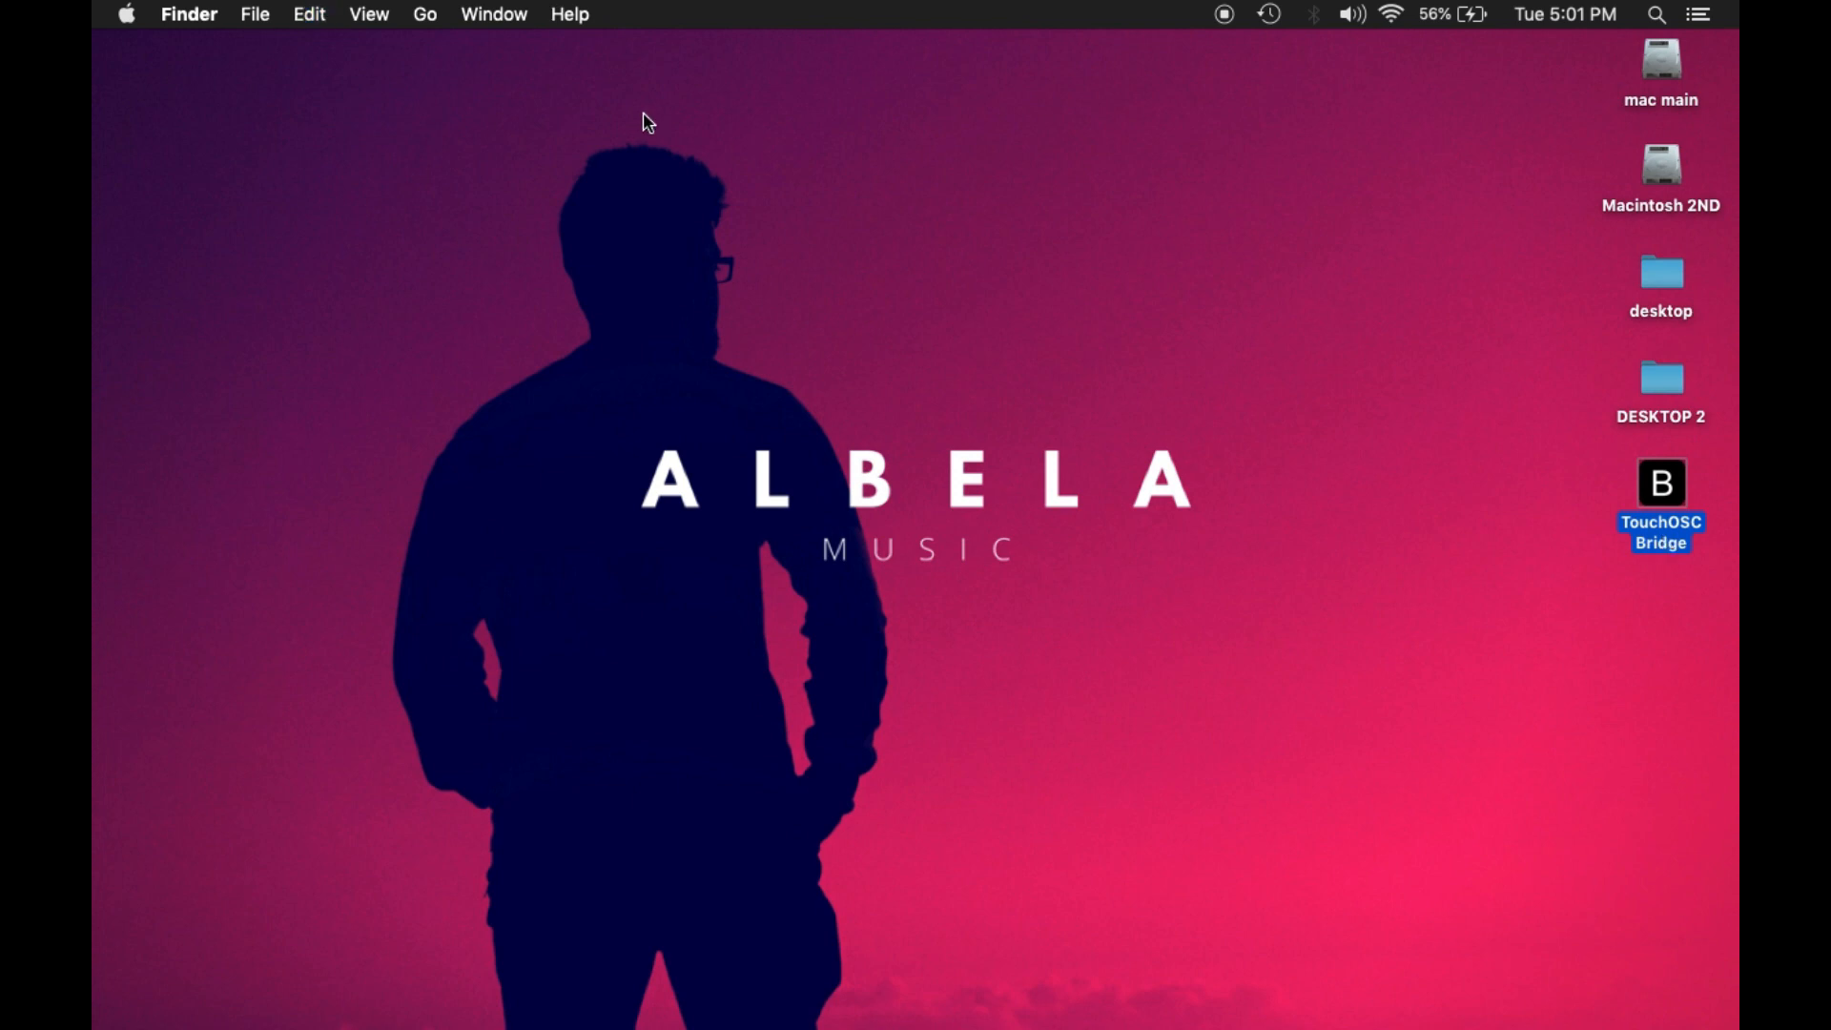
click(424, 15)
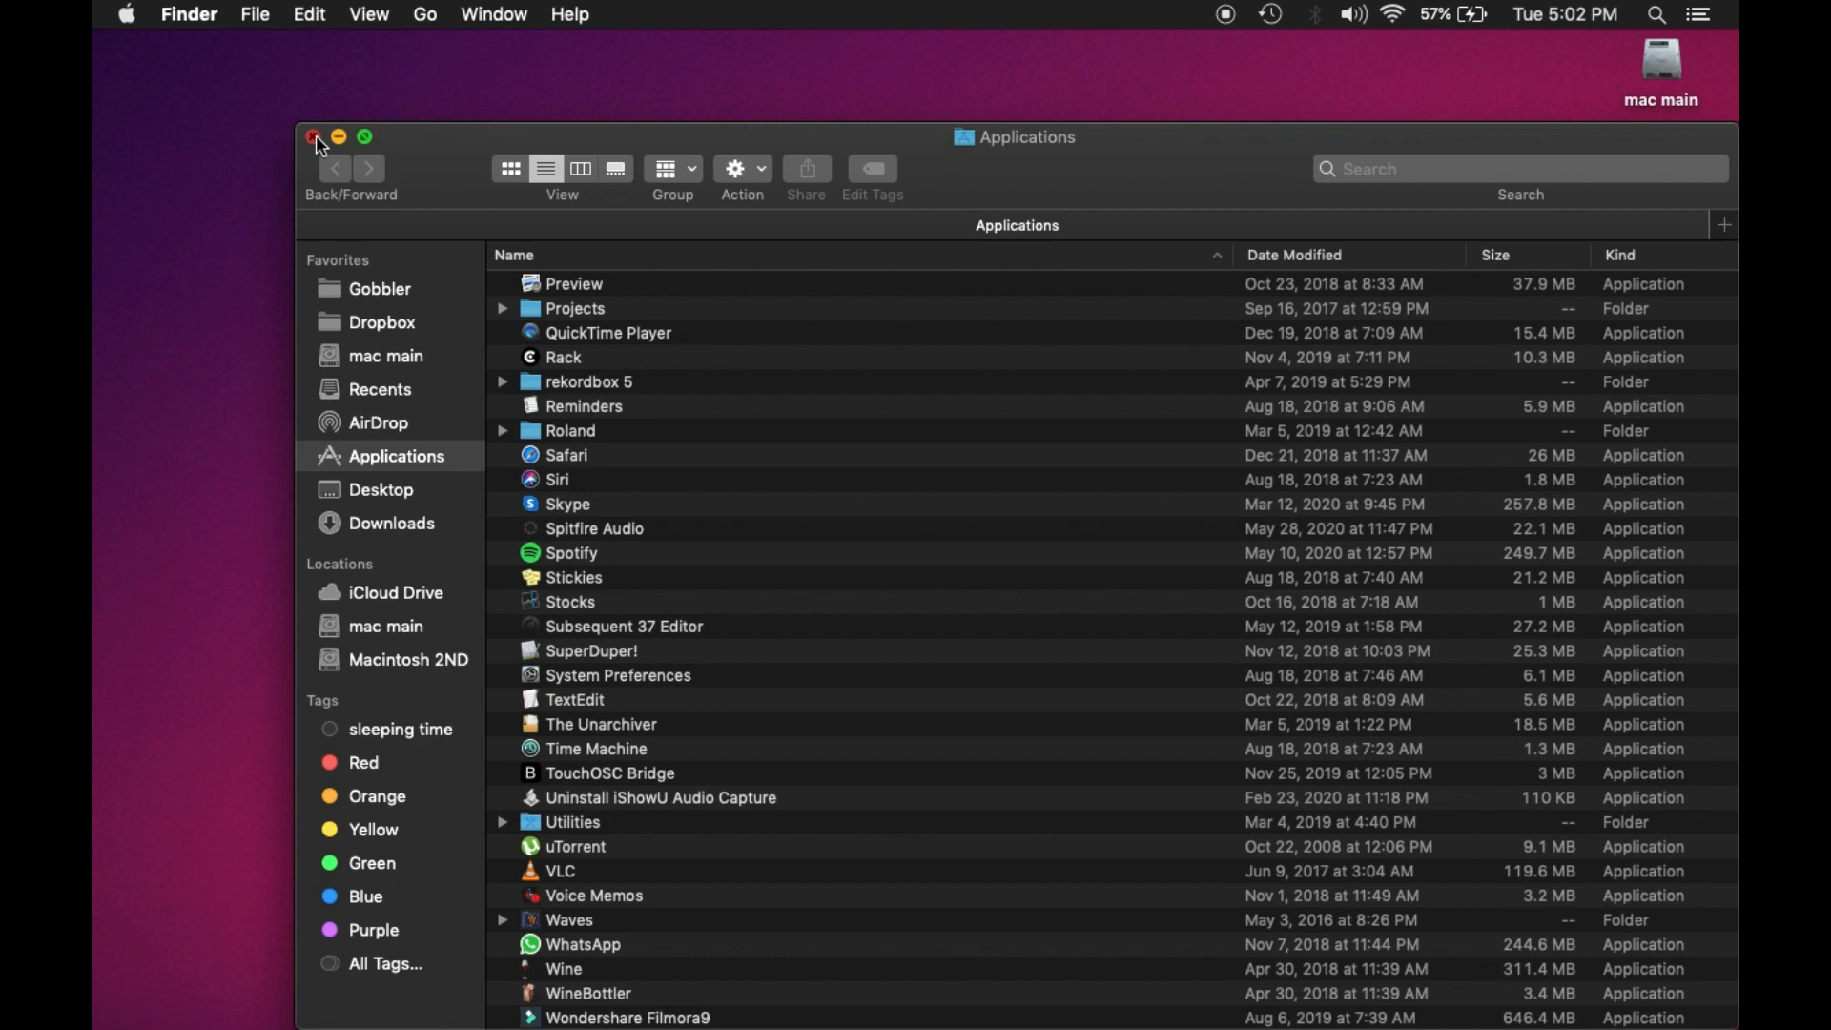
click(312, 137)
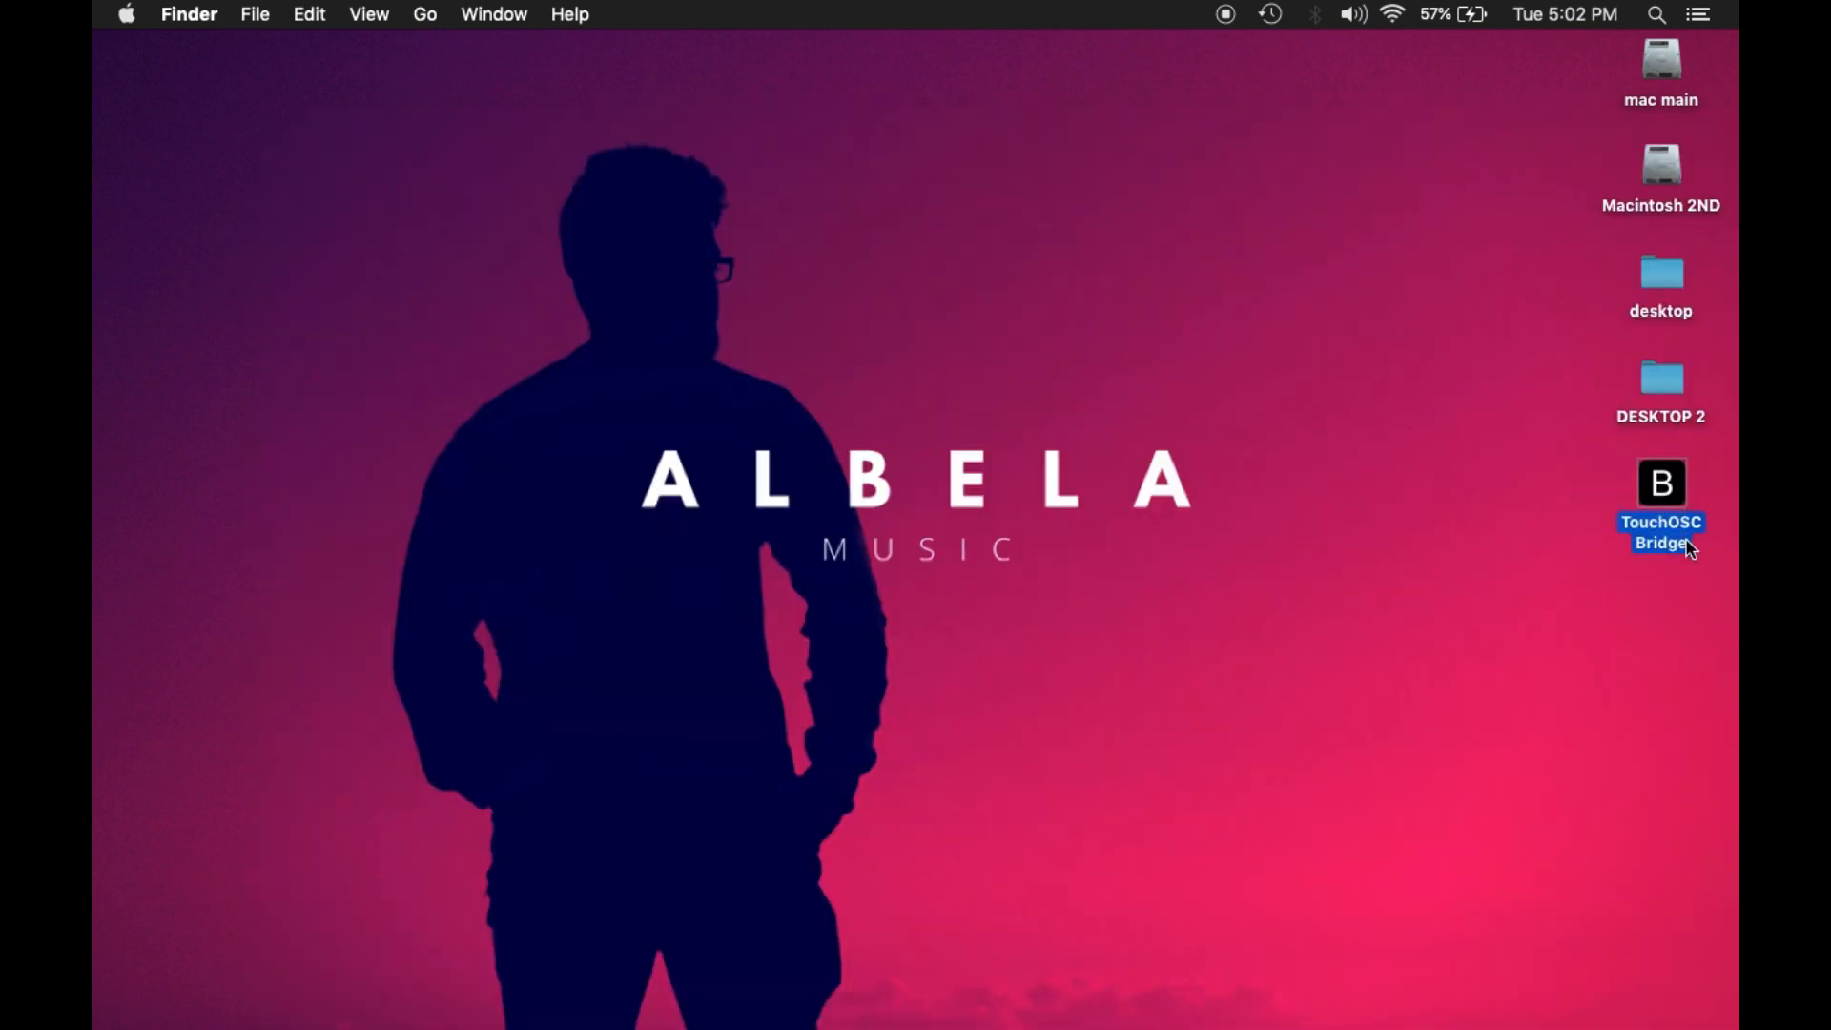
click(510, 999)
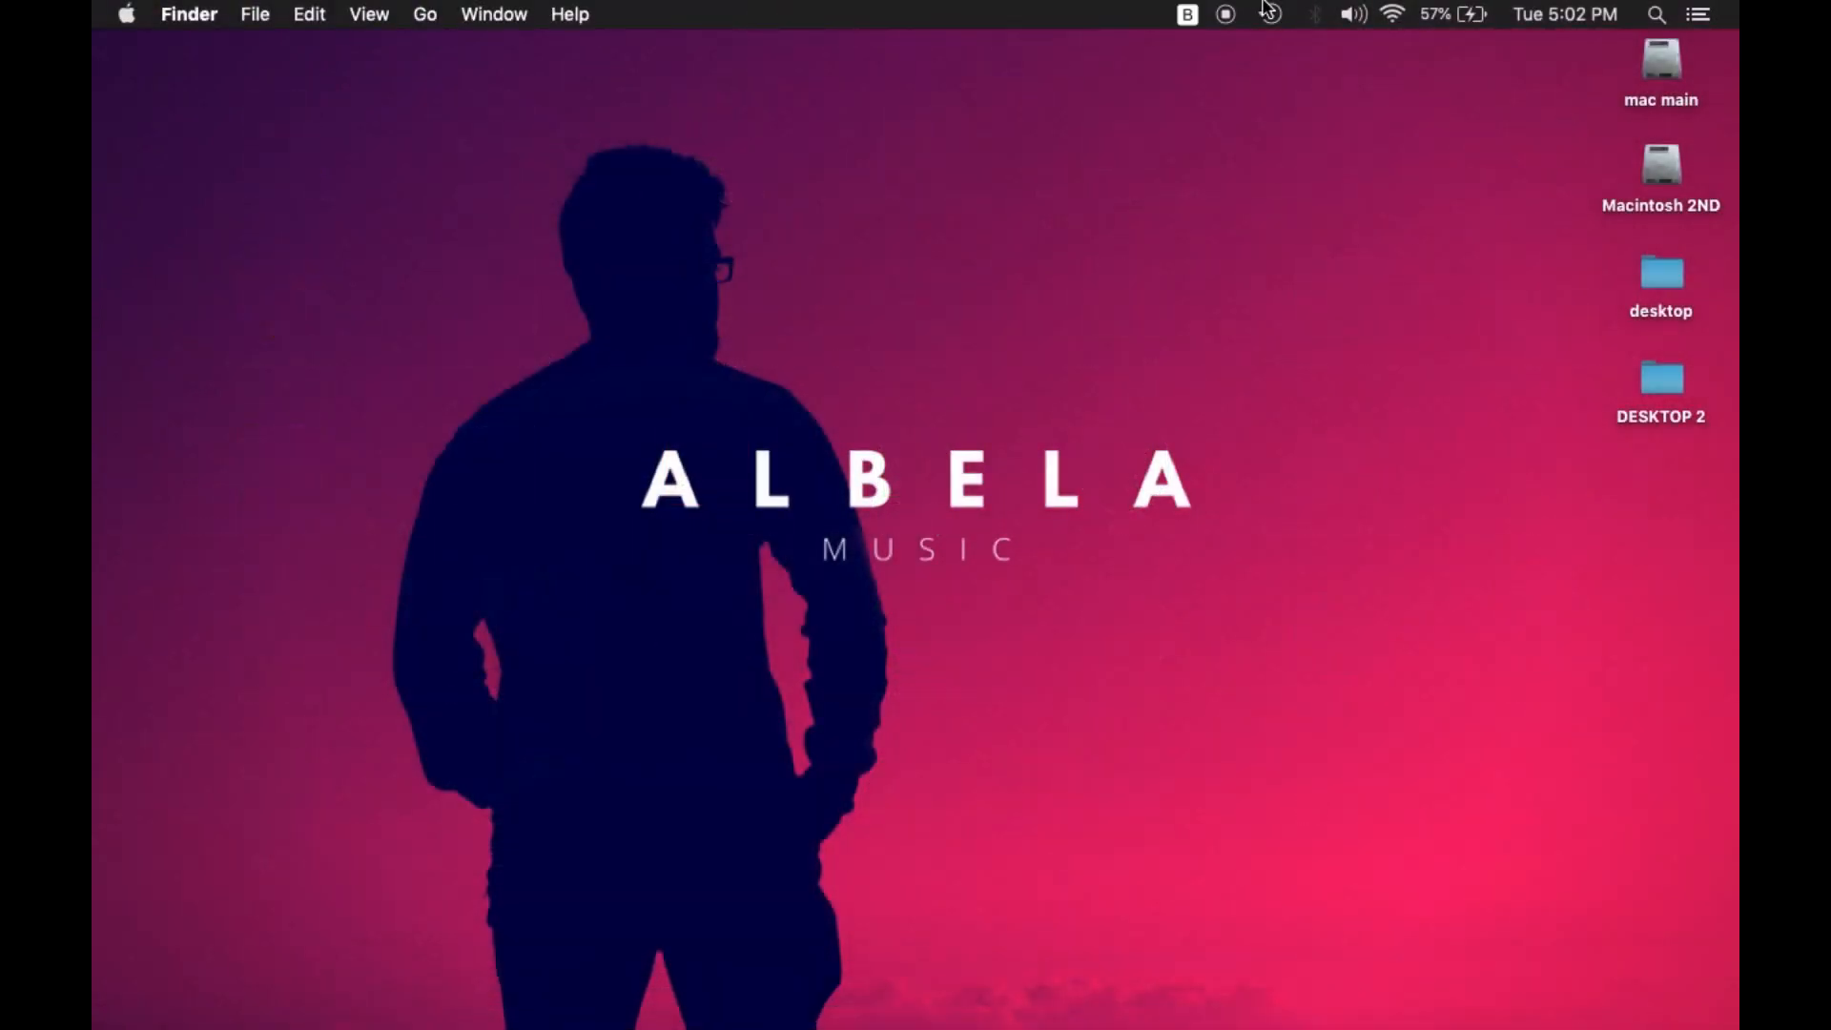
click(1187, 15)
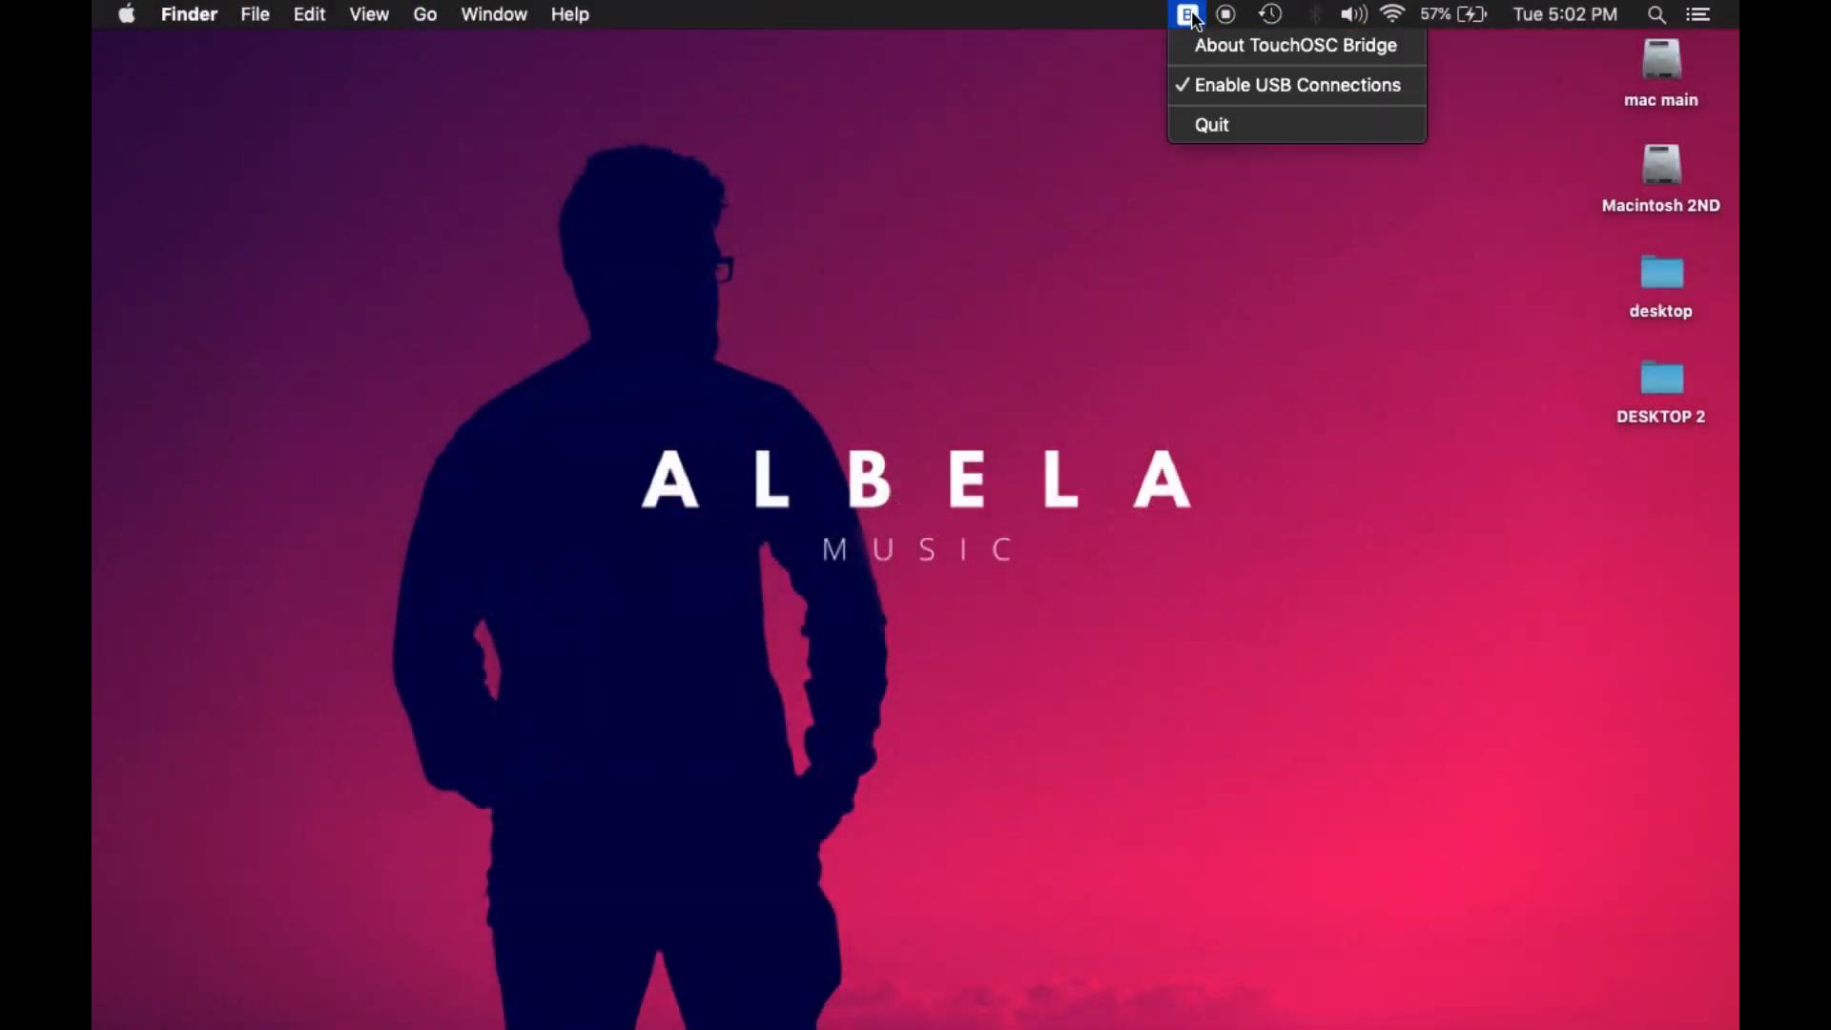
mouse_move(1325, 11)
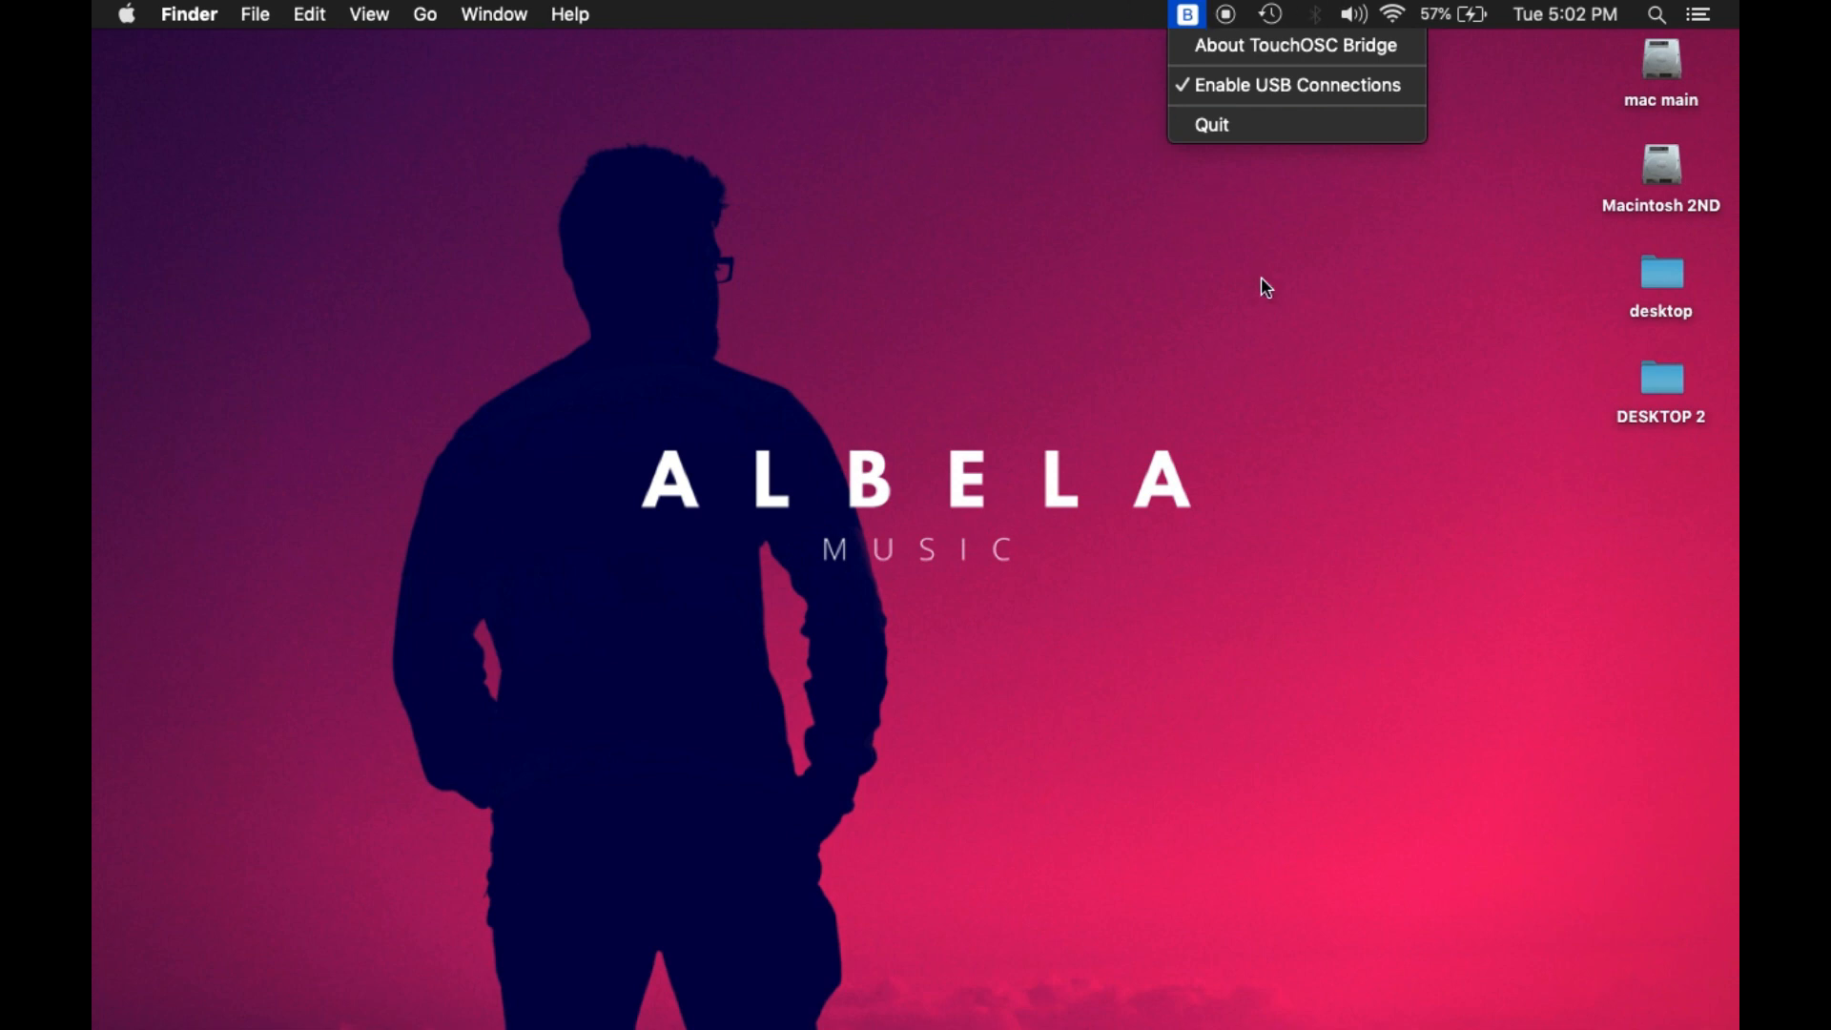
- Open Network Preferences from the Wi-Fi menu to read the Mac's IP 192.168.43.155
click(1393, 14)
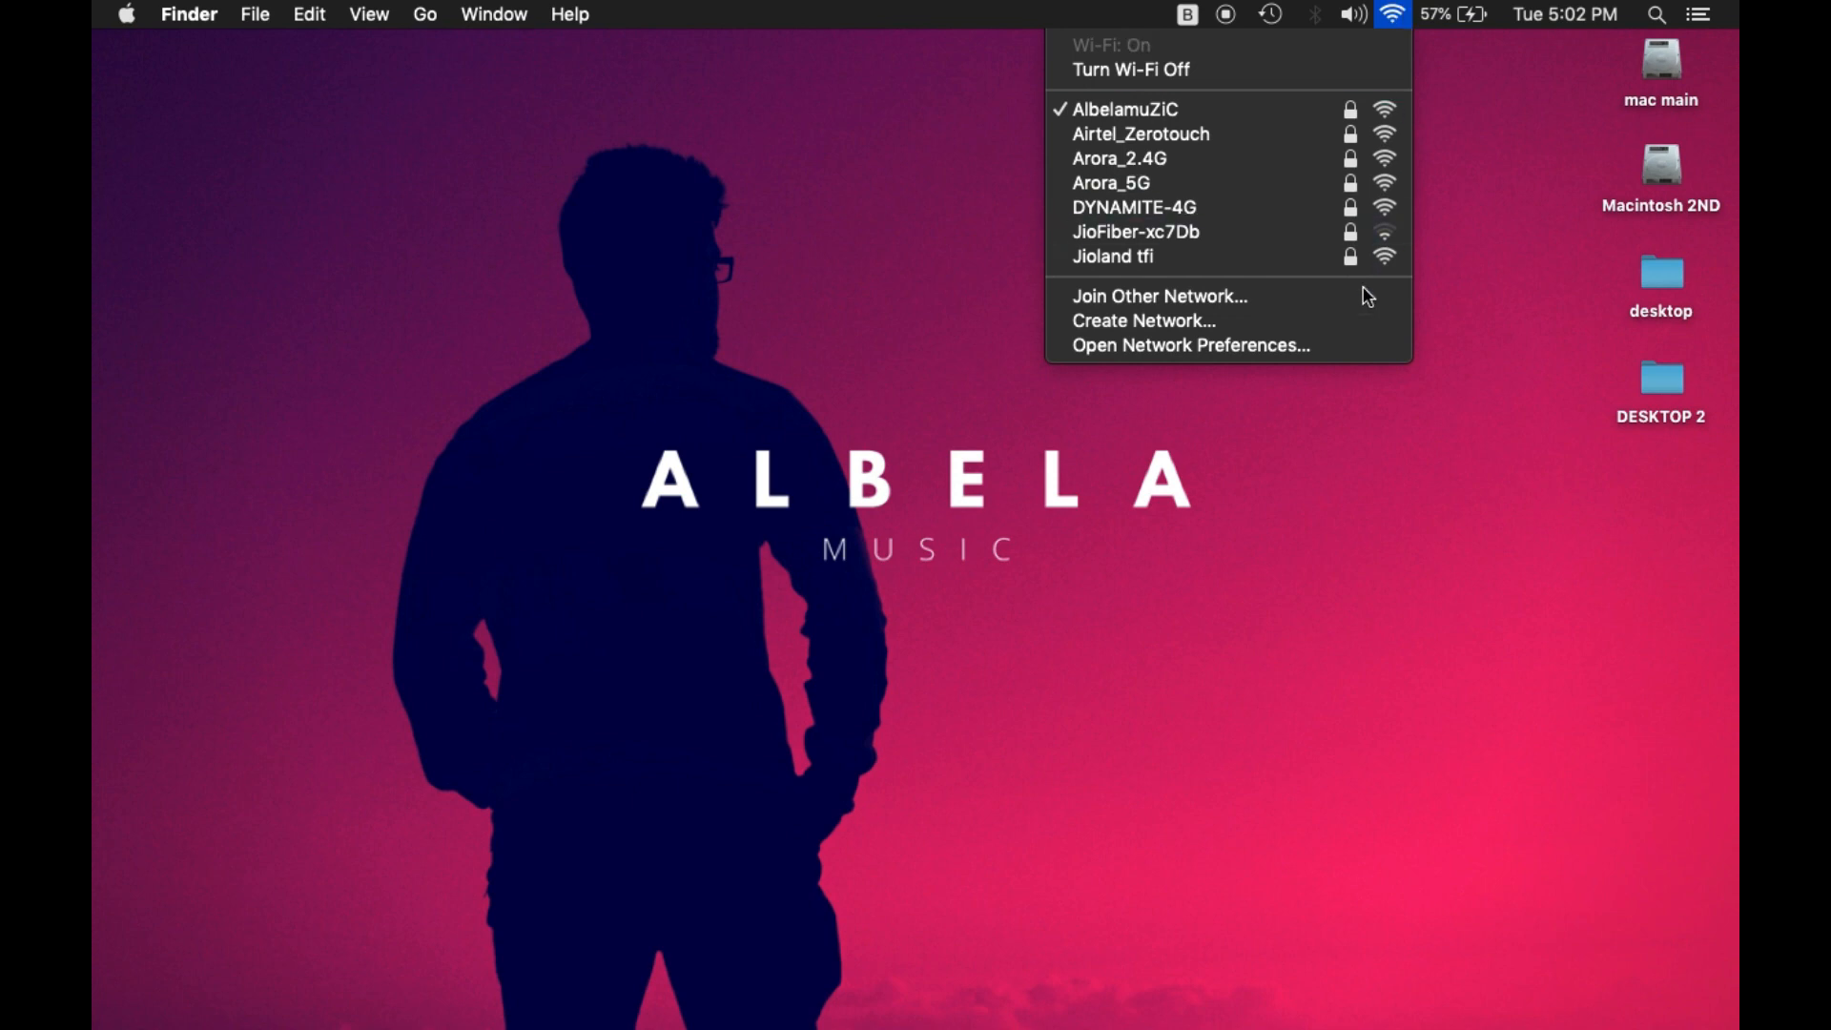
click(1190, 344)
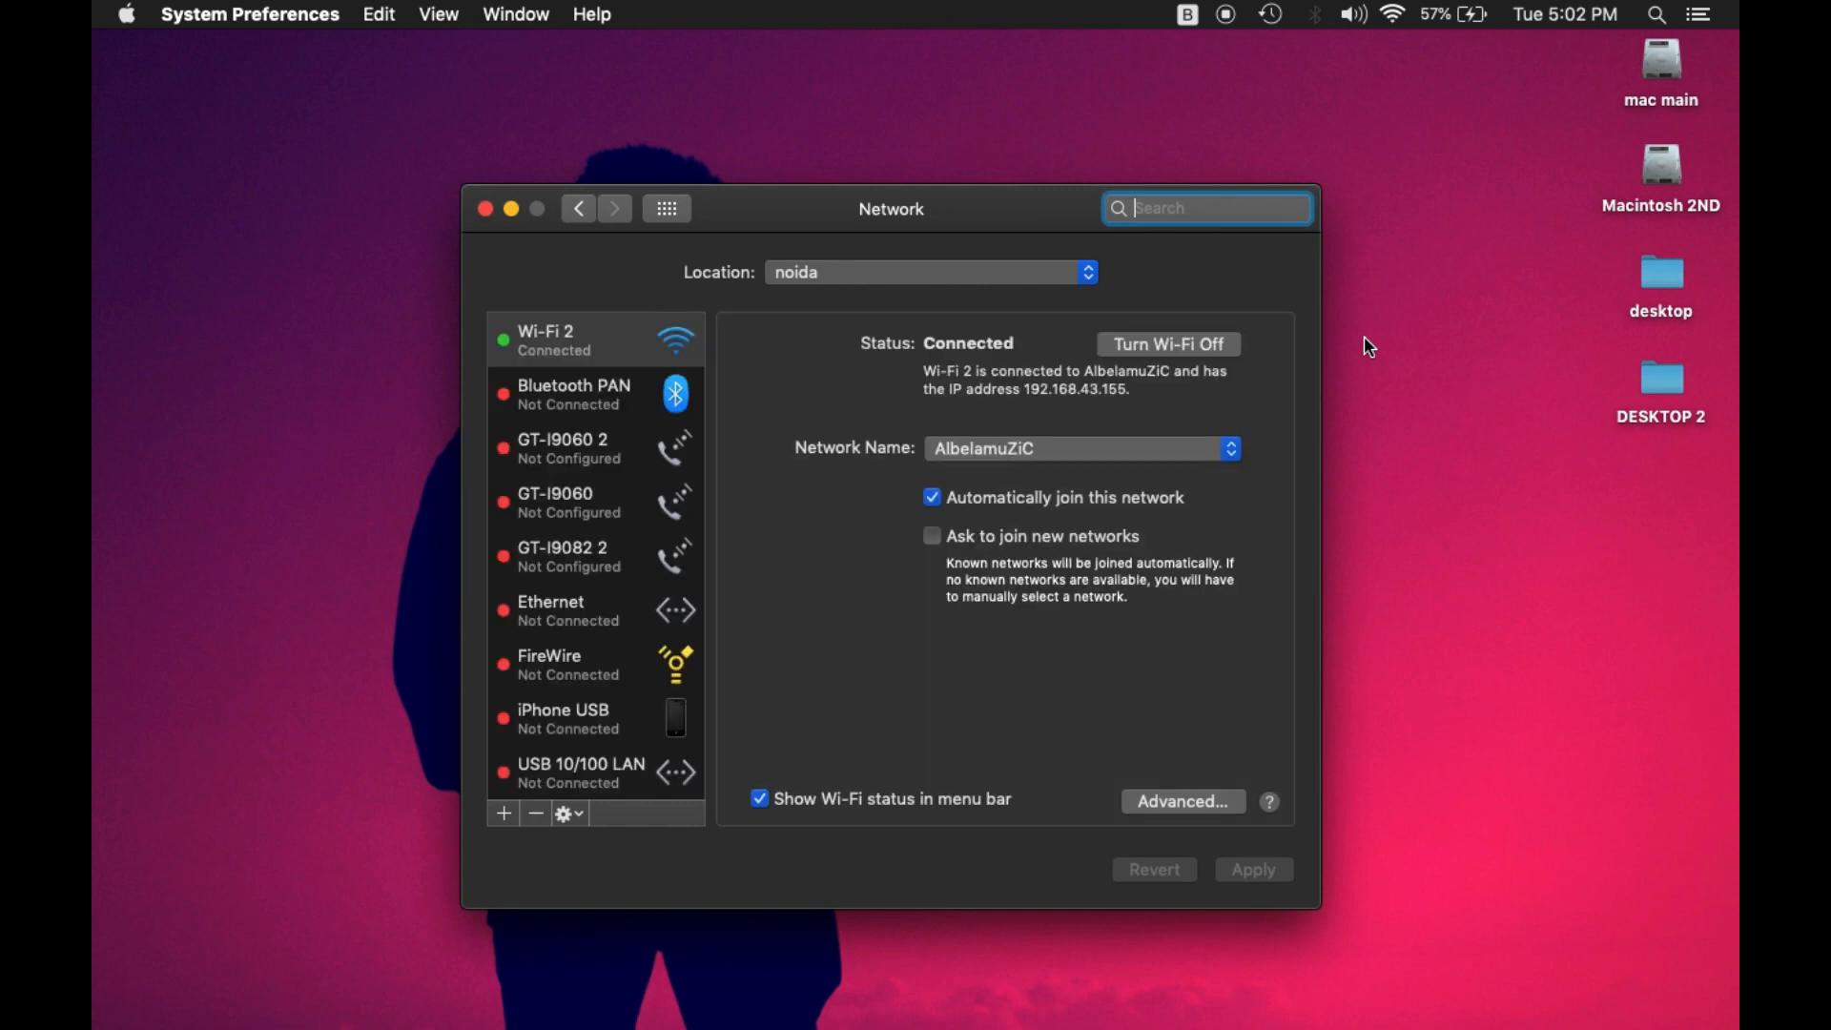
mouse_move(1188, 344)
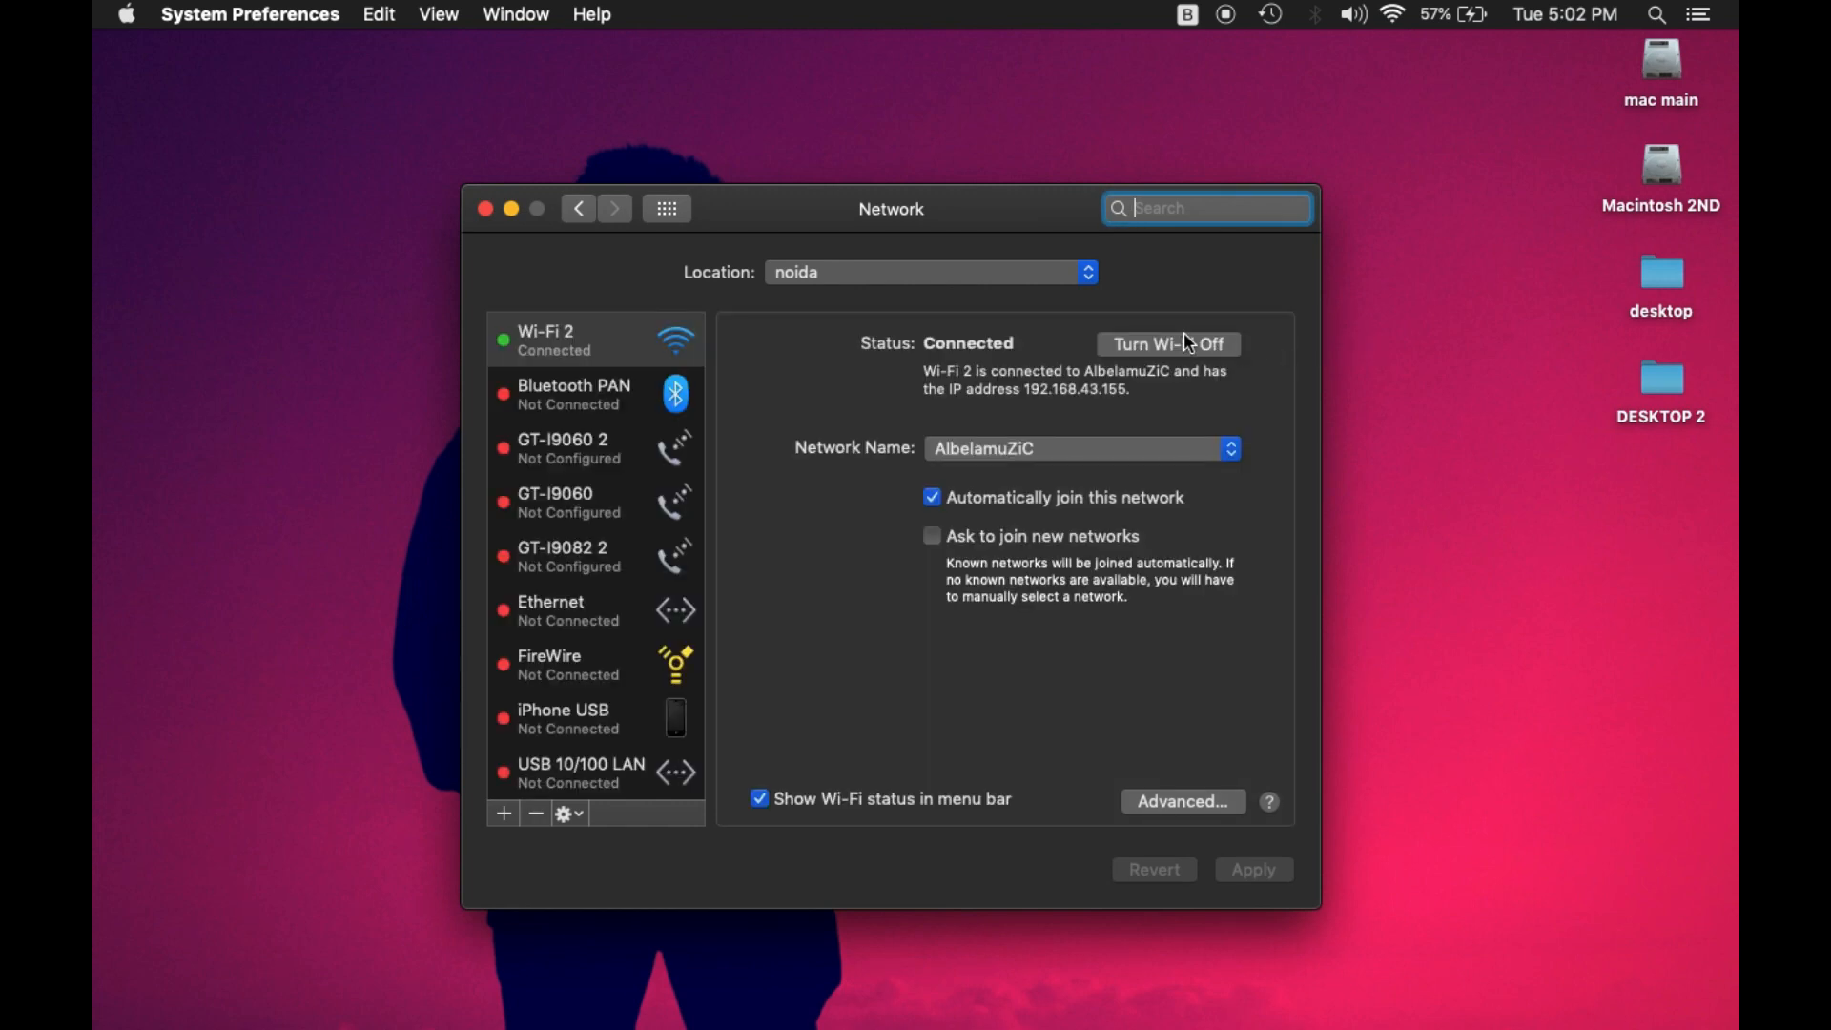
mouse_move(1050, 363)
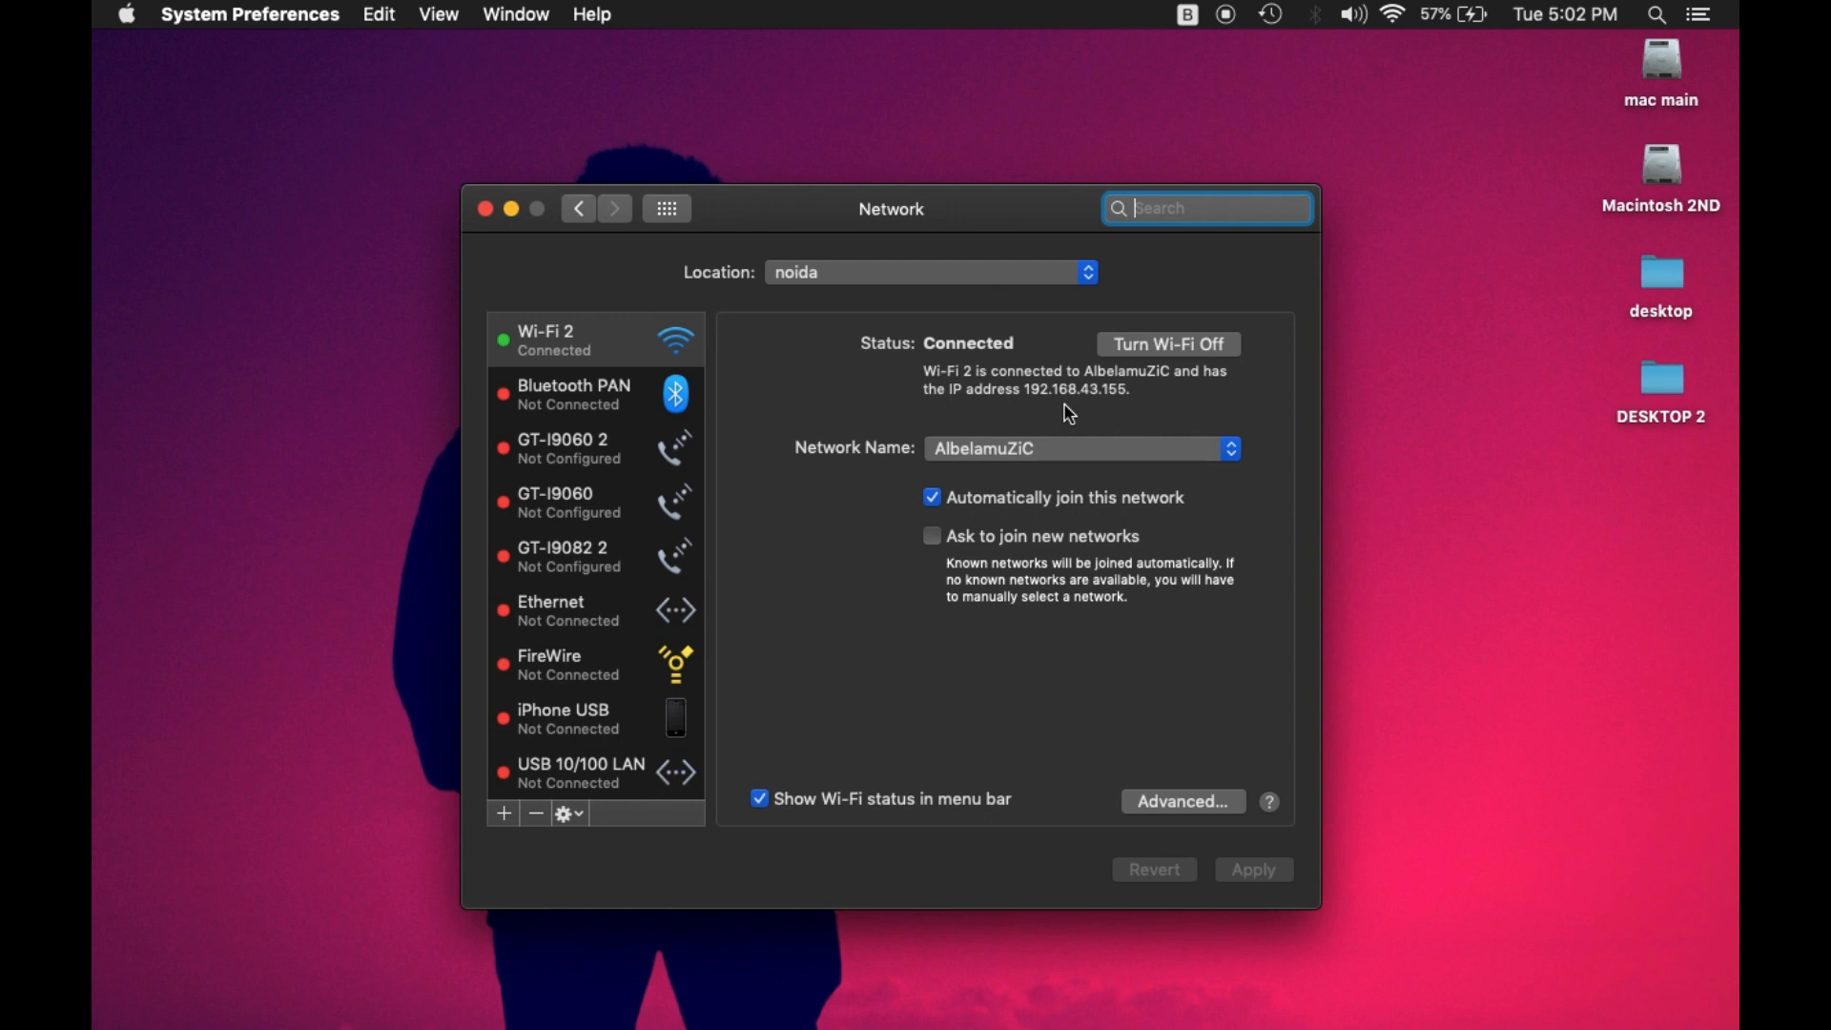
mouse_move(1032, 416)
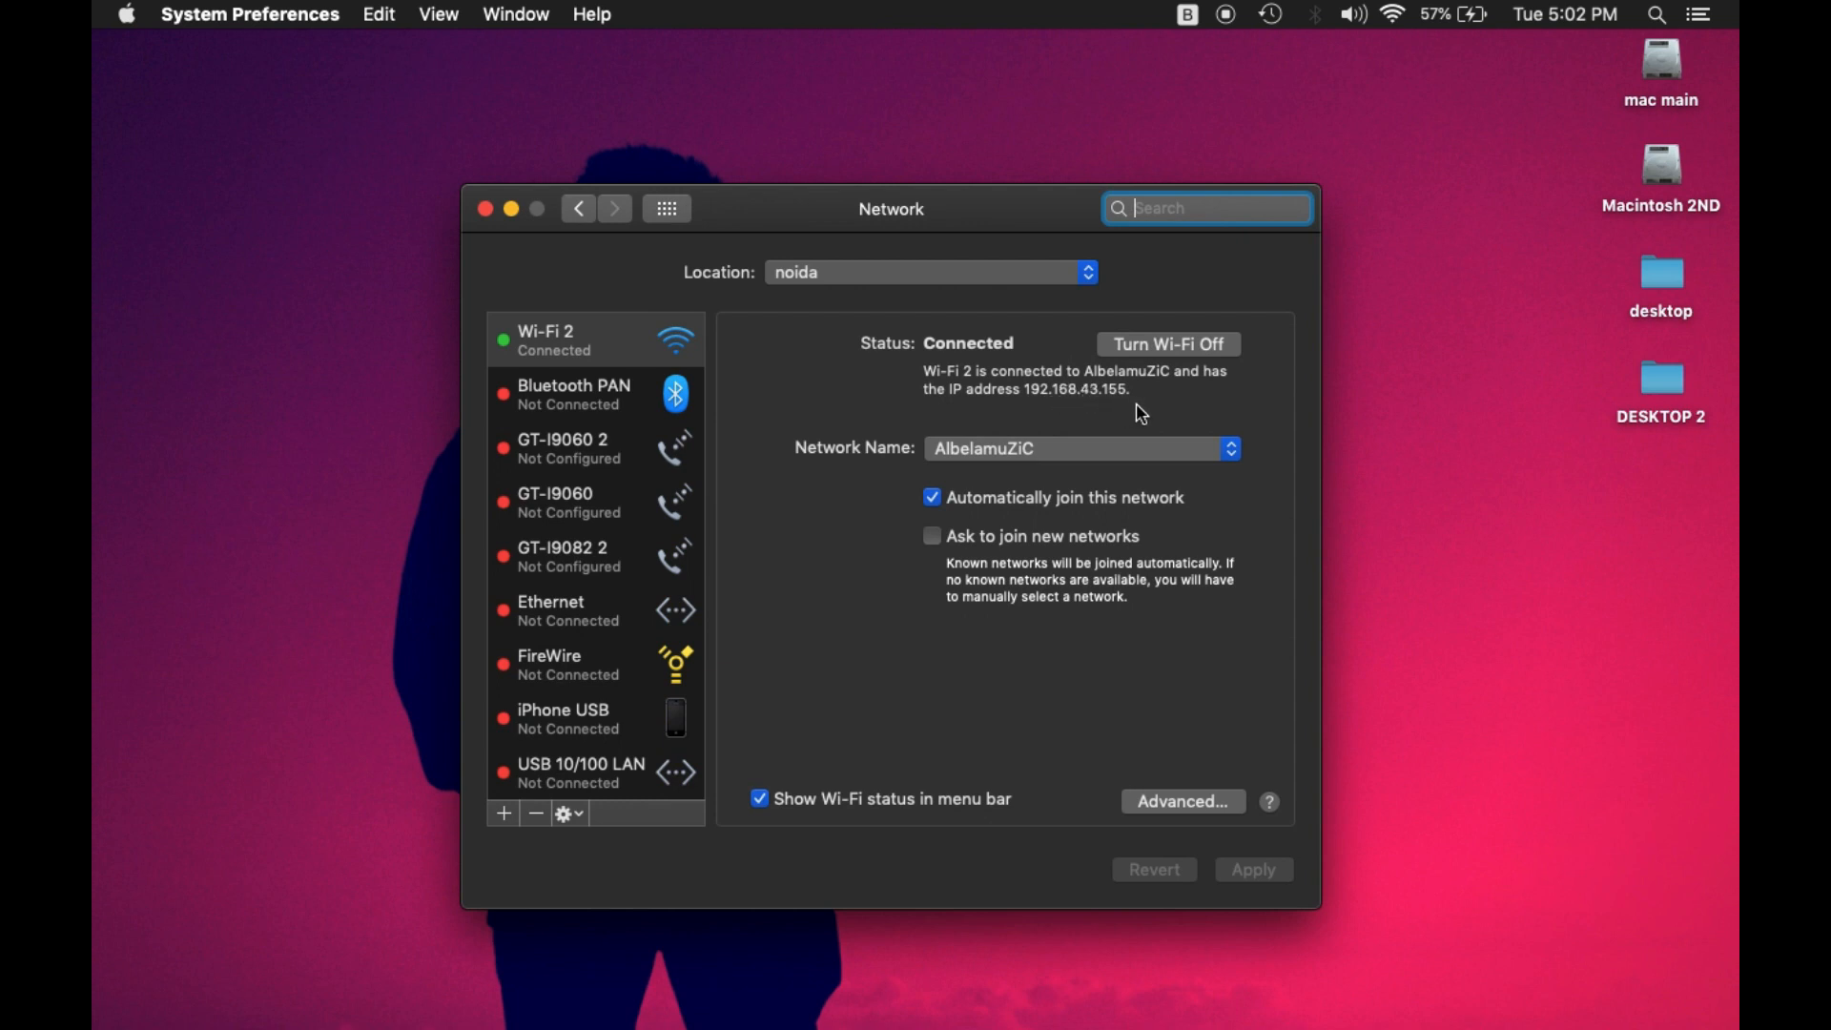
mouse_move(860, 324)
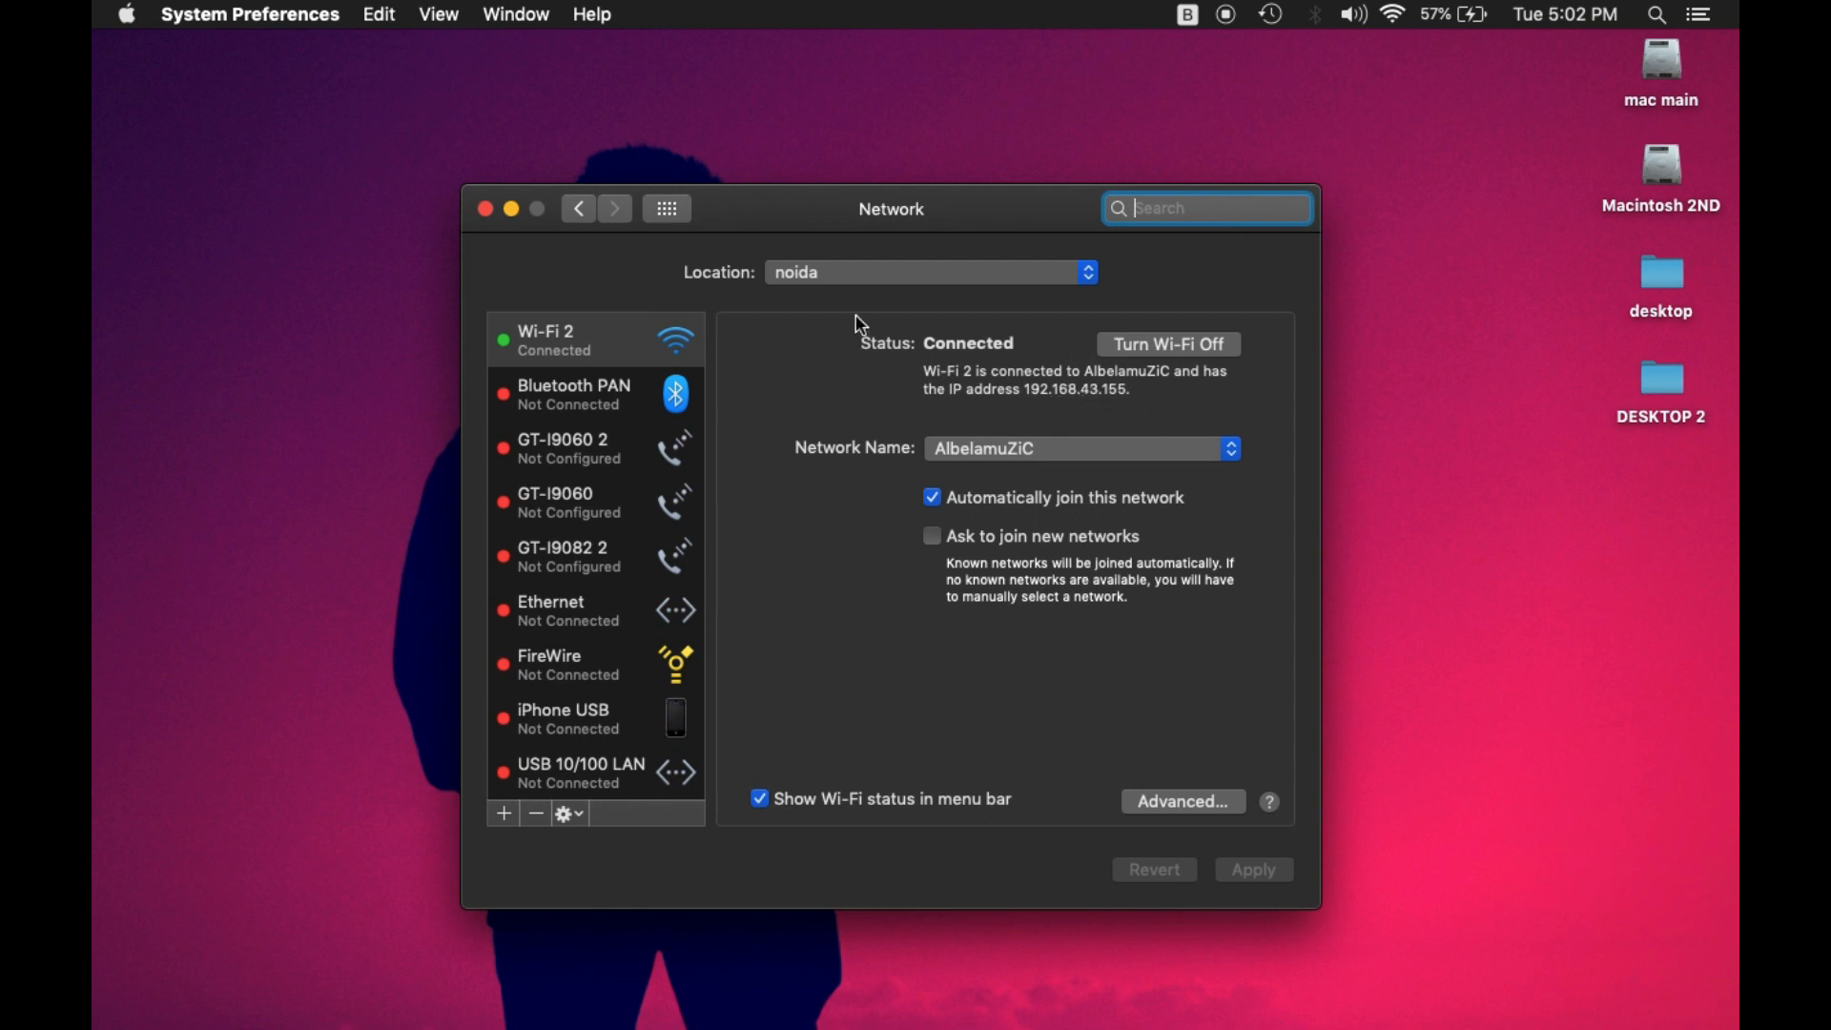
click(482, 209)
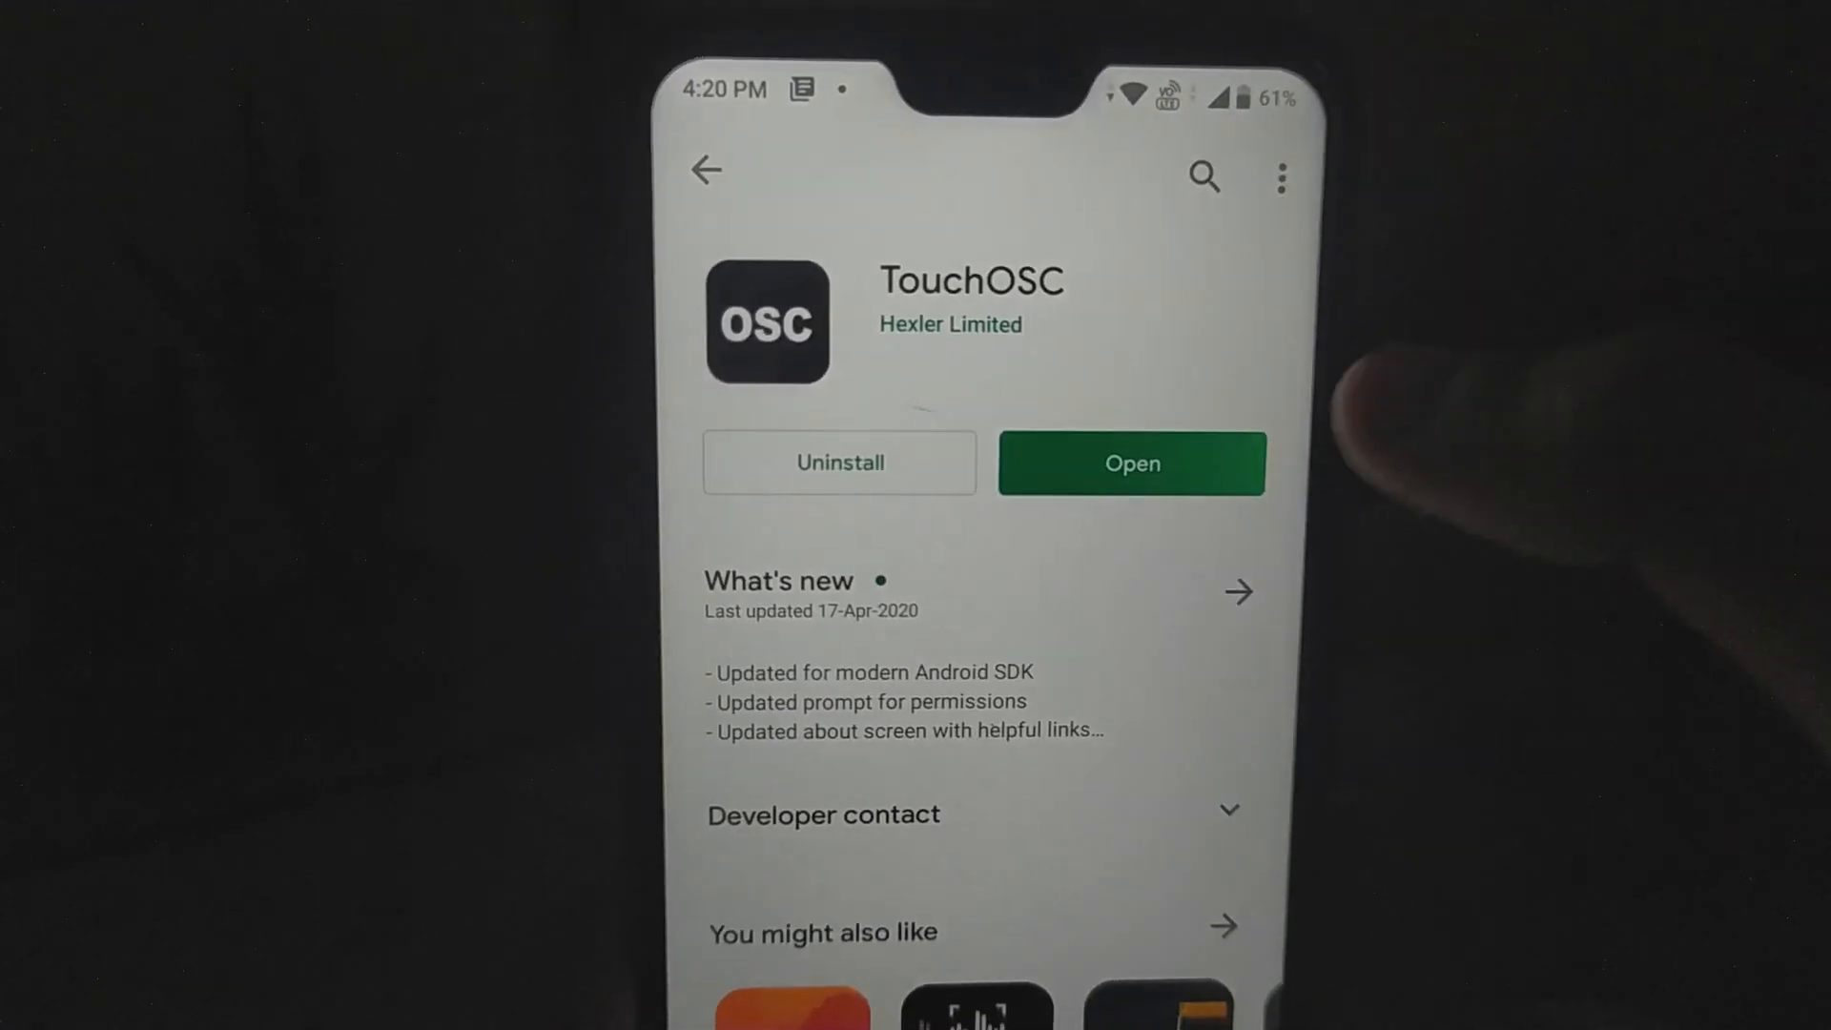
- Launch TouchOSC, set OSC and Bridge hosts to 192.168.43.155, and choose Beatmachine
click(1129, 463)
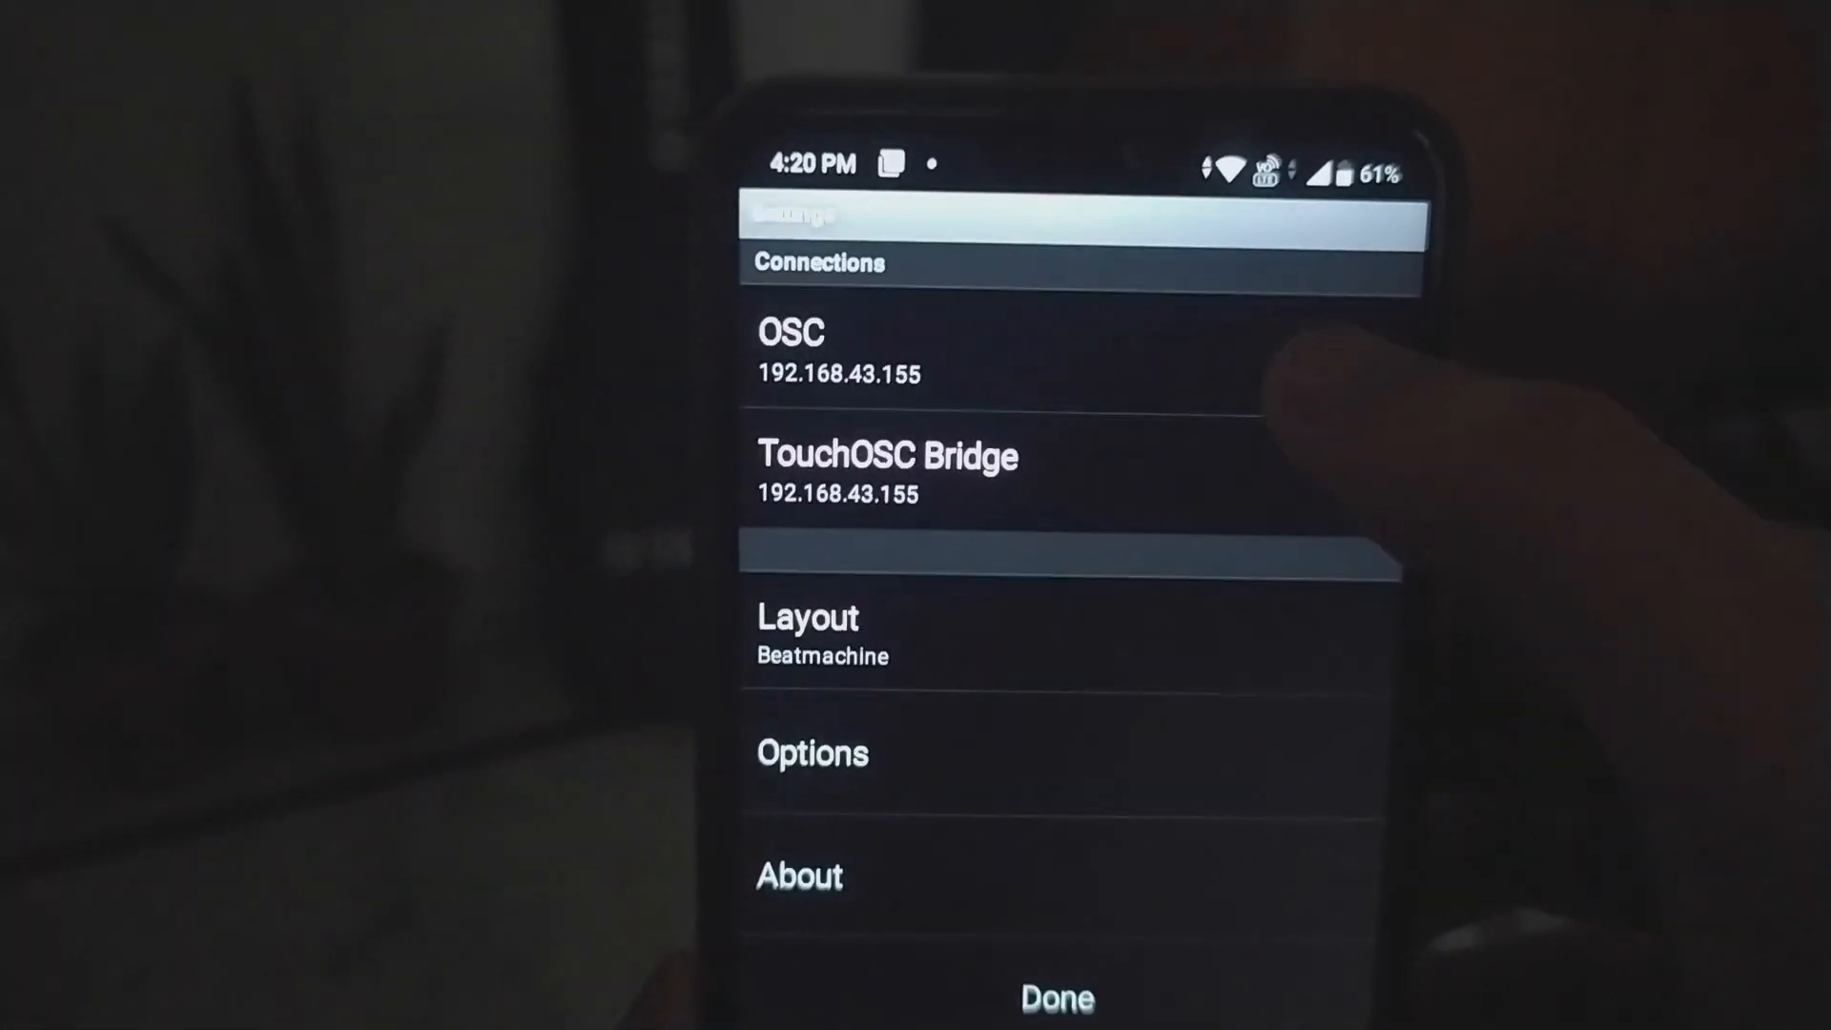
click(791, 333)
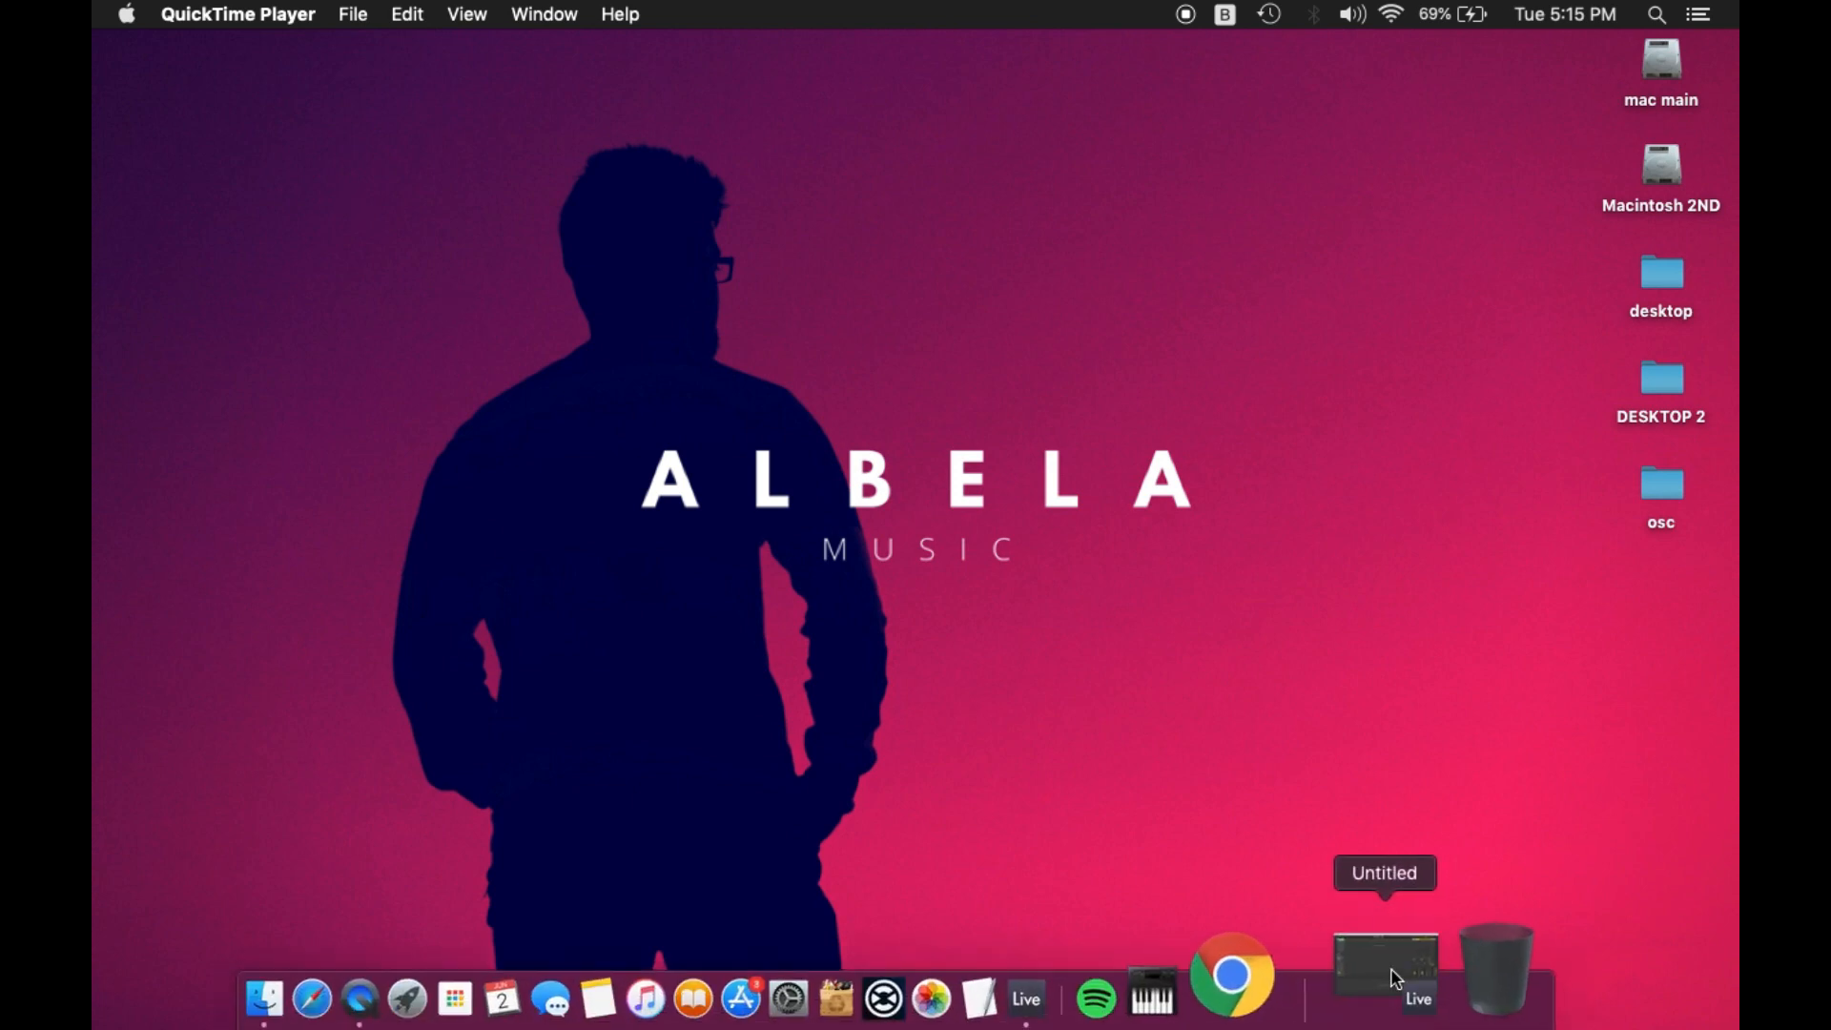
- Enable Track and Remote for the TouchOSC Bridge ports in Live's Link/MIDI preferences
click(1384, 958)
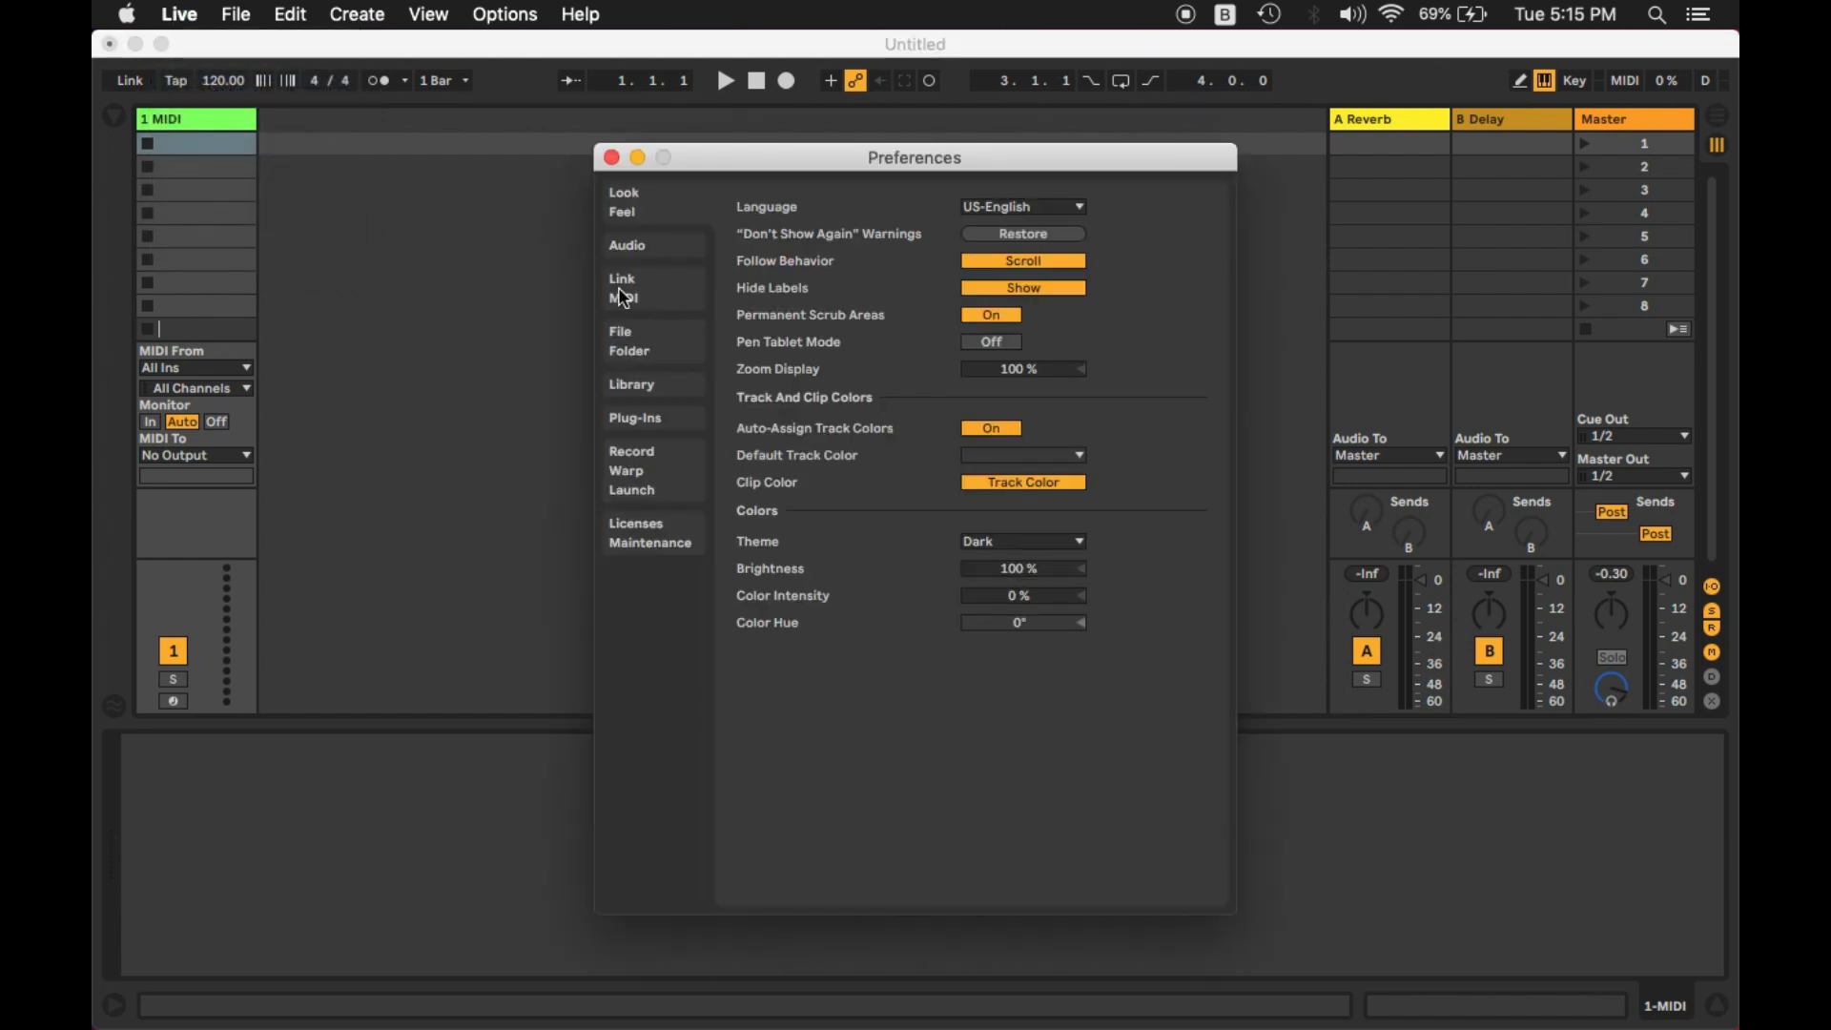
click(621, 288)
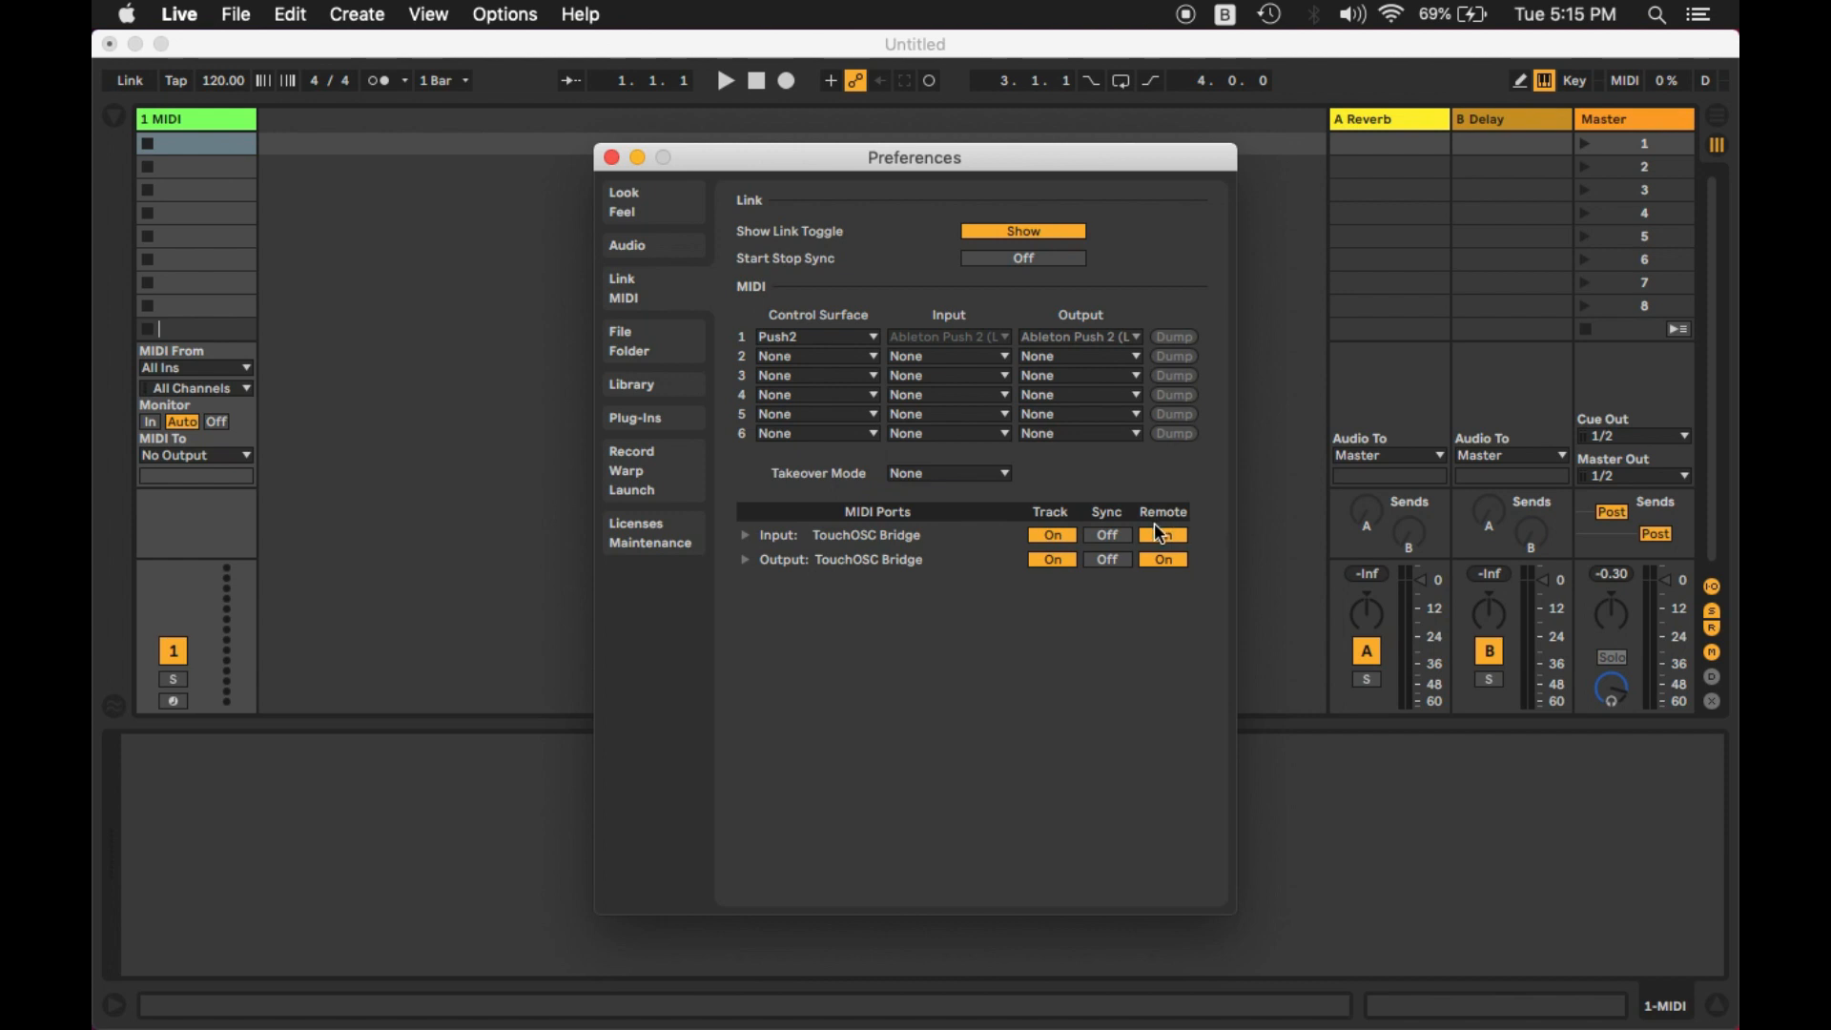
click(1162, 535)
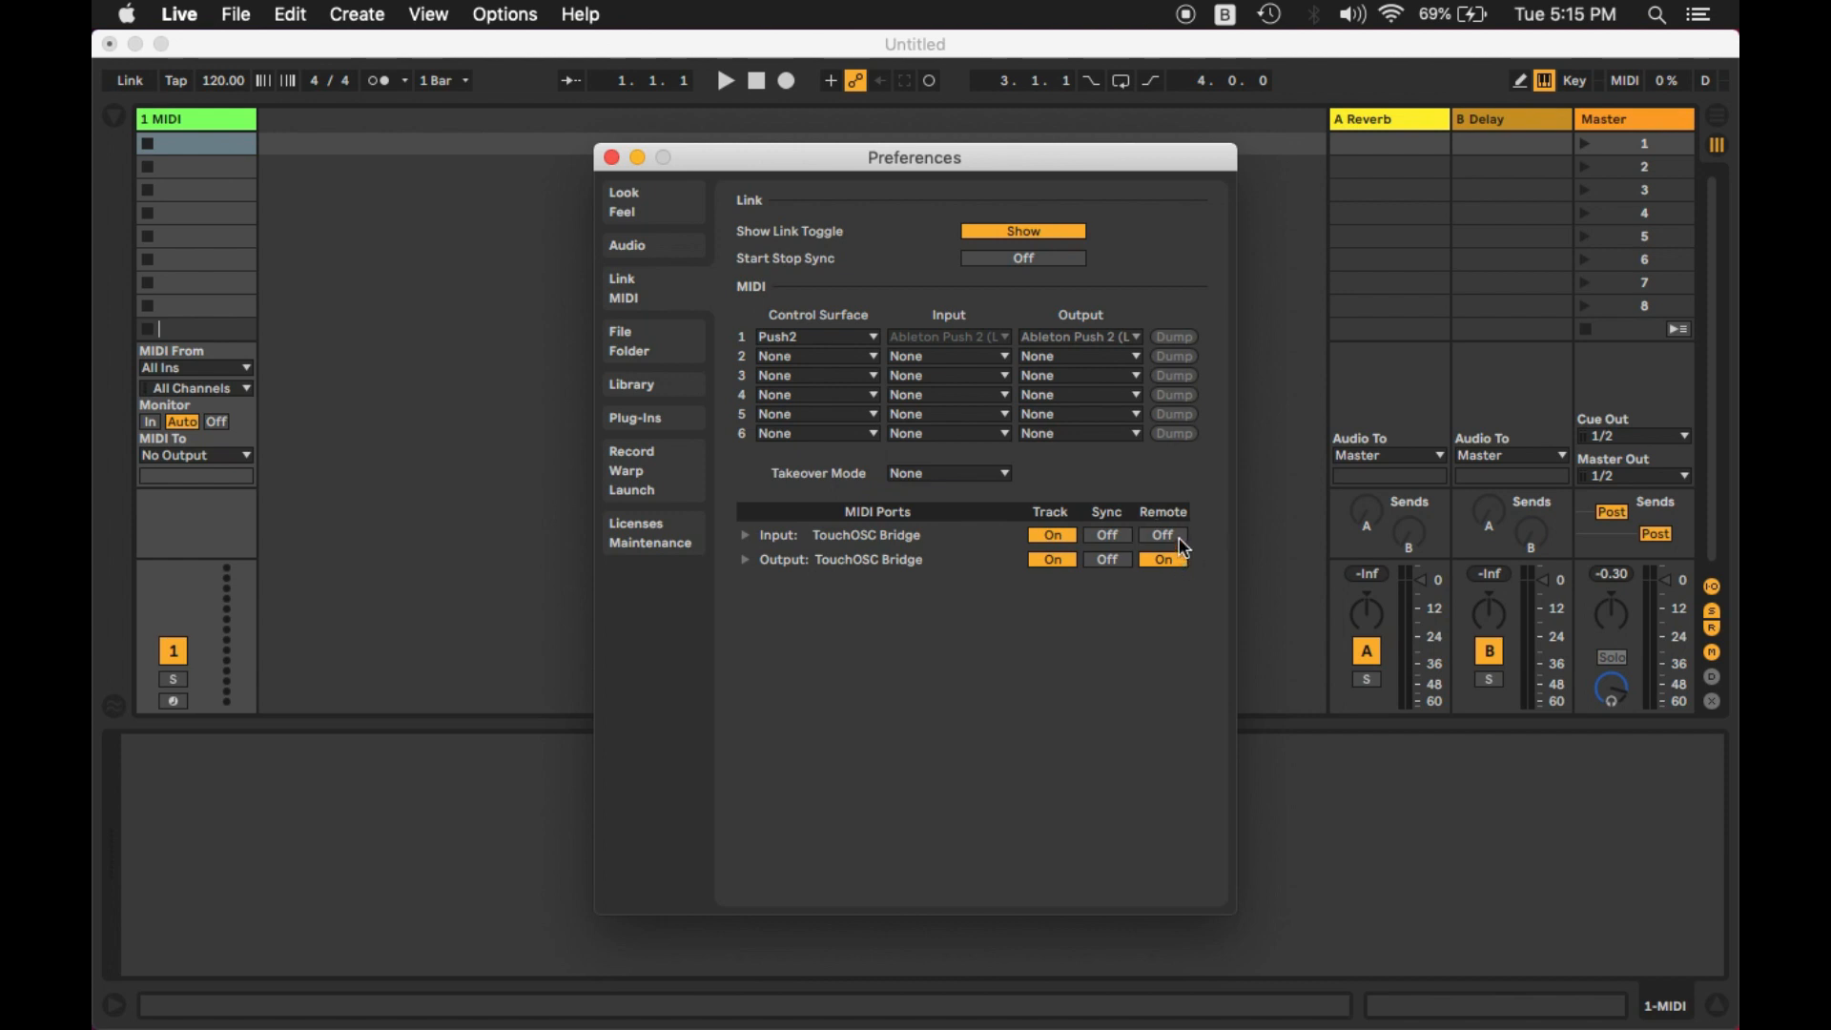
click(1161, 535)
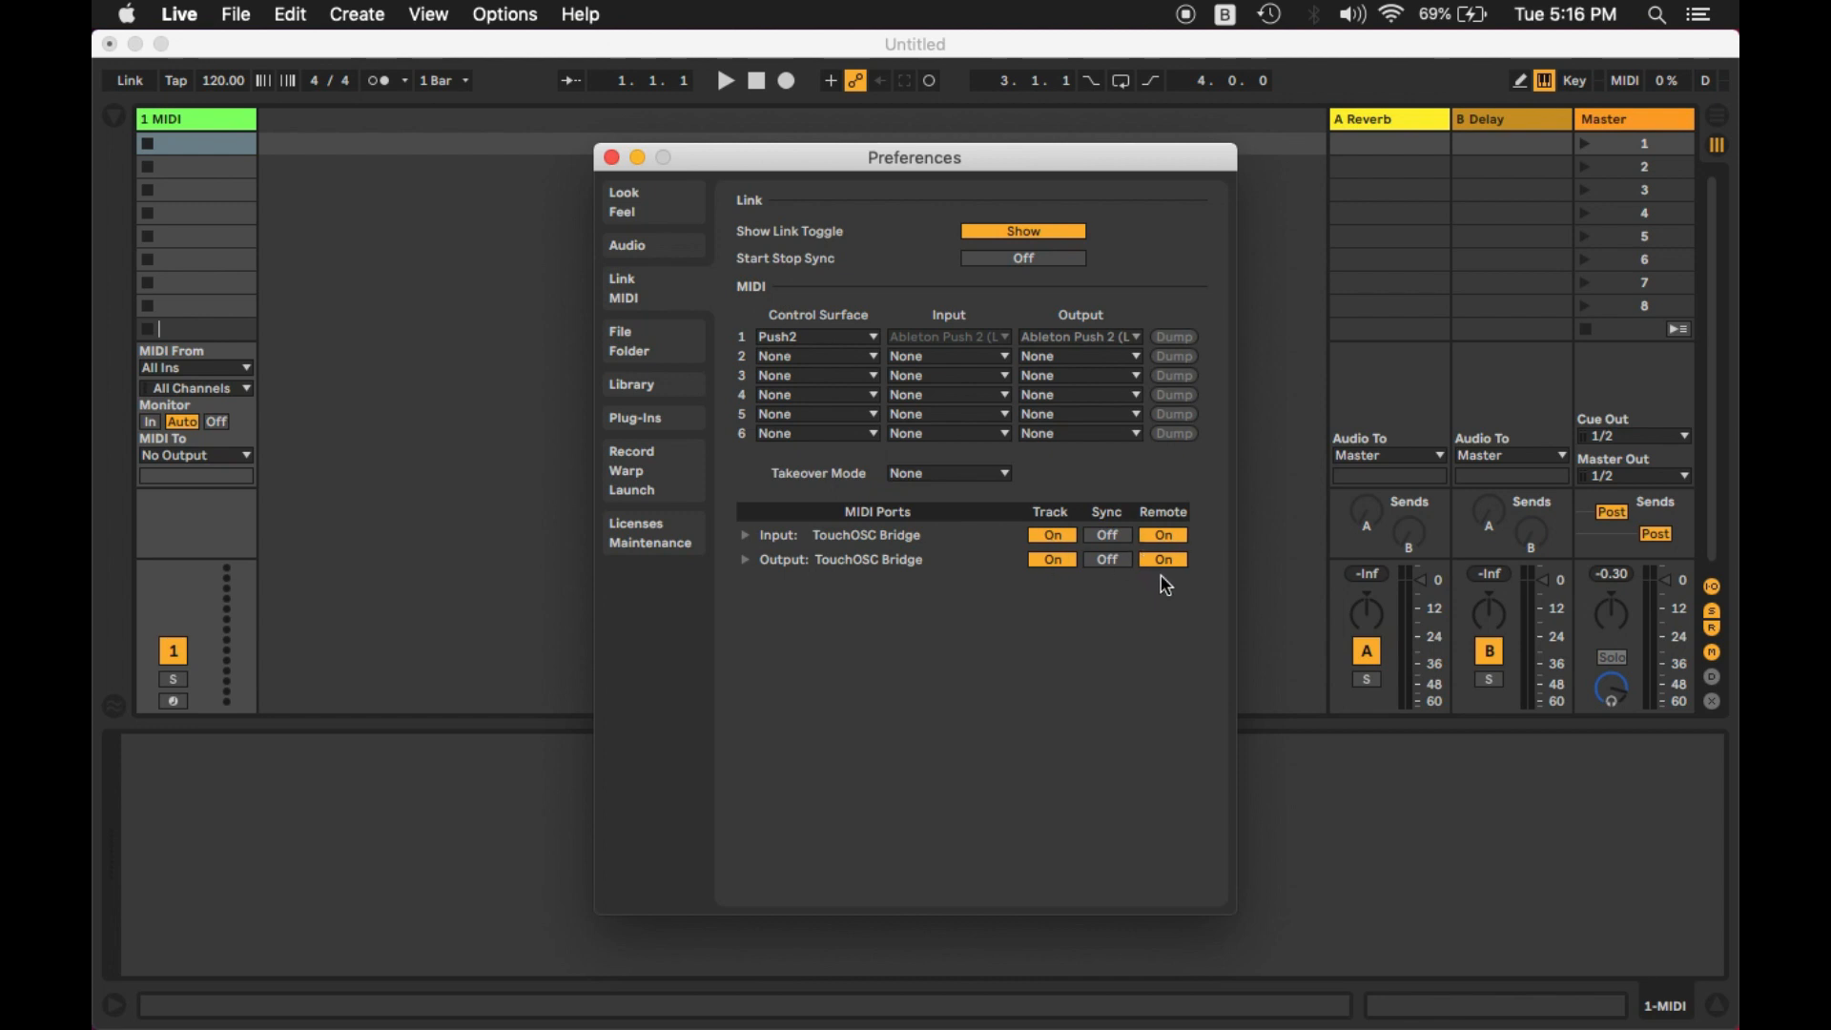
mouse_move(1063, 521)
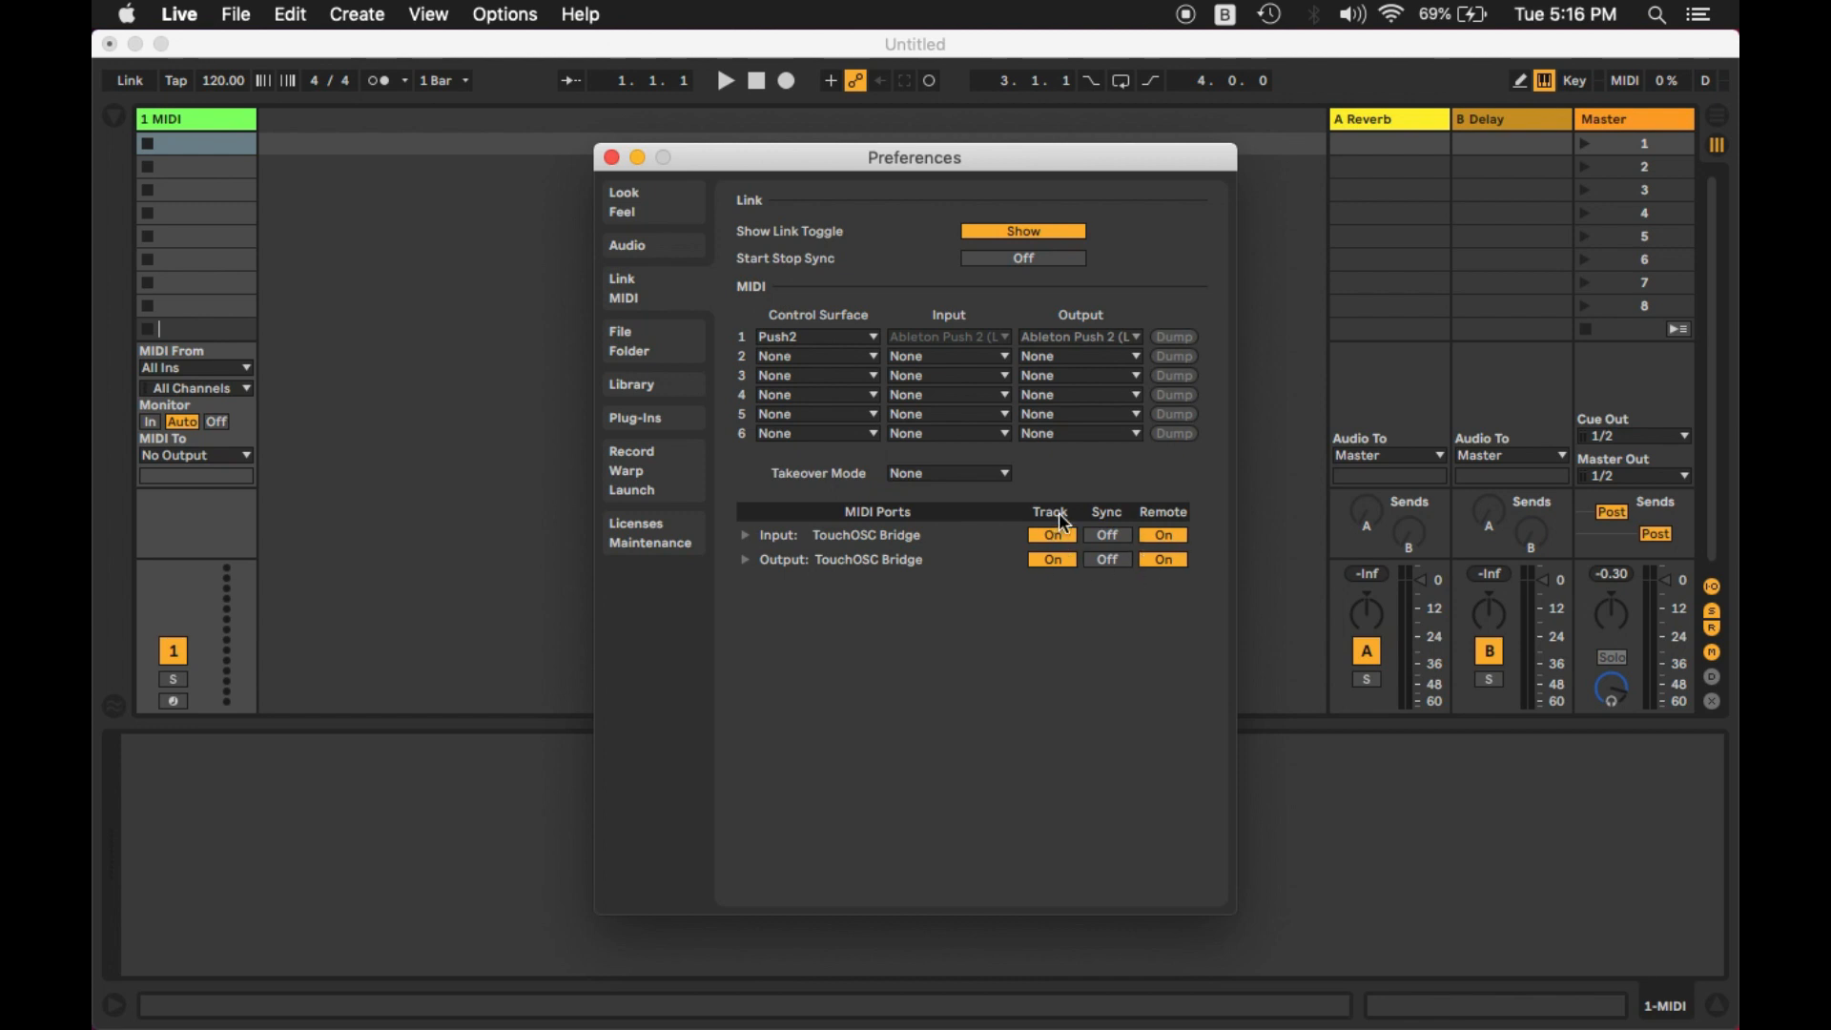
mouse_move(985, 485)
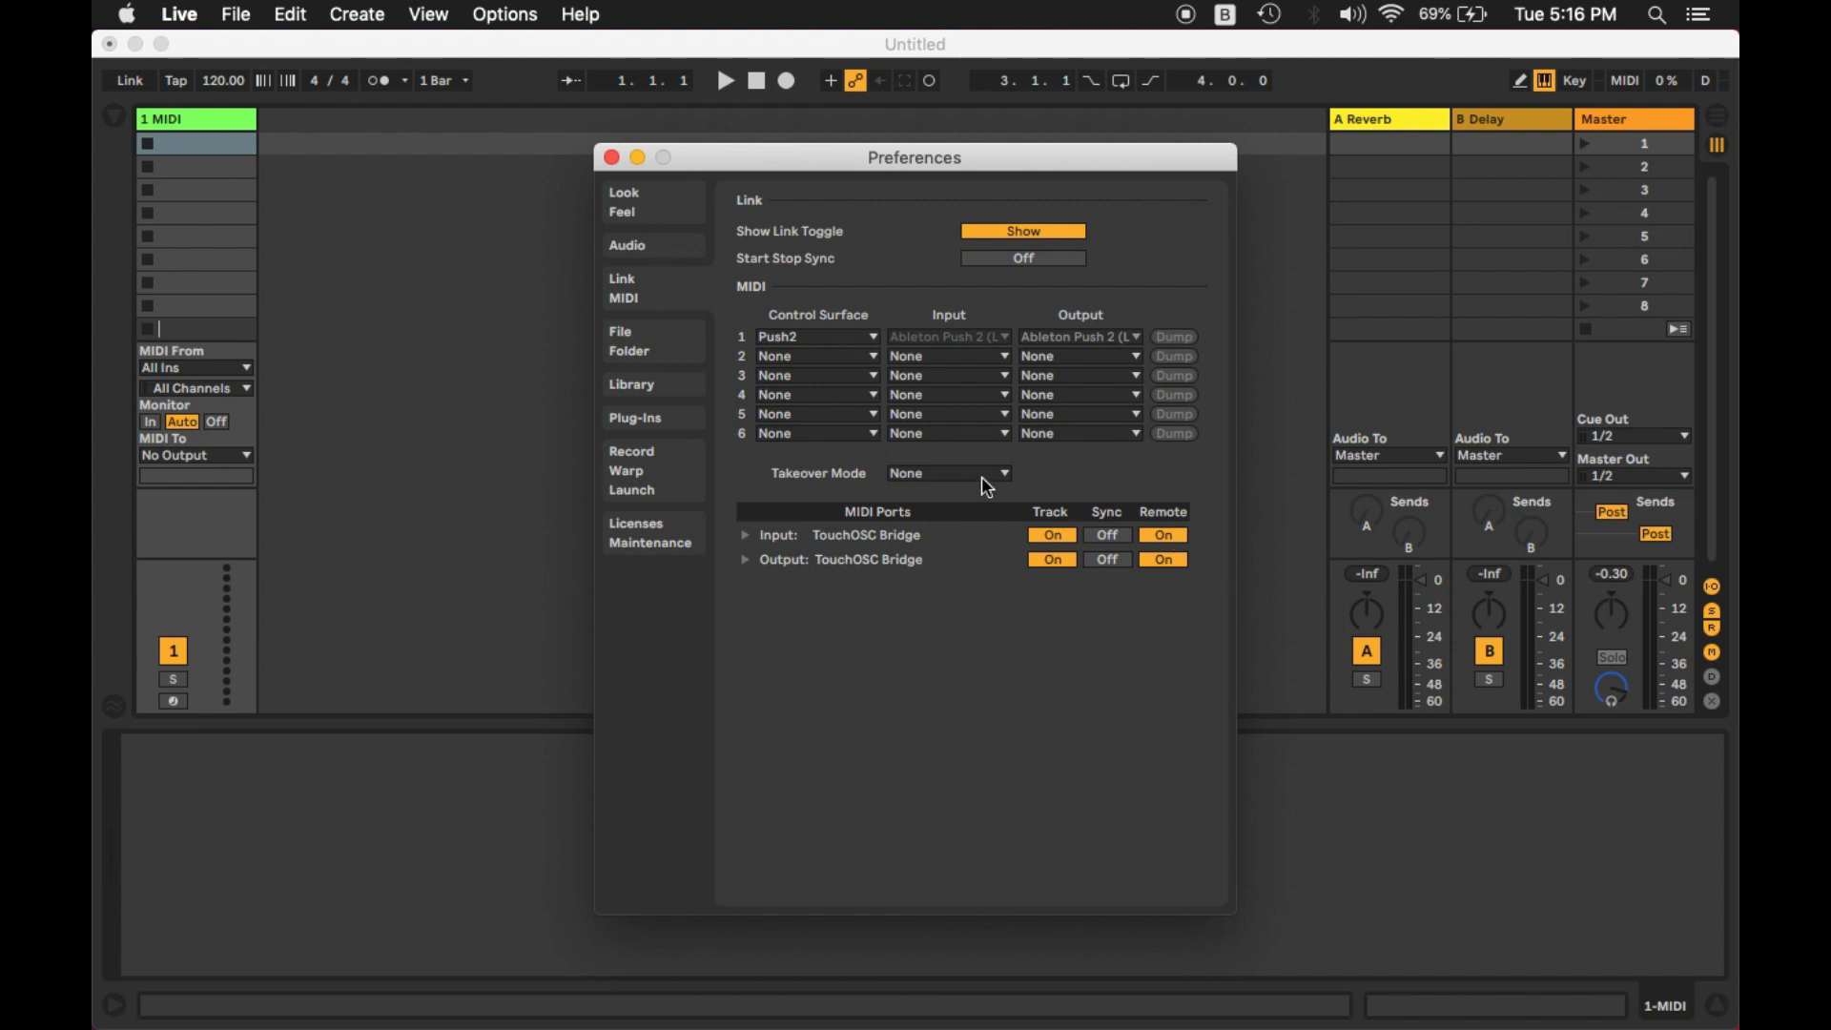
mouse_move(817, 263)
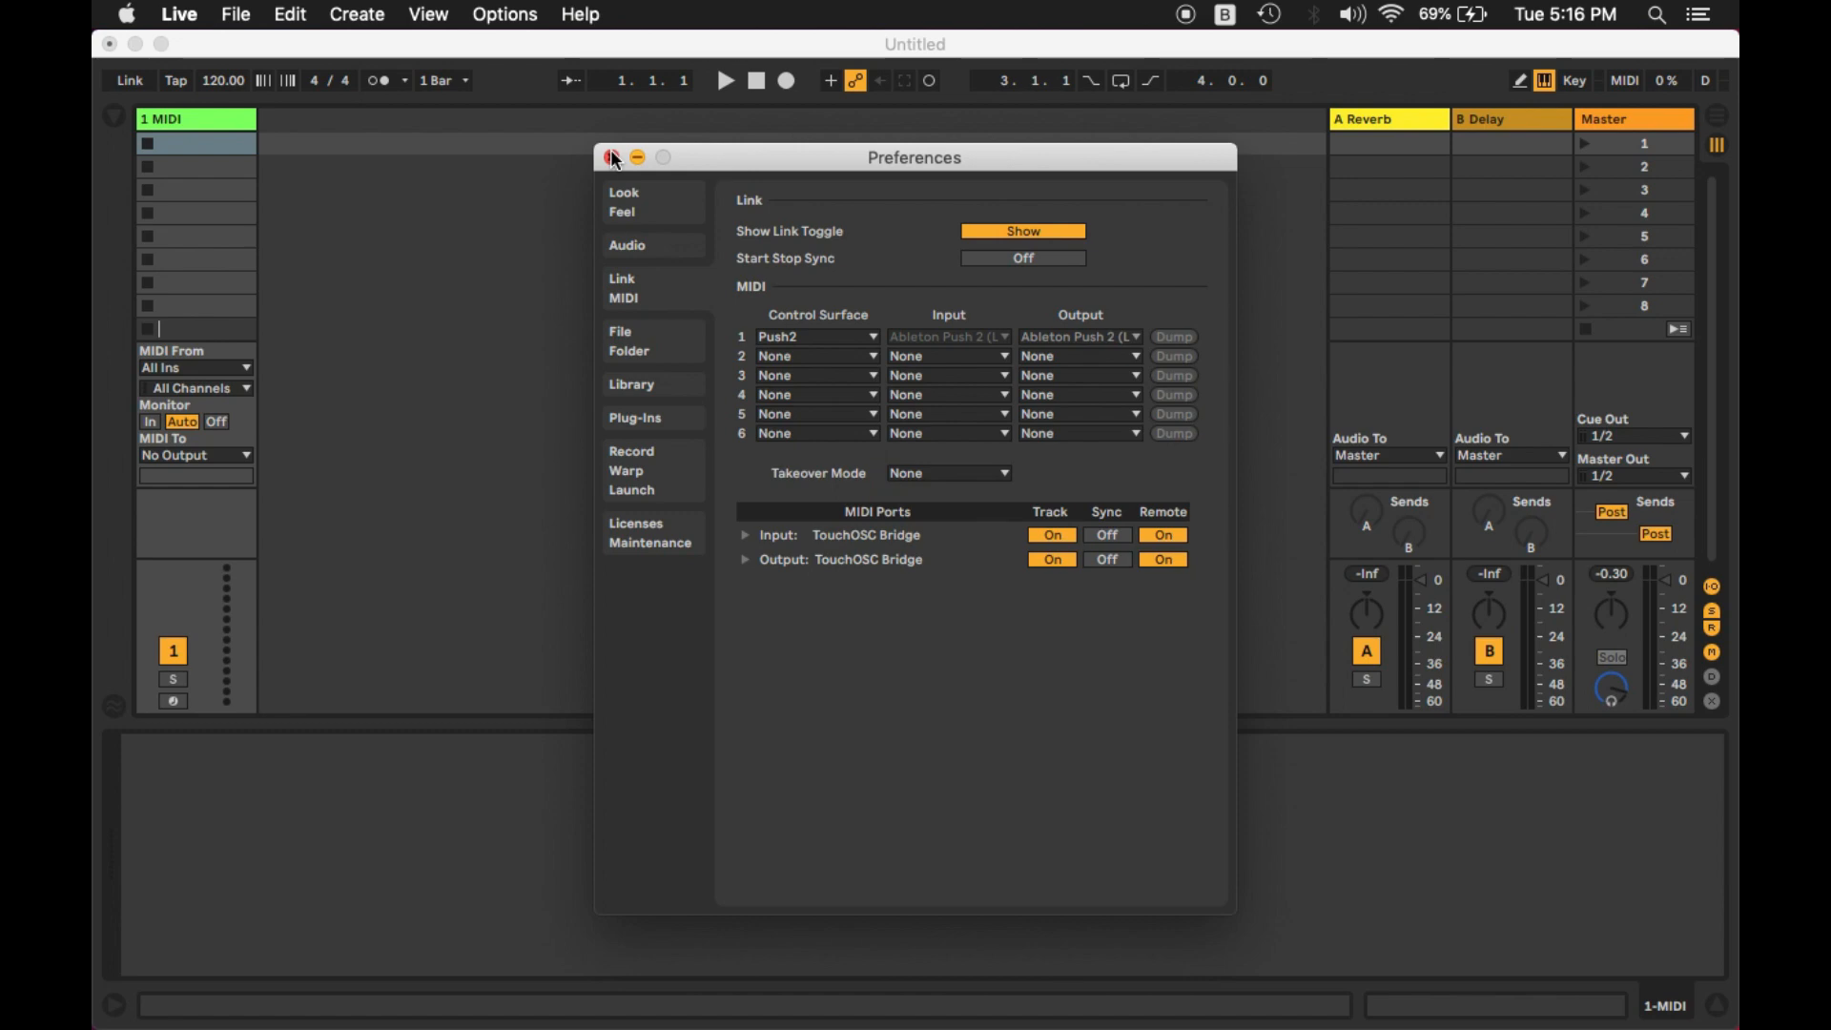
click(613, 157)
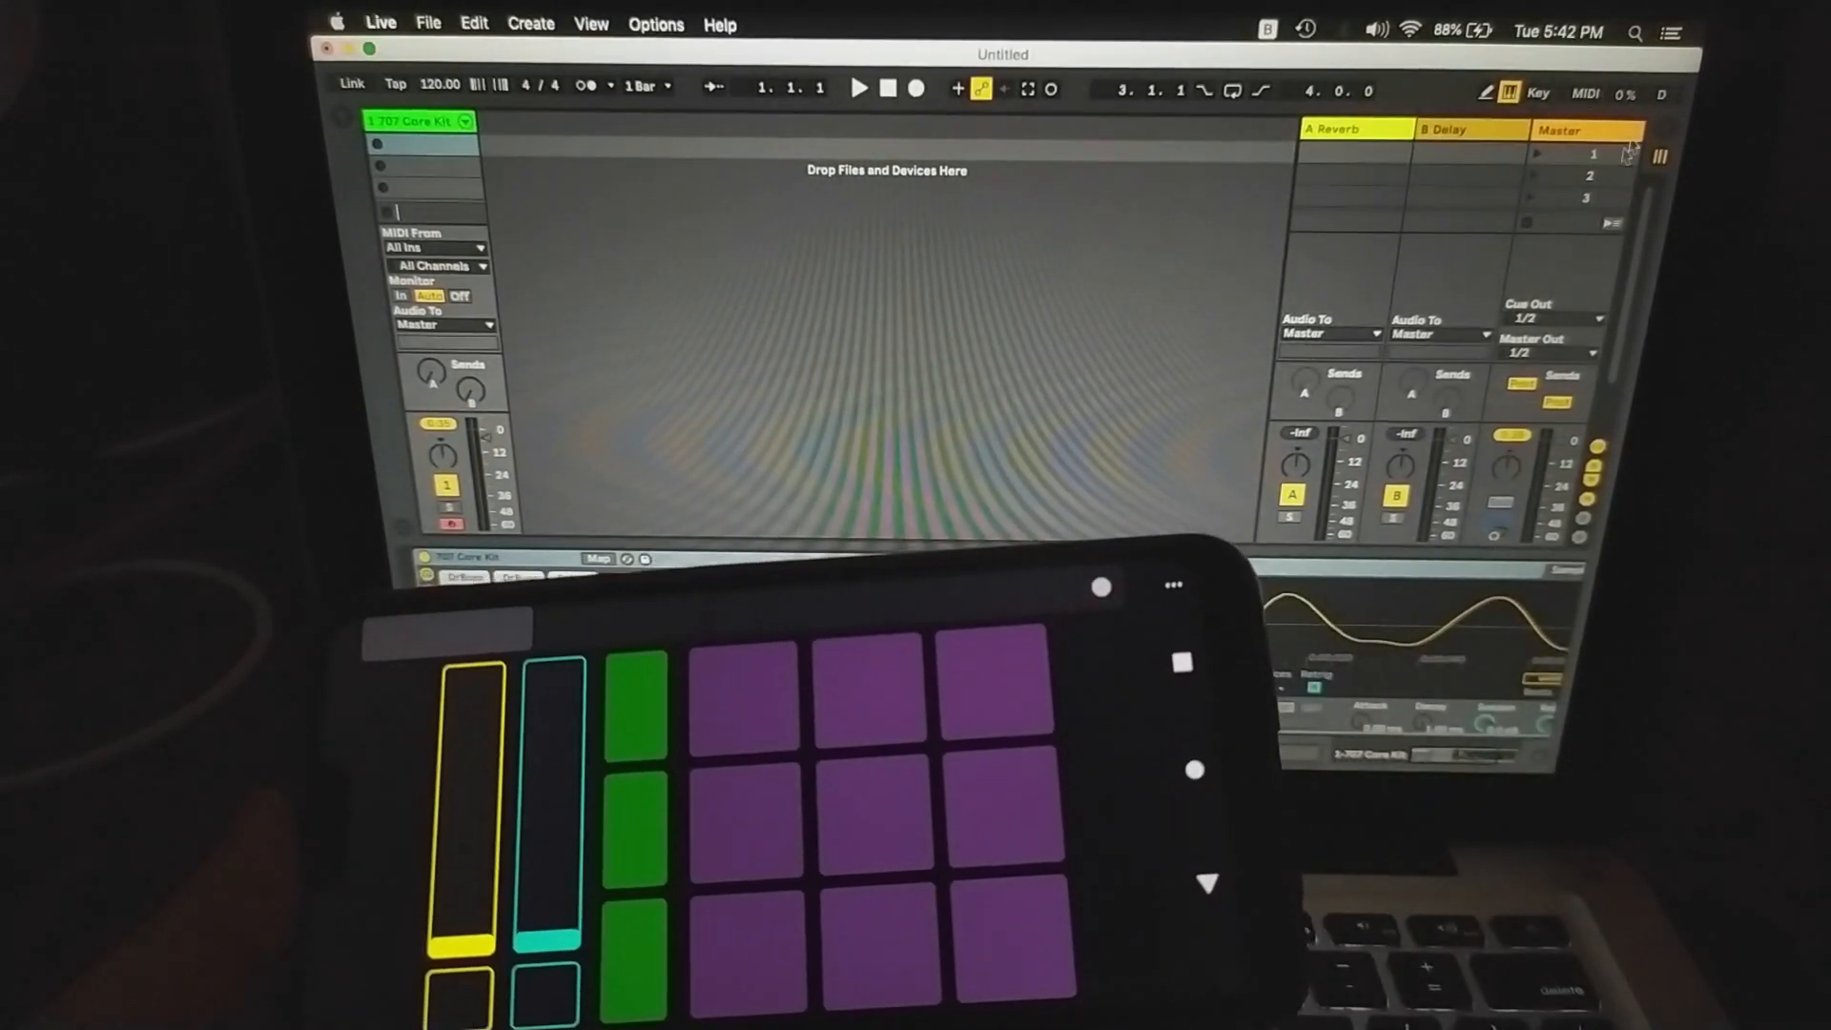
- Toggle Live's MIDI Map mode to assign the 707 Core Kit controls to TouchOSC faders
click(1584, 93)
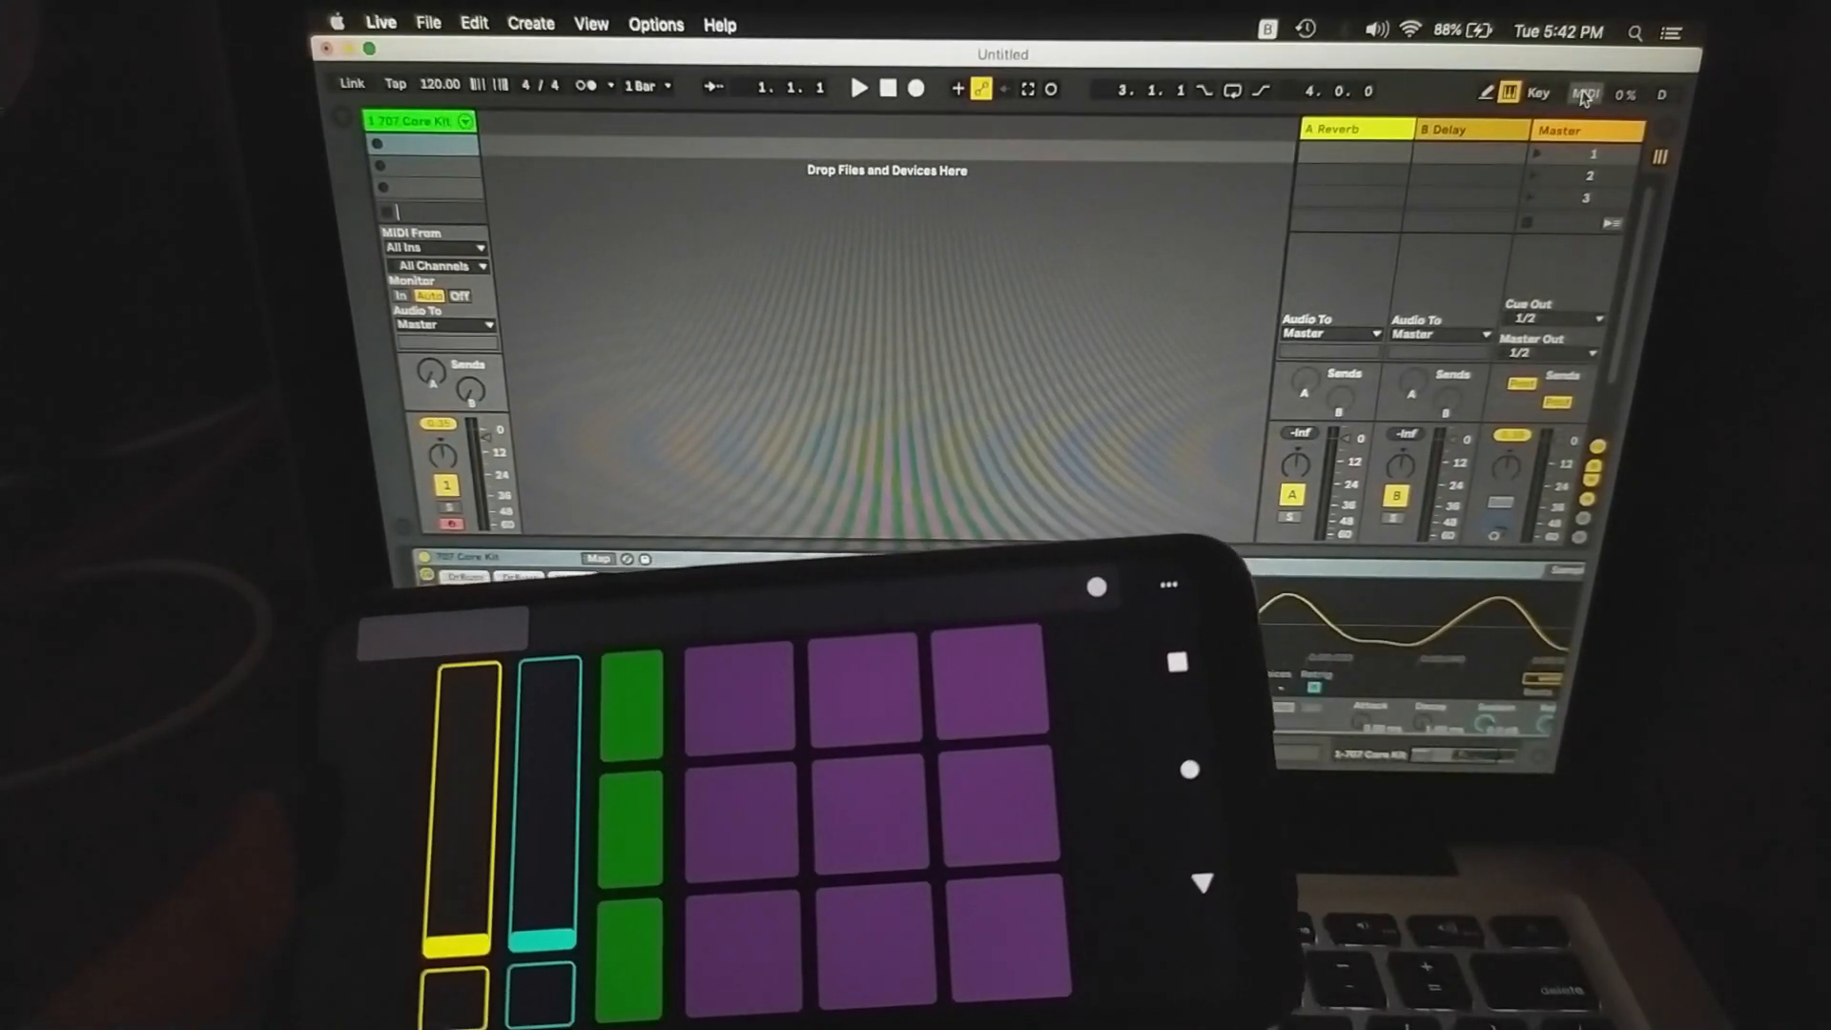
click(1585, 92)
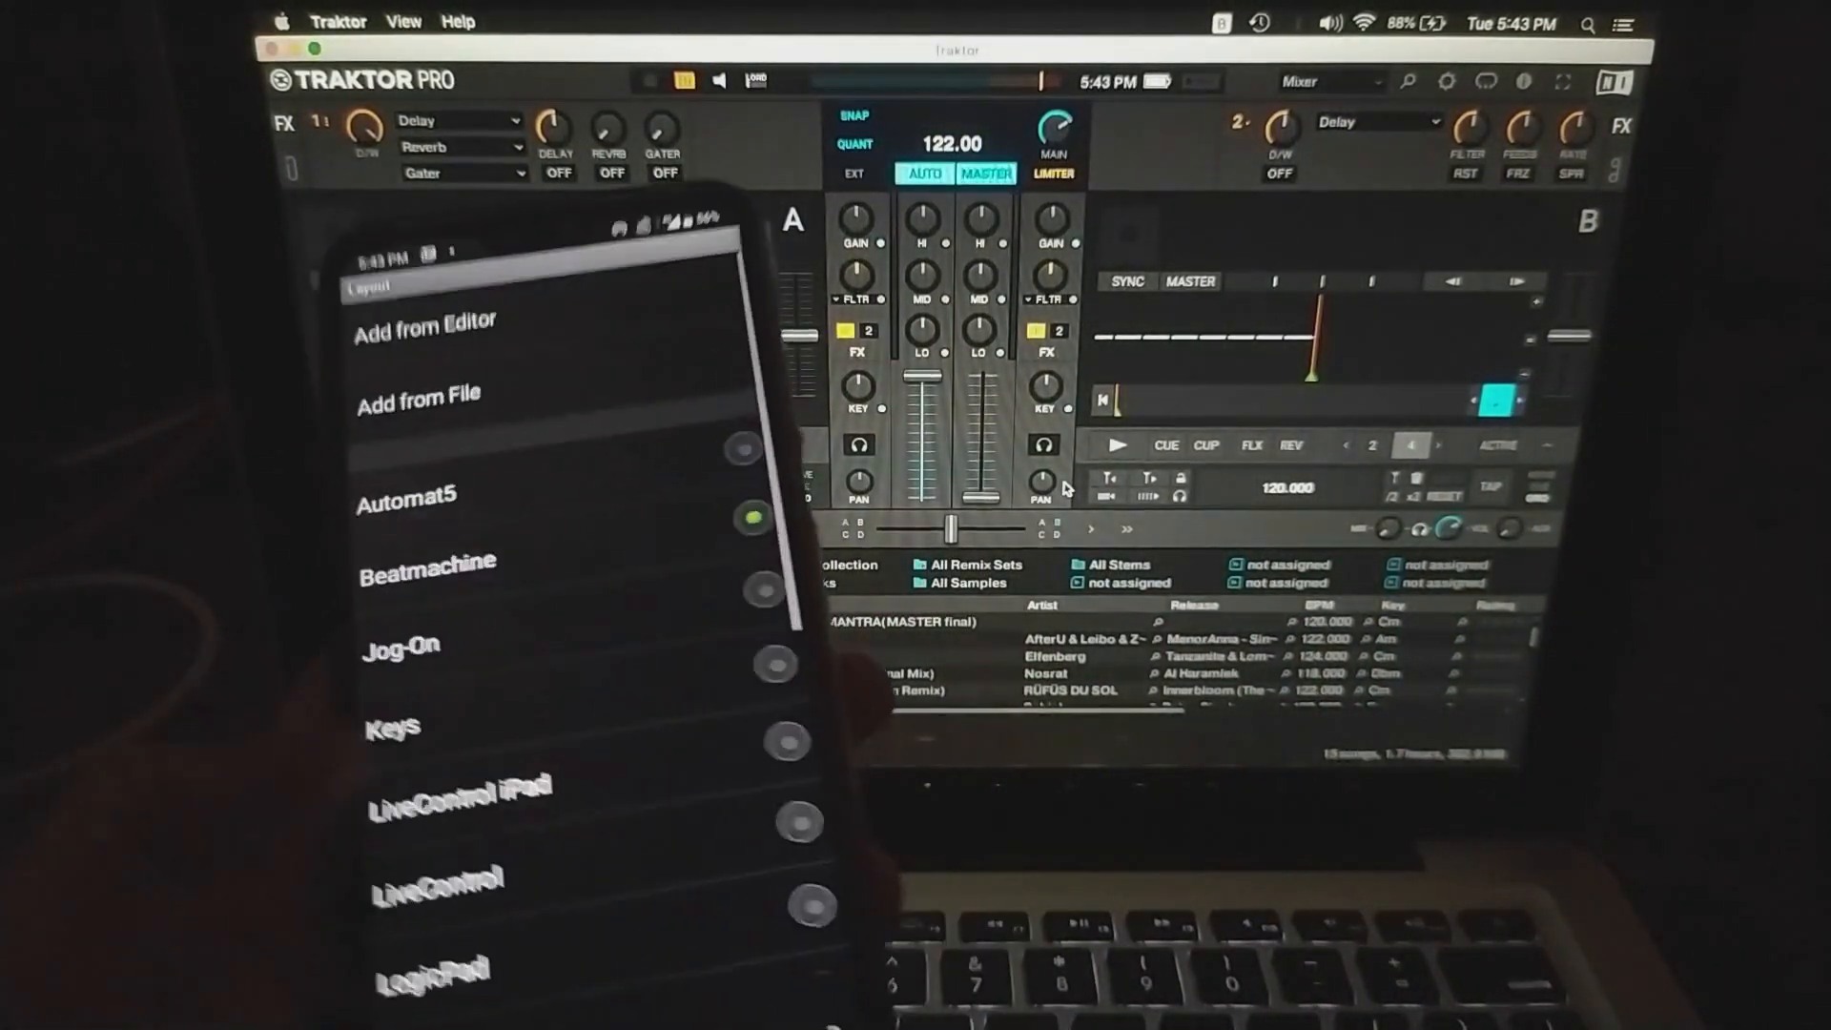
- Scroll the phone's layout list to LiveControl, LogicPad, Mix 16, Mix 2 and Simple
scroll(down, 3)
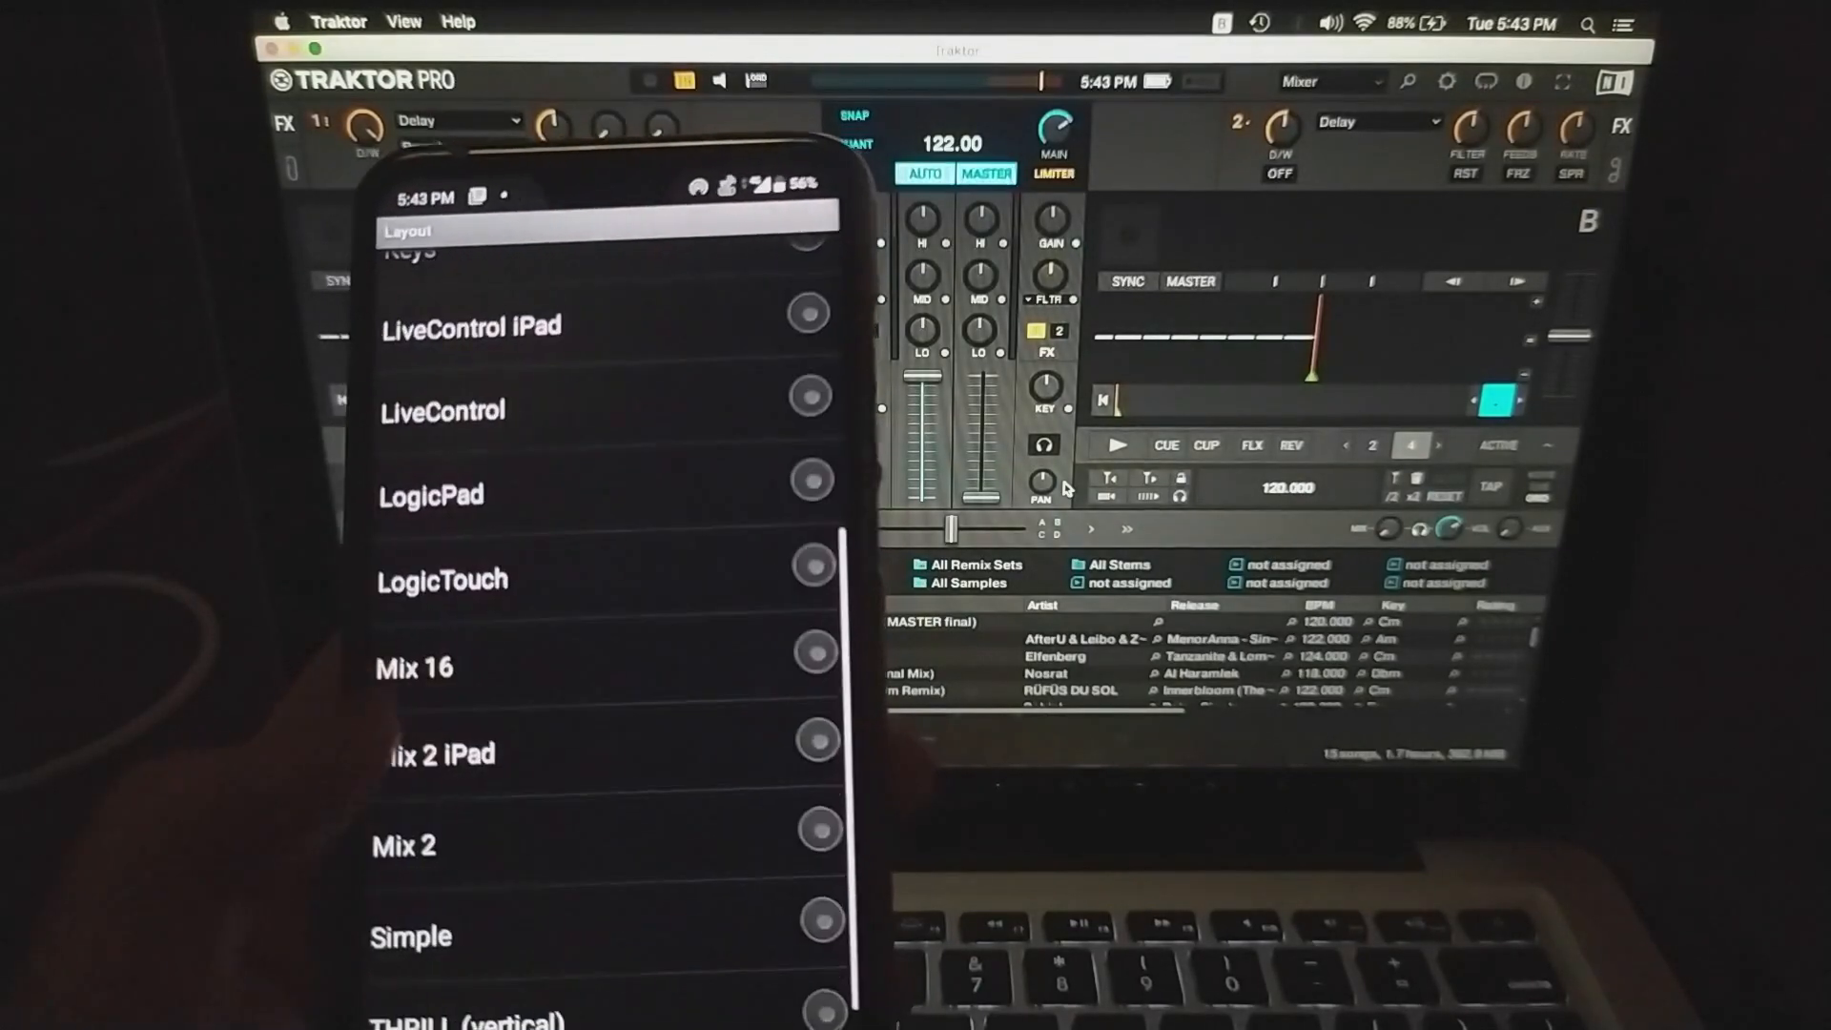